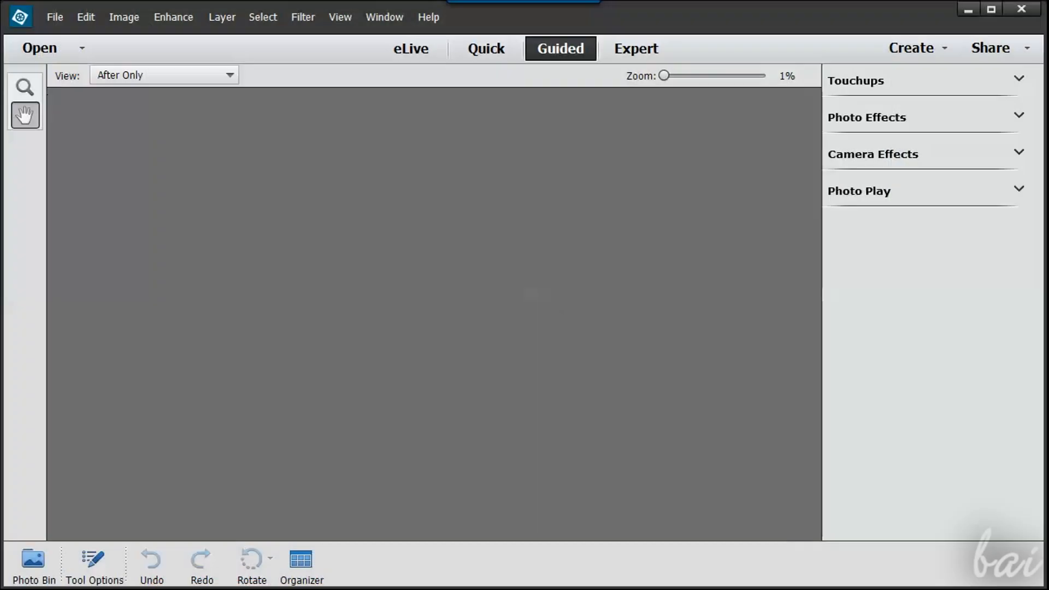
- In Quick mode, apply the -25 Saturation thumbnail to the coral reef photo
{"action": "left_click", "coordinate": [486, 48]}
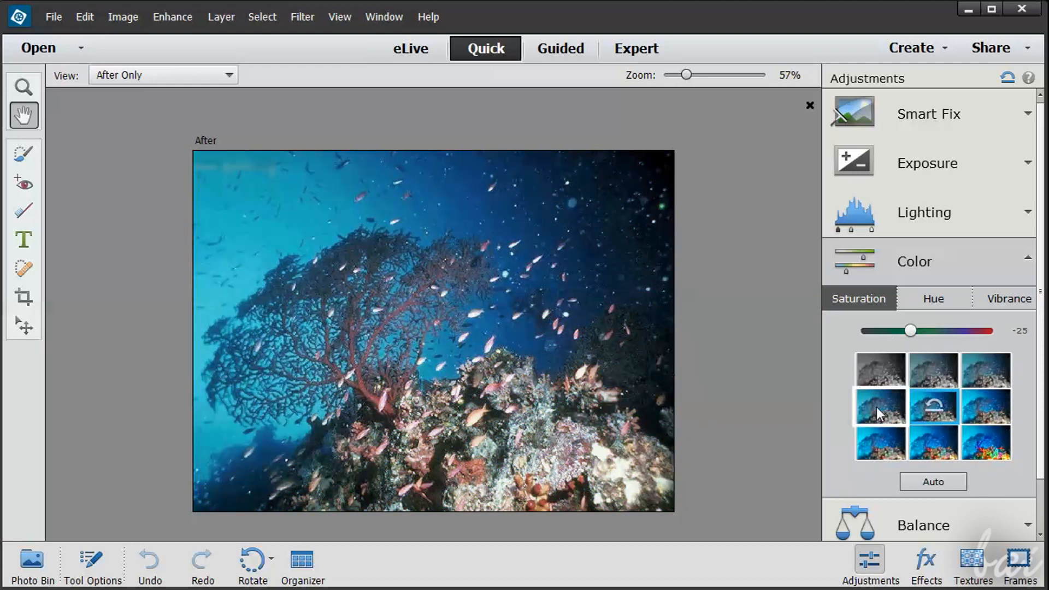
{"action": "left_click", "coordinate": [634, 48]}
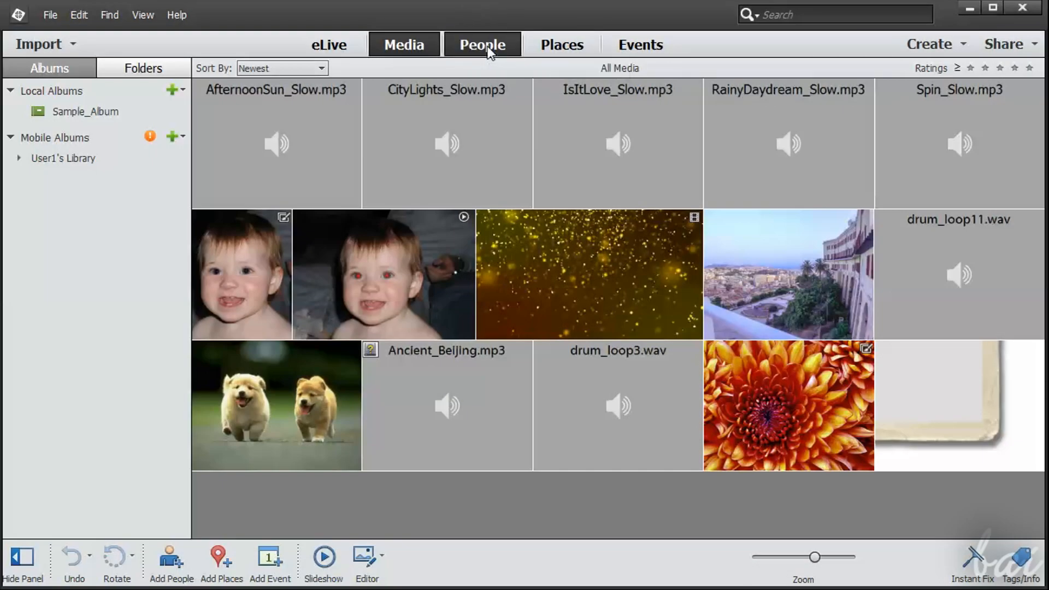
- Leave the Organizer and start the Photo Editor from the Welcome screen
{"action": "left_click", "coordinate": [480, 44]}
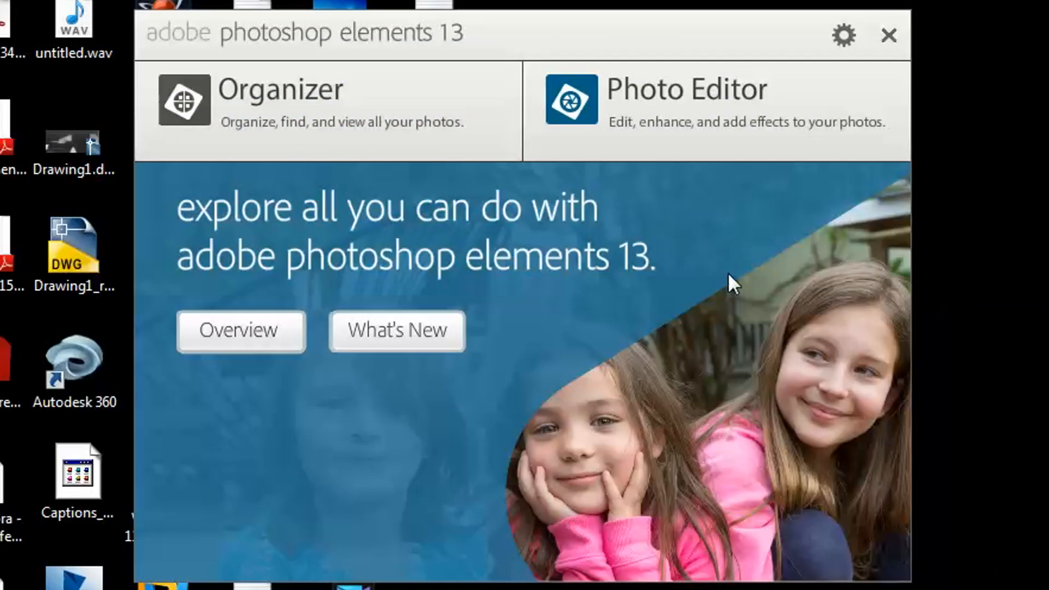
{"action": "mouse_move", "coordinate": [726, 145]}
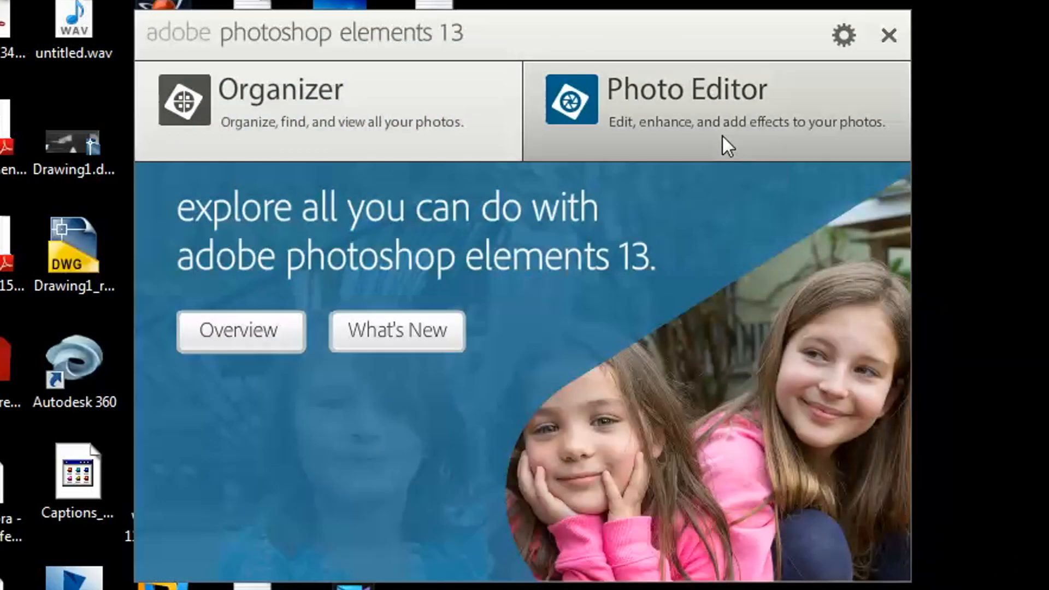
{"action": "left_click", "coordinate": [842, 36]}
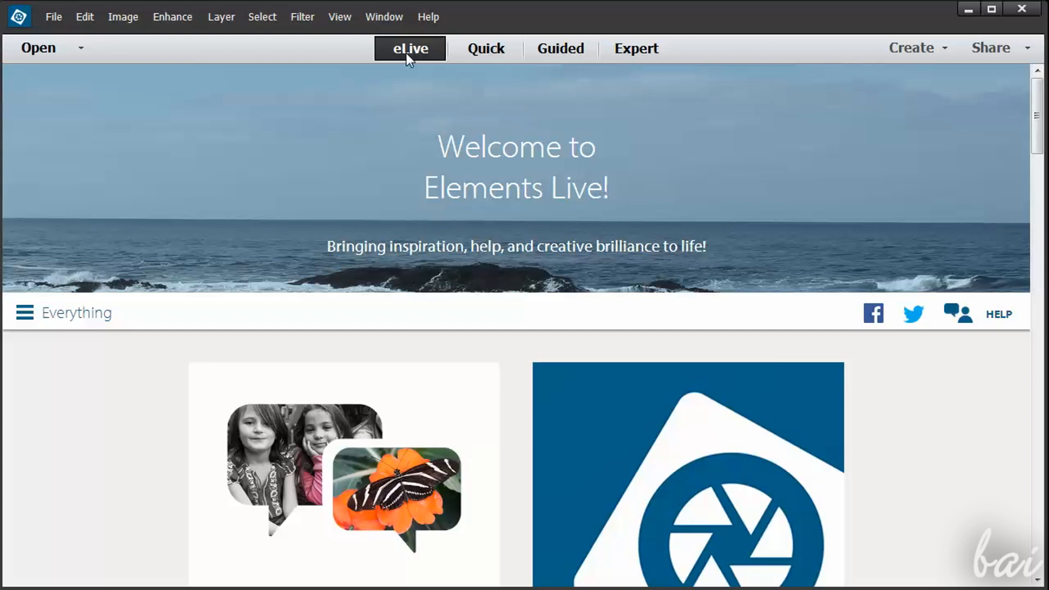
- Scroll through the eLive articles, return to the top and open the Everything menu
{"action": "scroll", "scroll_direction": "down", "scroll_amount": 3}
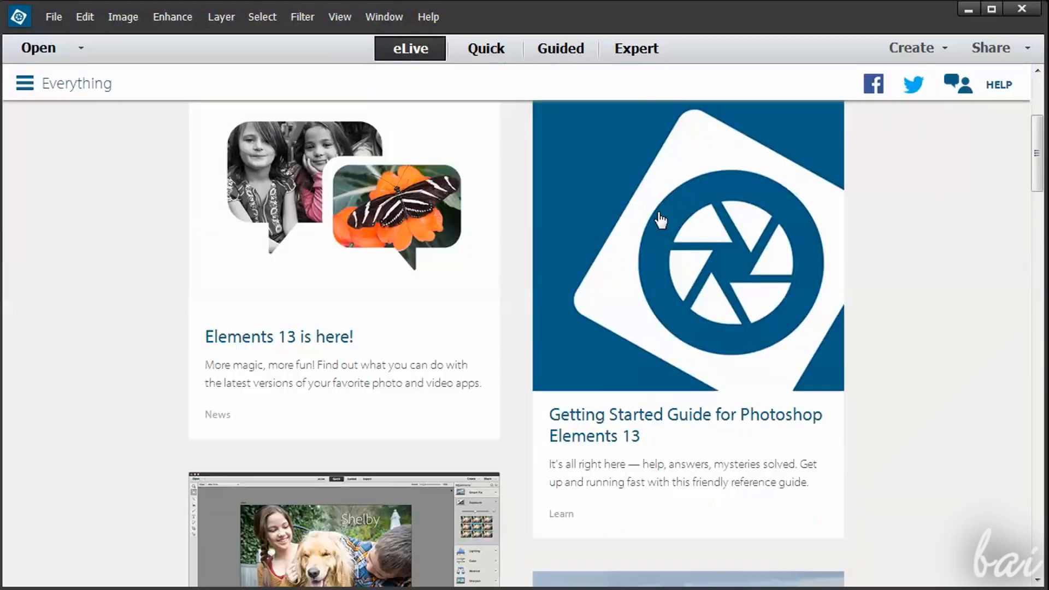
{"action": "scroll", "scroll_direction": "down", "scroll_amount": 3}
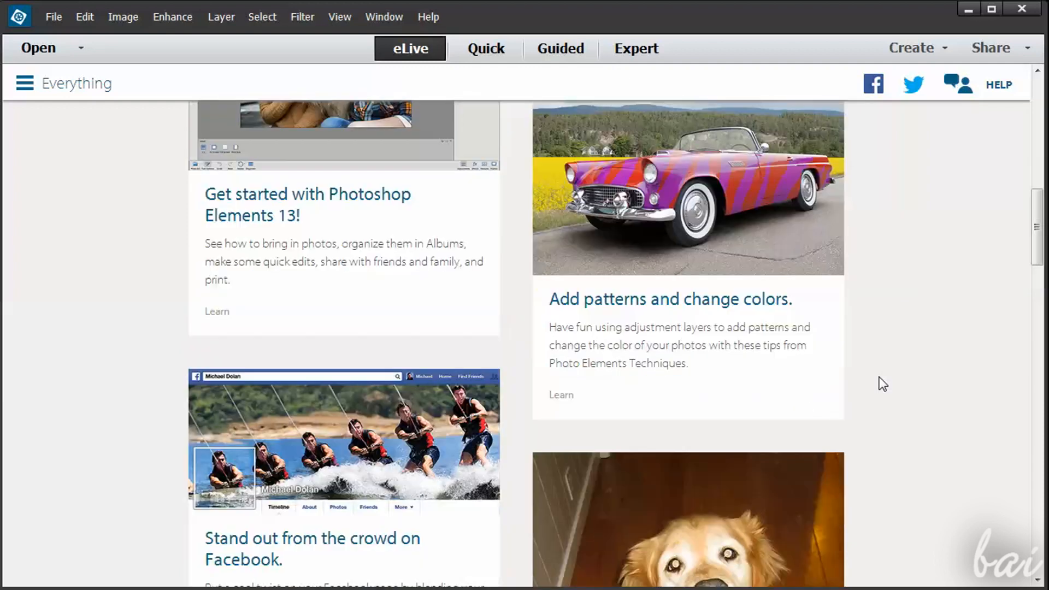
{"action": "scroll", "scroll_direction": "down", "scroll_amount": 3}
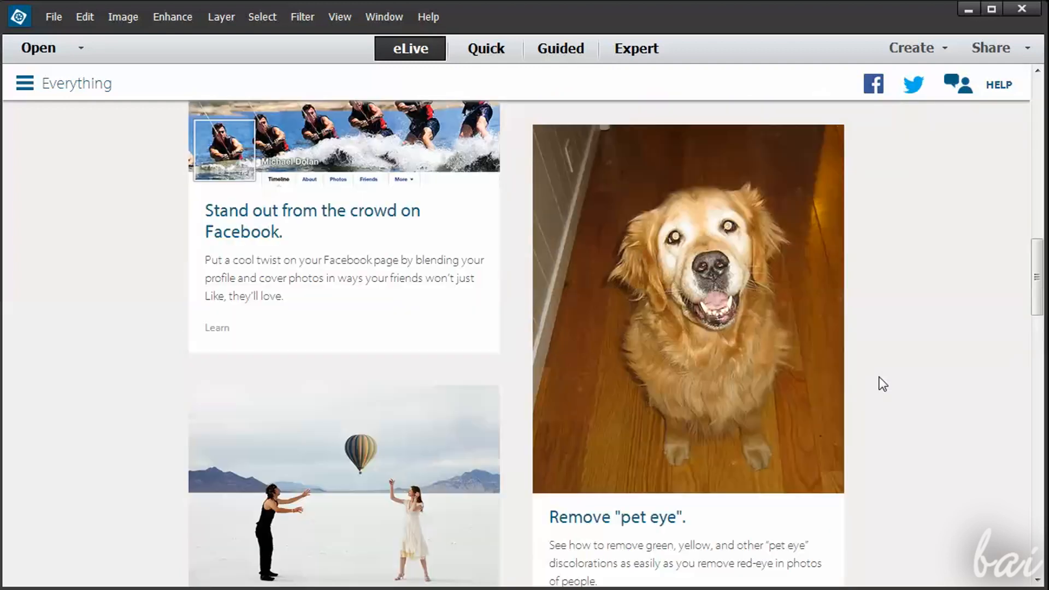
{"action": "scroll", "scroll_direction": "up", "scroll_amount": 3}
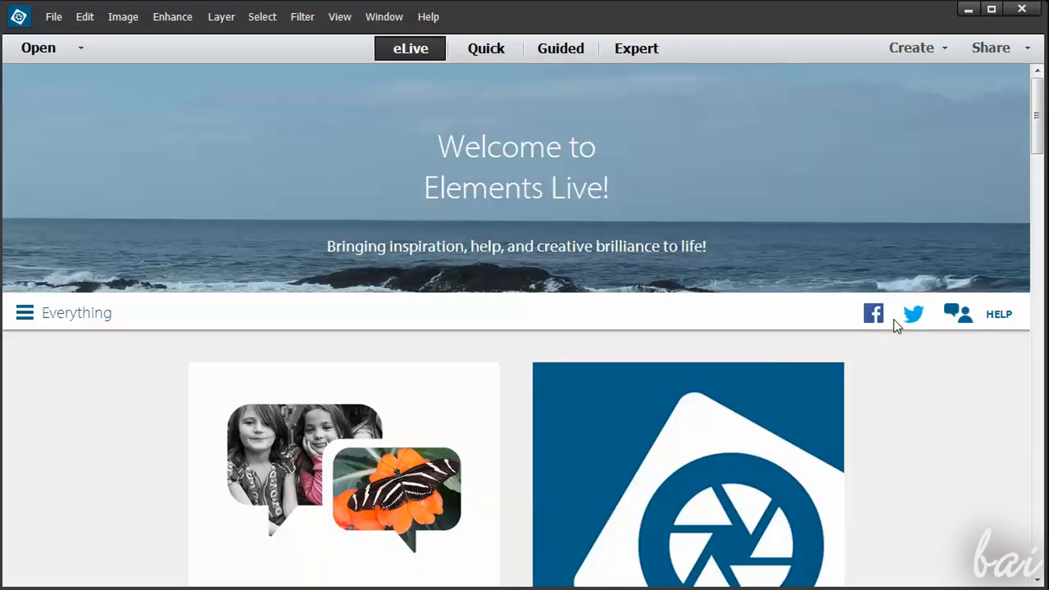
{"action": "mouse_move", "coordinate": [78, 271]}
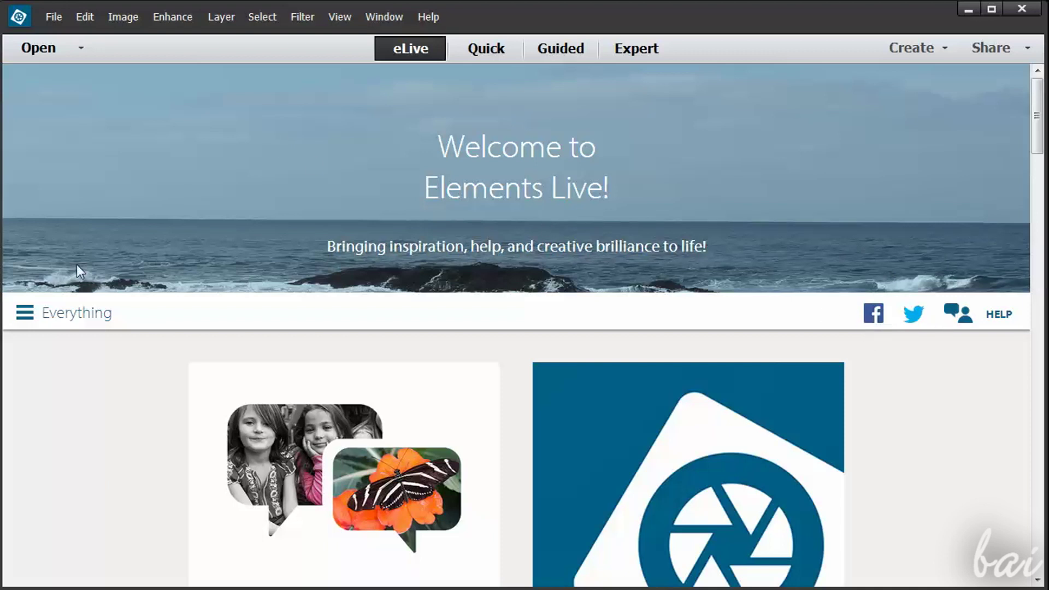
{"action": "left_click", "coordinate": [25, 312]}
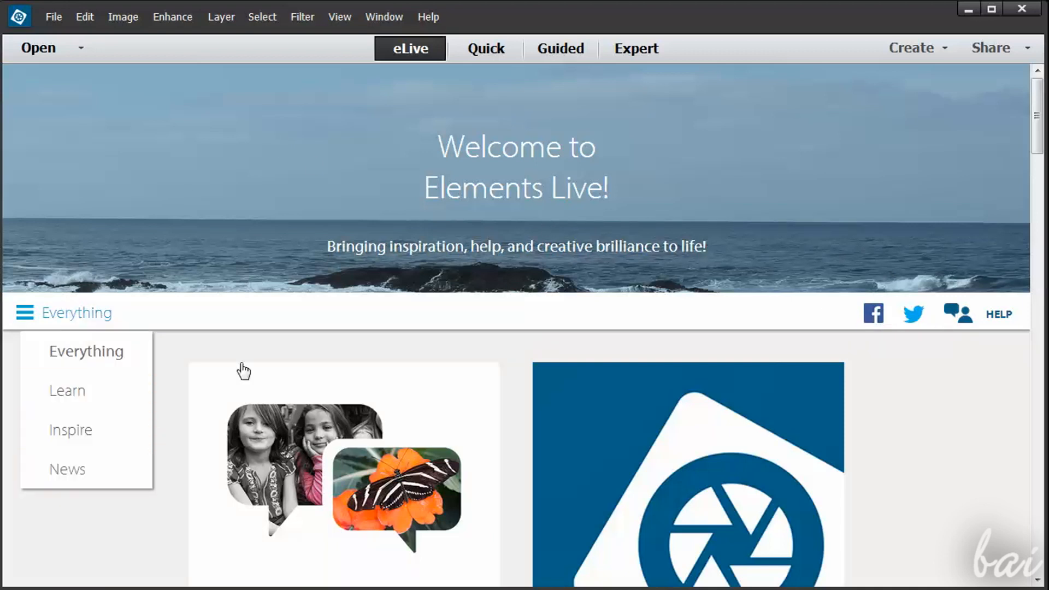
{"action": "mouse_move", "coordinate": [524, 61]}
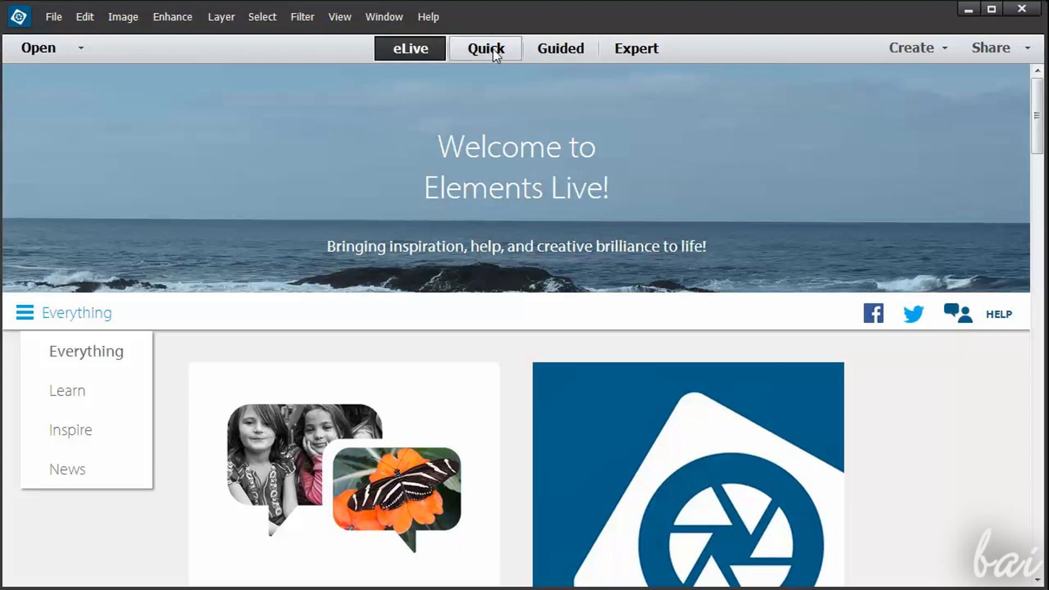
- Try another Saturation strength in Quick, then enter Expert mode with the Blur tool
{"action": "left_click", "coordinate": [485, 48]}
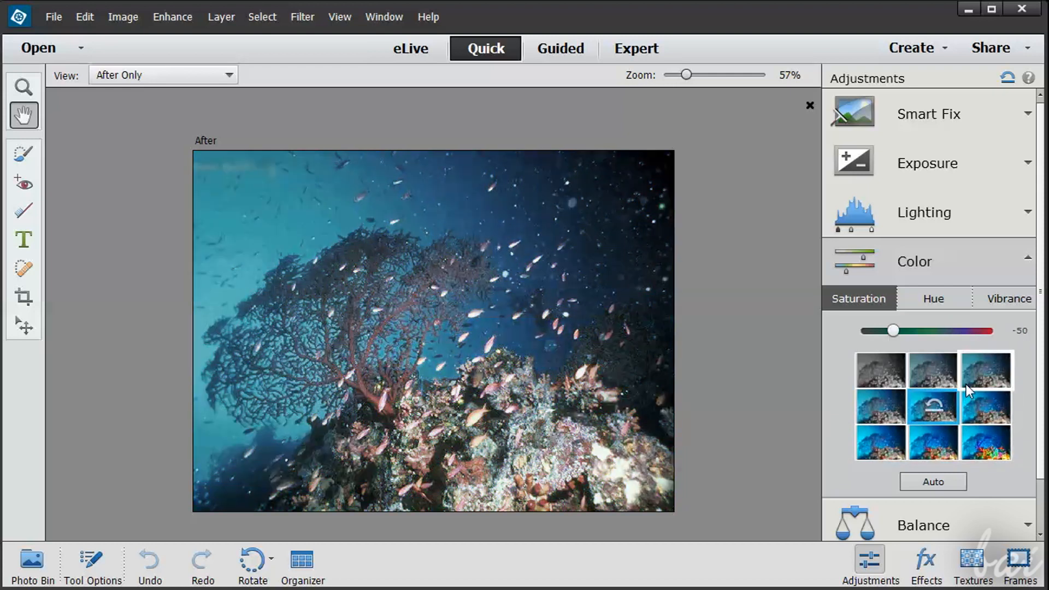
{"action": "left_click", "coordinate": [560, 48]}
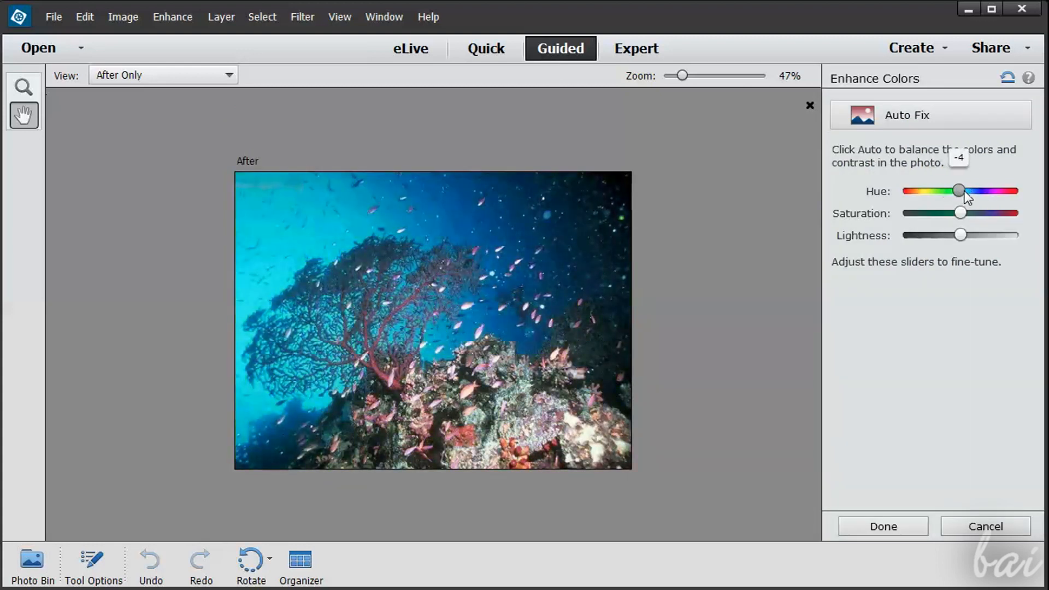
{"action": "left_click", "coordinate": [634, 48]}
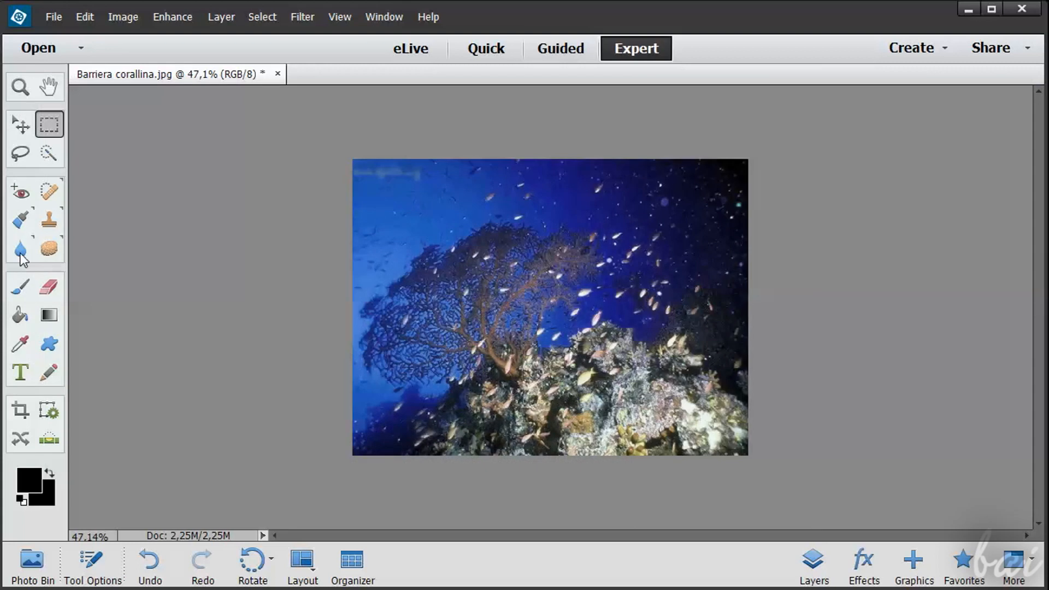
{"action": "left_click", "coordinate": [21, 249]}
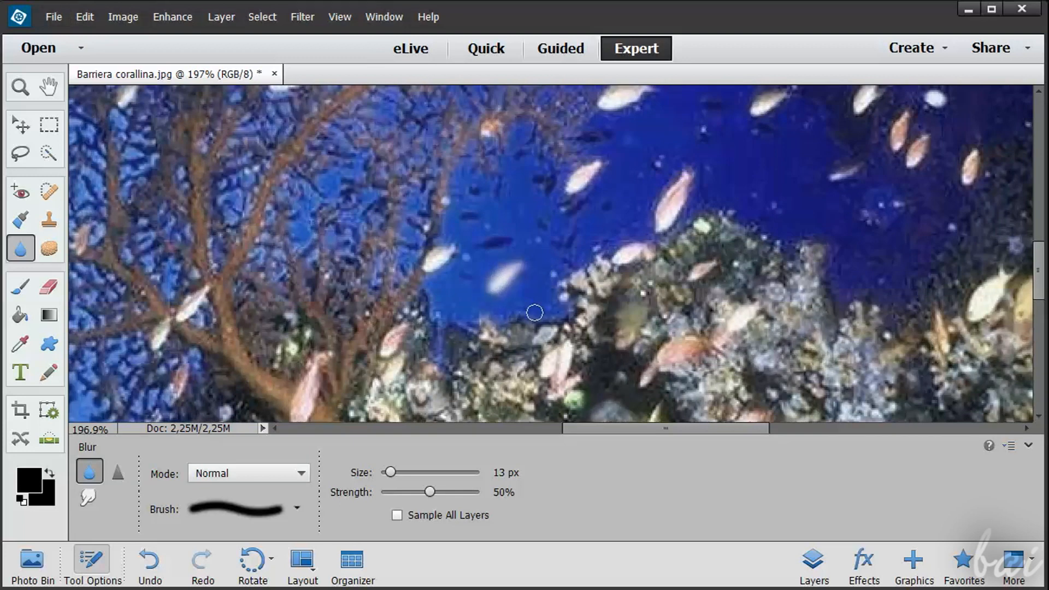
{"action": "mouse_move", "coordinate": [21, 248]}
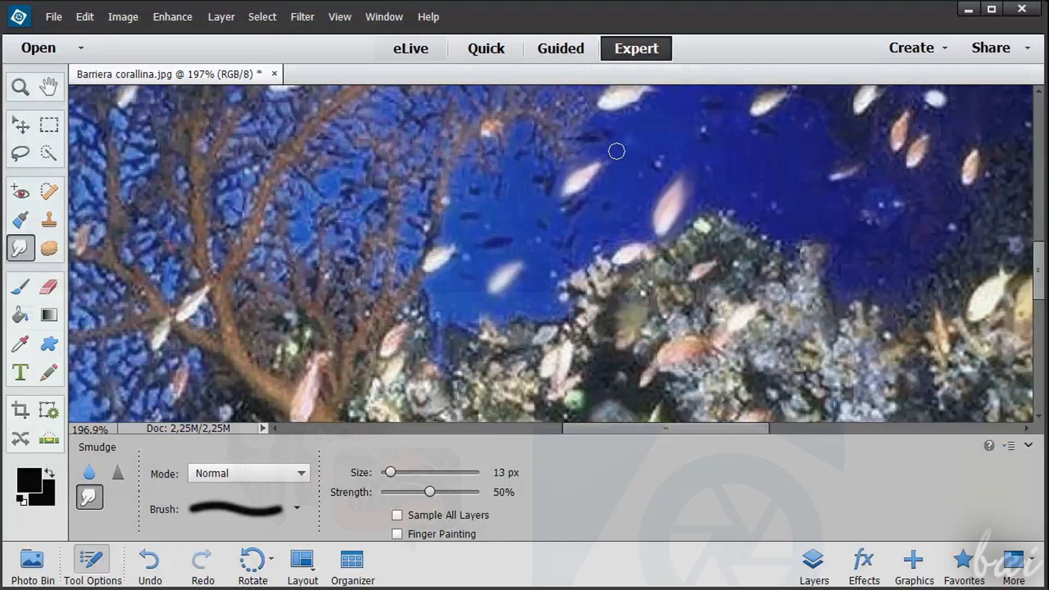
- Show the Photo Bin and switch between the coral reef and forest photos, ending on the forest
{"action": "left_click", "coordinate": [485, 48]}
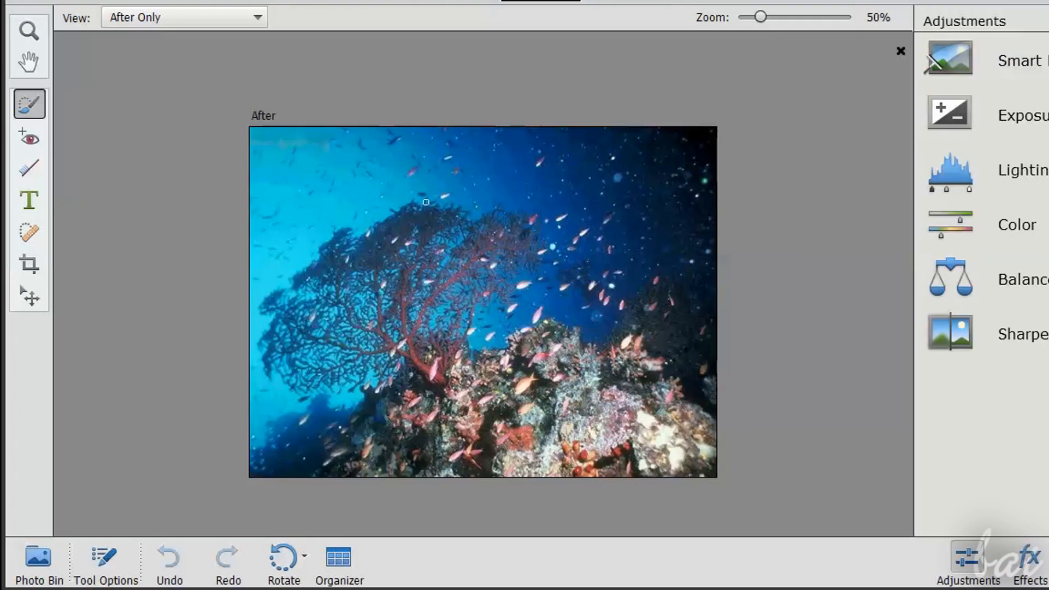
{"action": "mouse_move", "coordinate": [65, 525]}
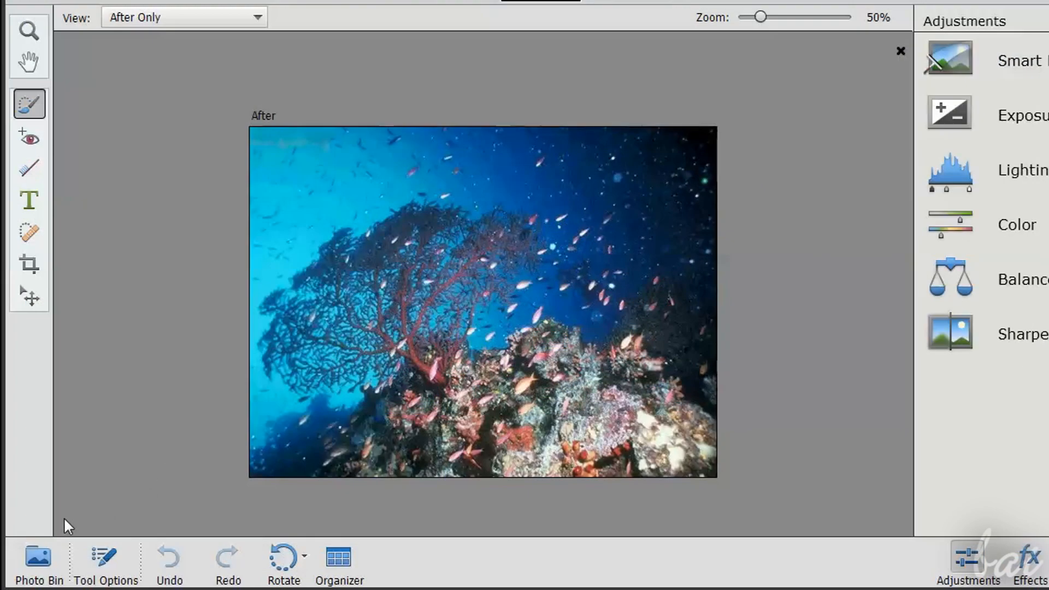
{"action": "left_click", "coordinate": [38, 562]}
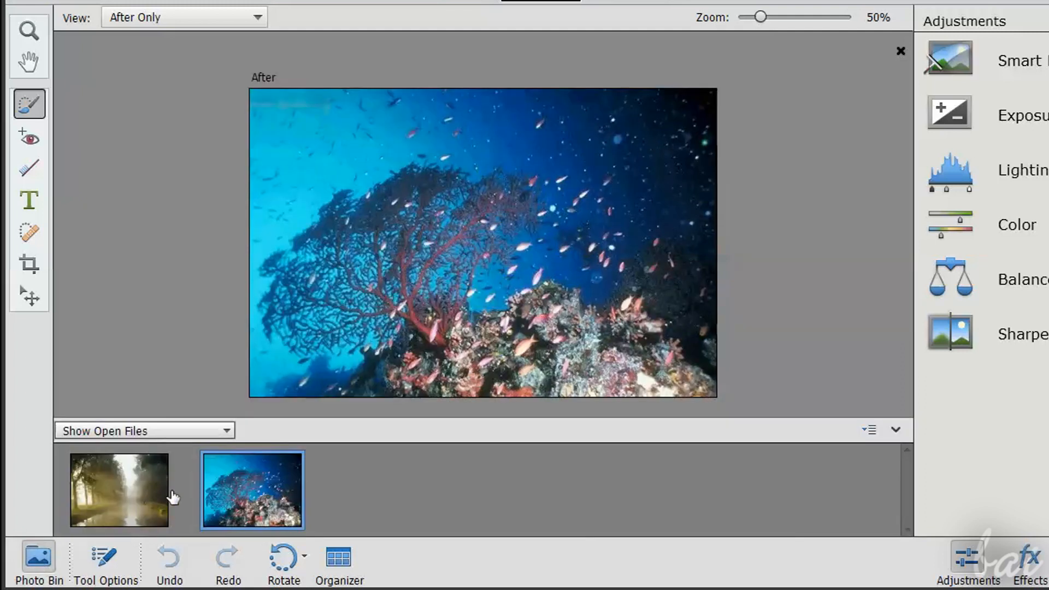
{"action": "left_click", "coordinate": [119, 489]}
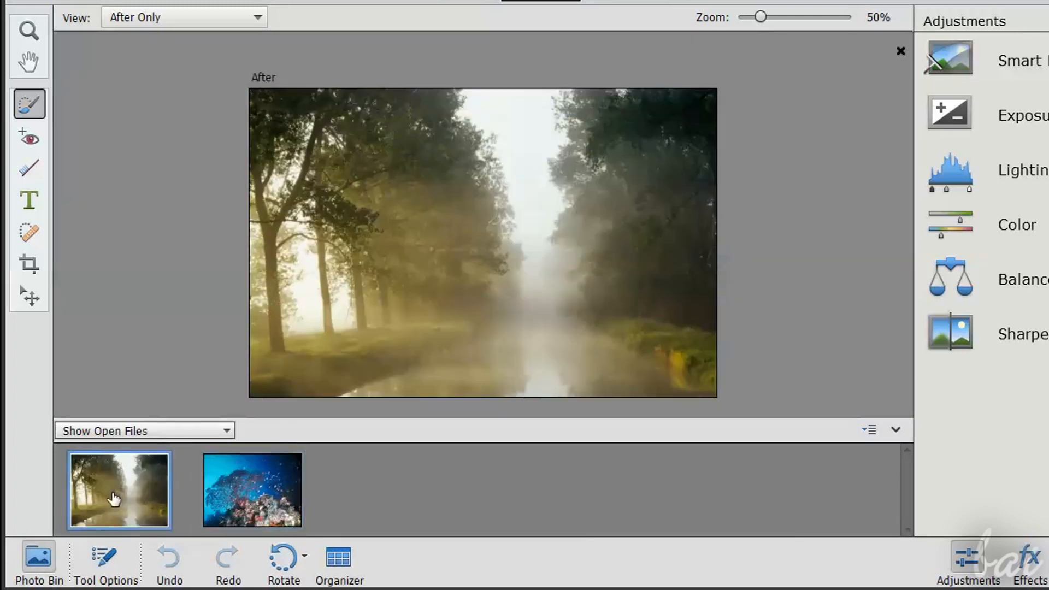
{"action": "left_click", "coordinate": [251, 489]}
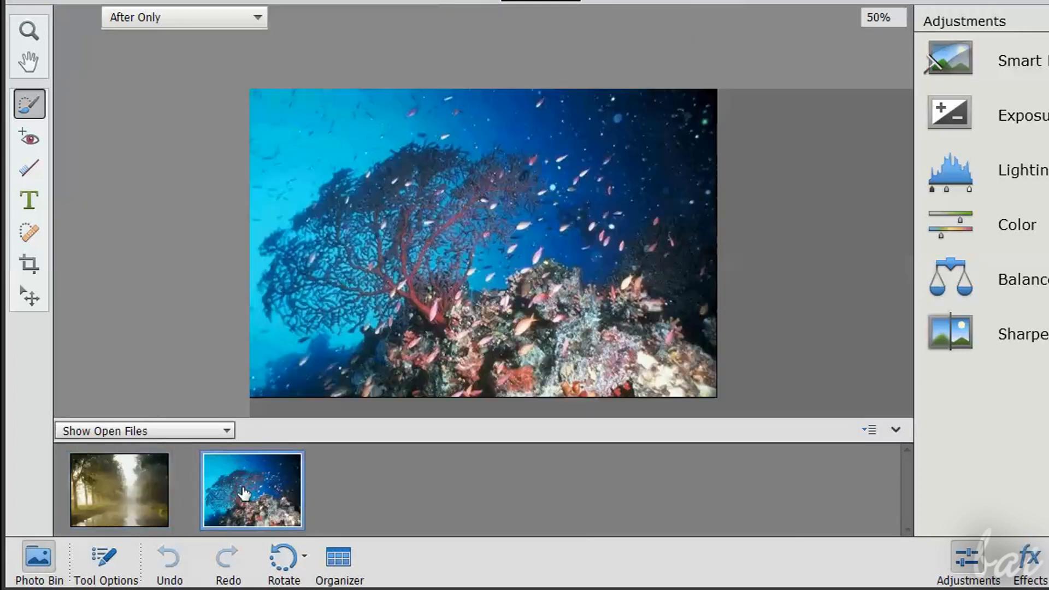
{"action": "left_click", "coordinate": [119, 490]}
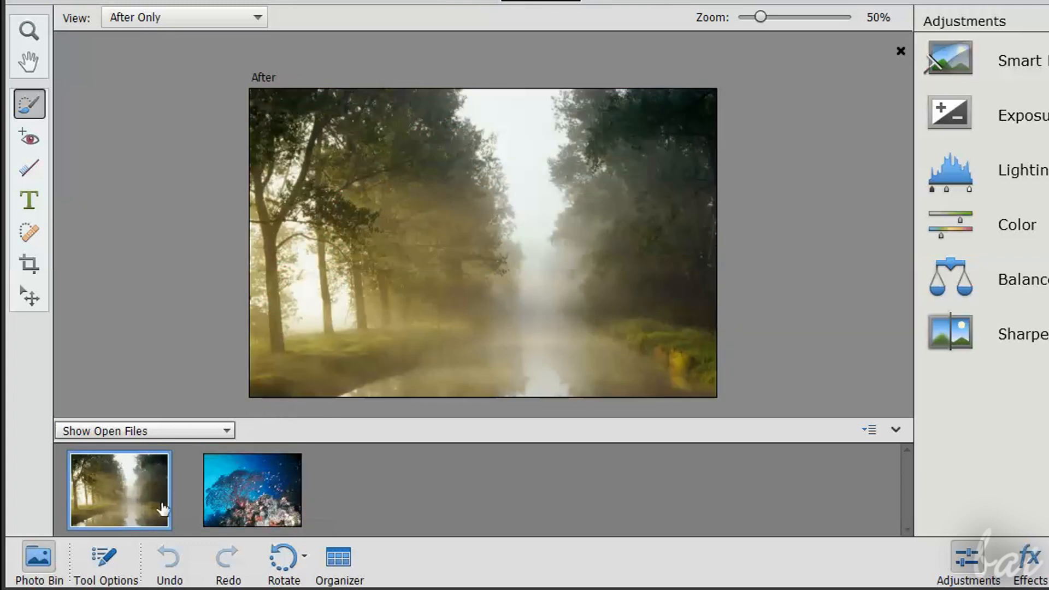
{"action": "left_click", "coordinate": [38, 560]}
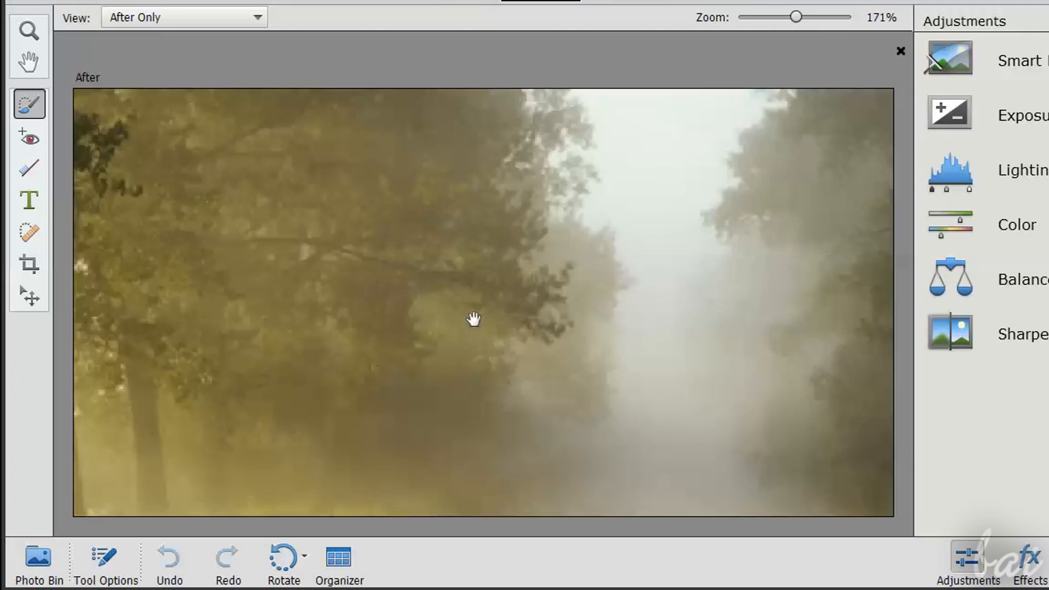
{"action": "mouse_move", "coordinate": [464, 282]}
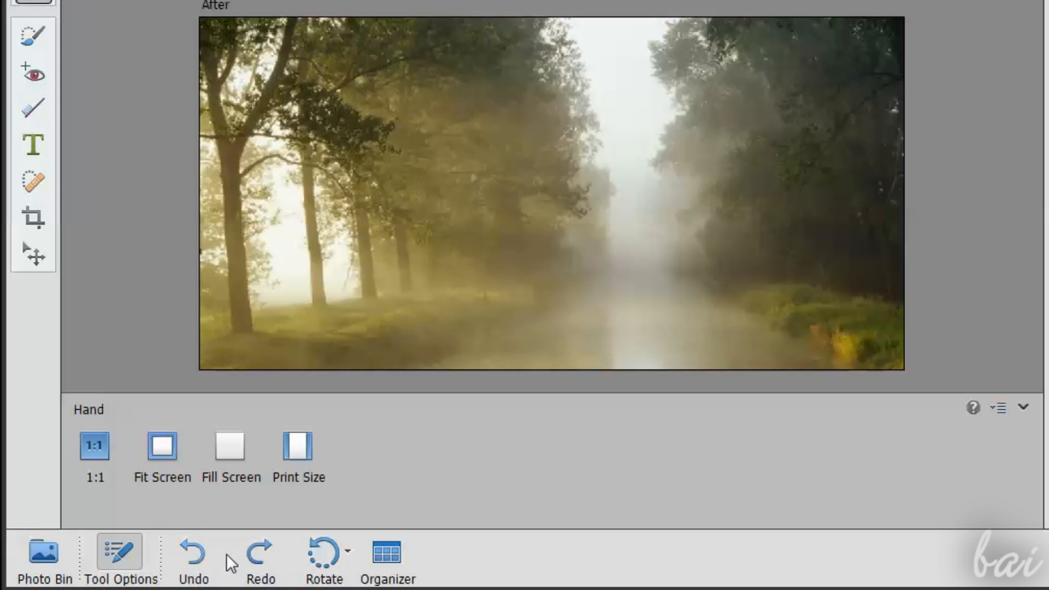
{"action": "mouse_move", "coordinate": [289, 581]}
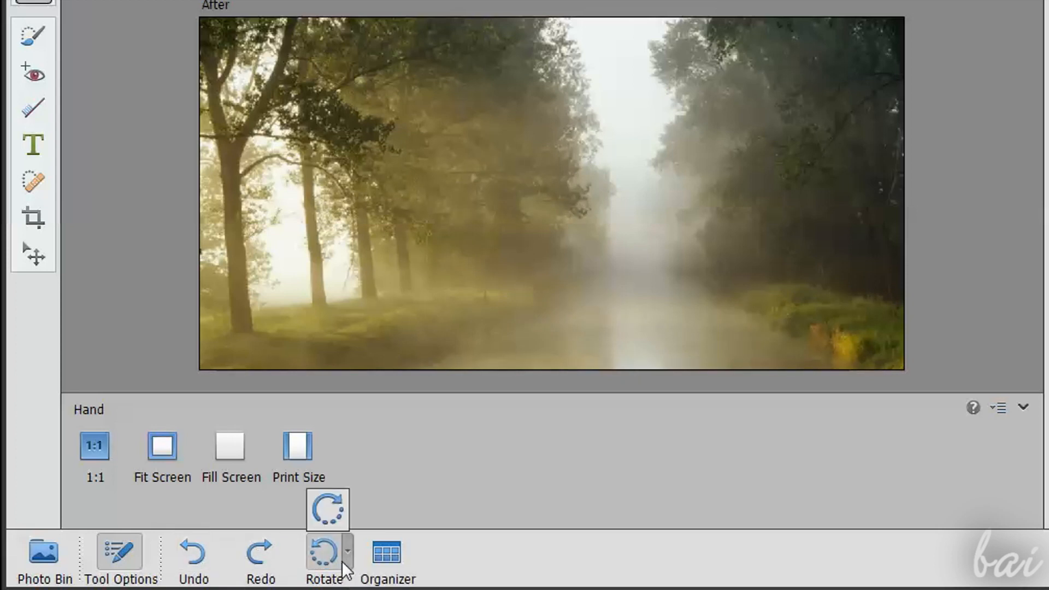
{"action": "left_click", "coordinate": [323, 552]}
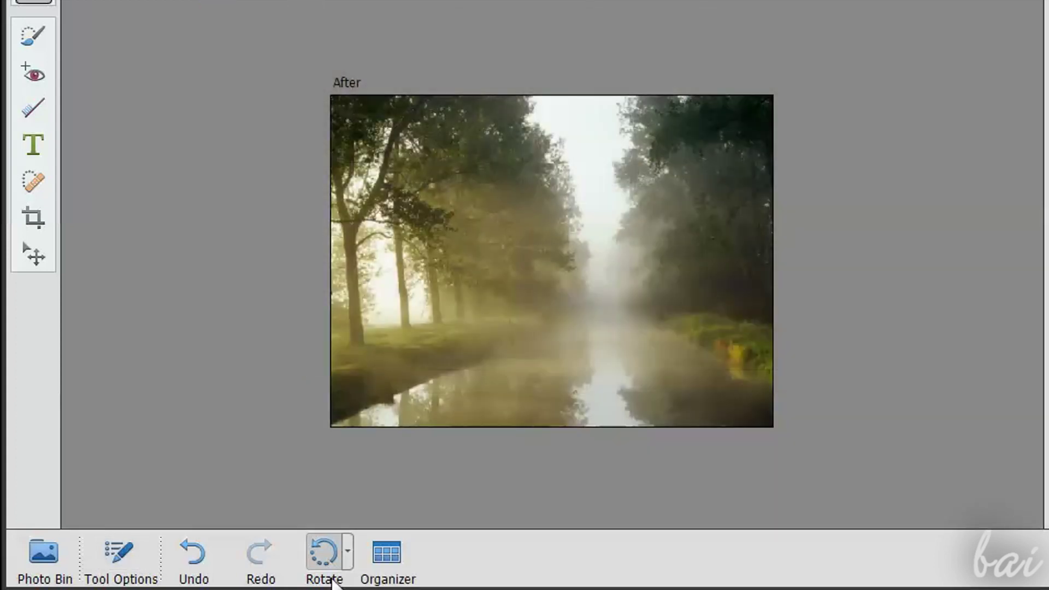
{"action": "mouse_move", "coordinate": [385, 555]}
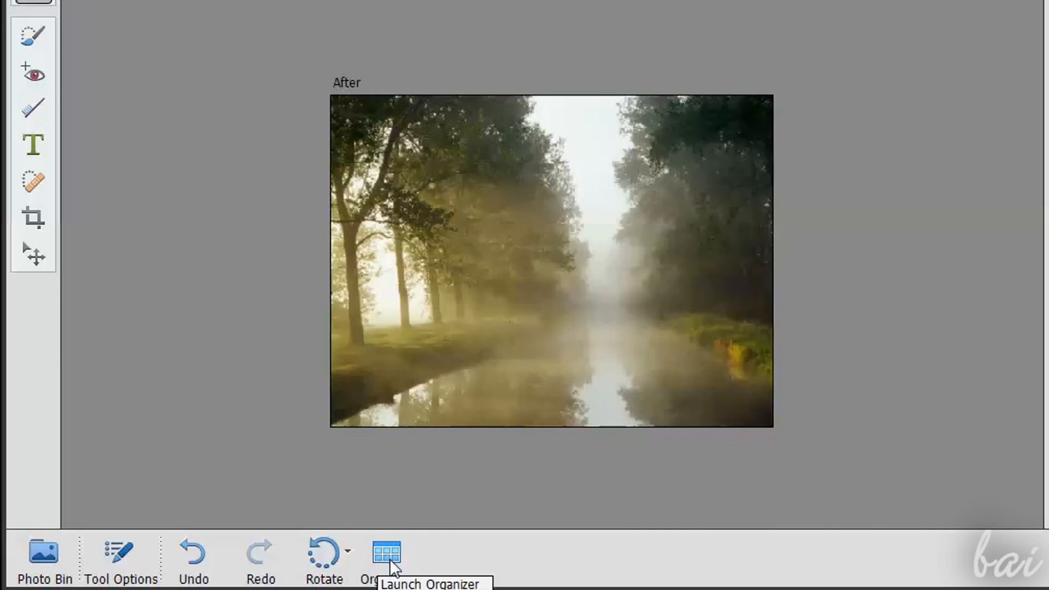
{"action": "mouse_move", "coordinate": [119, 555]}
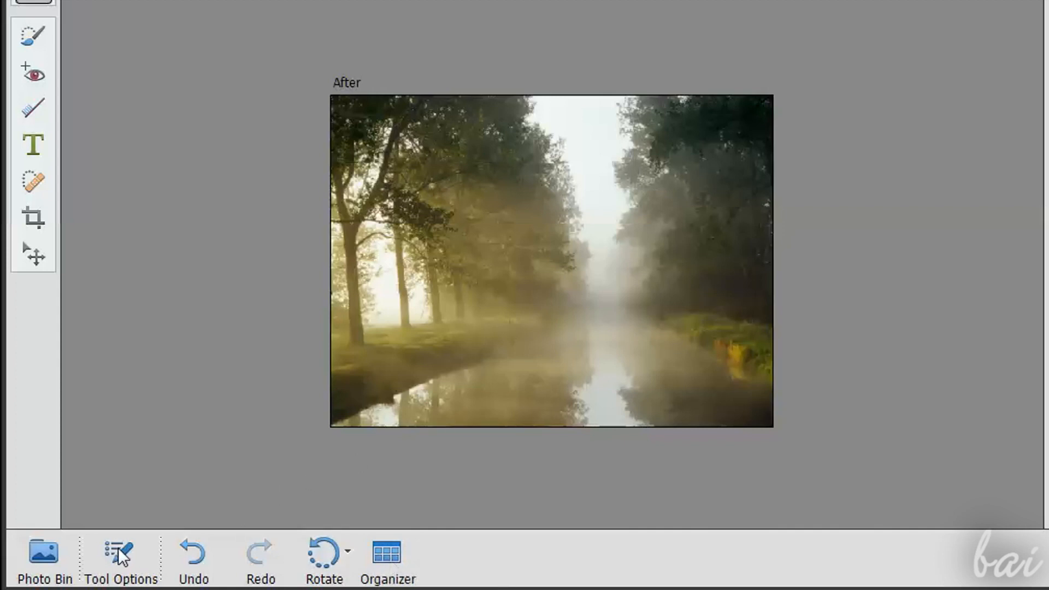
- Open Tool Options and browse the Selection Brush, Red Eye Removal and neighbouring tools
{"action": "left_click", "coordinate": [120, 558]}
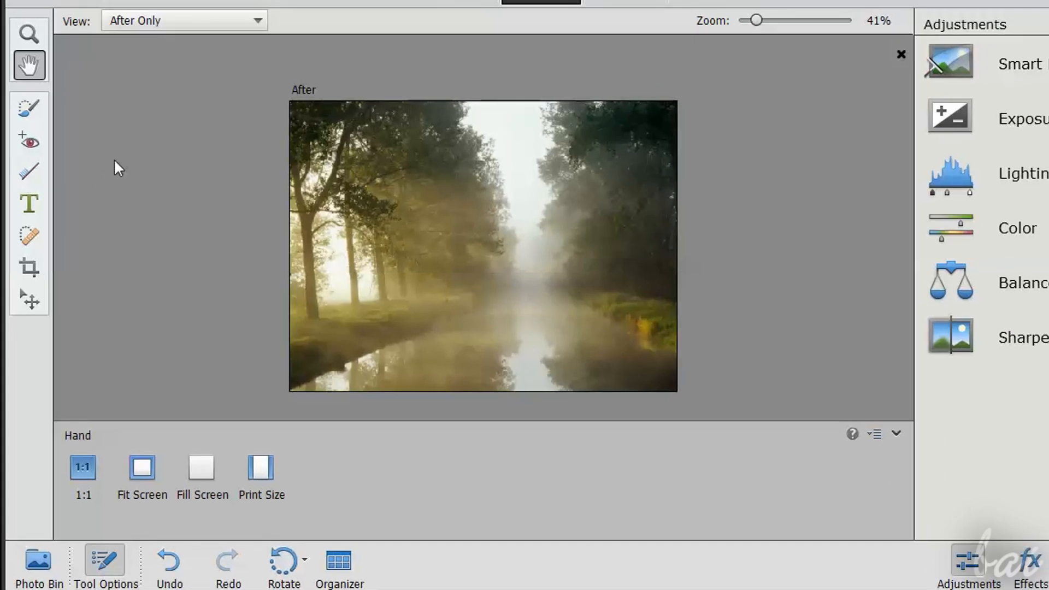
{"action": "left_click", "coordinate": [28, 107]}
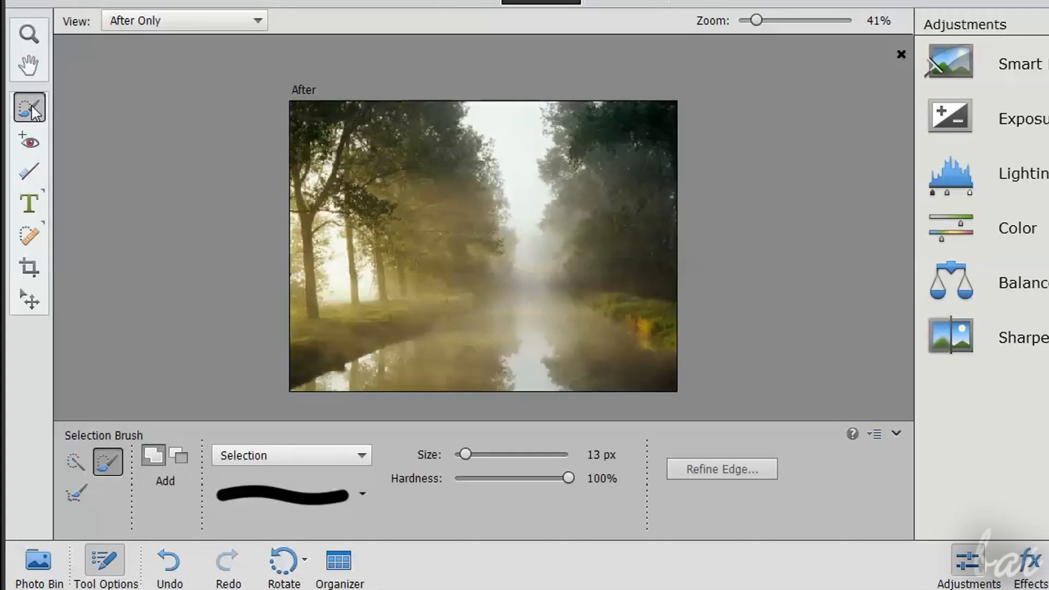
{"action": "left_click", "coordinate": [29, 139]}
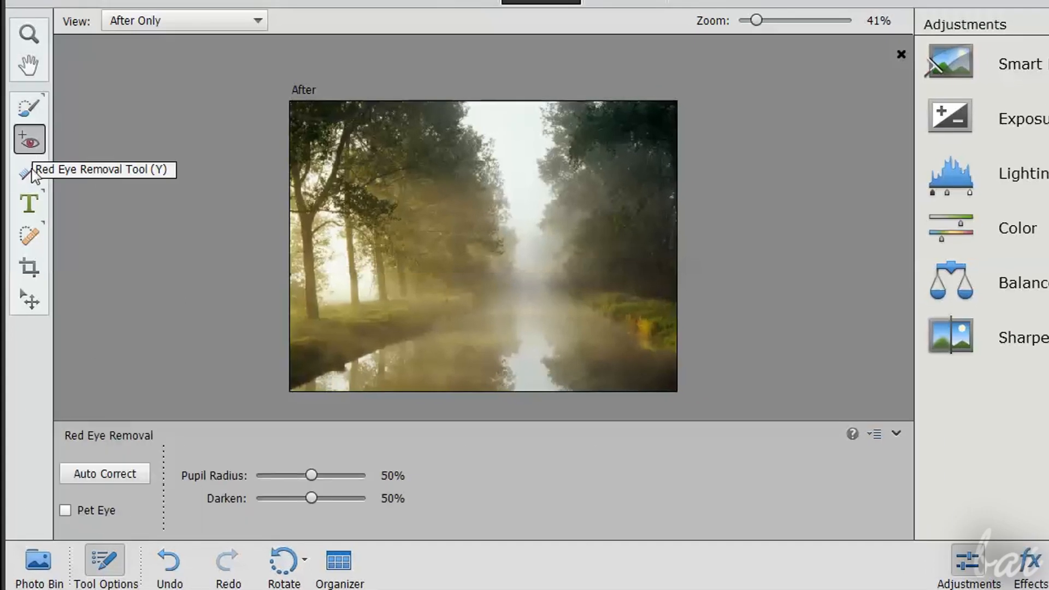
{"action": "left_click", "coordinate": [29, 171]}
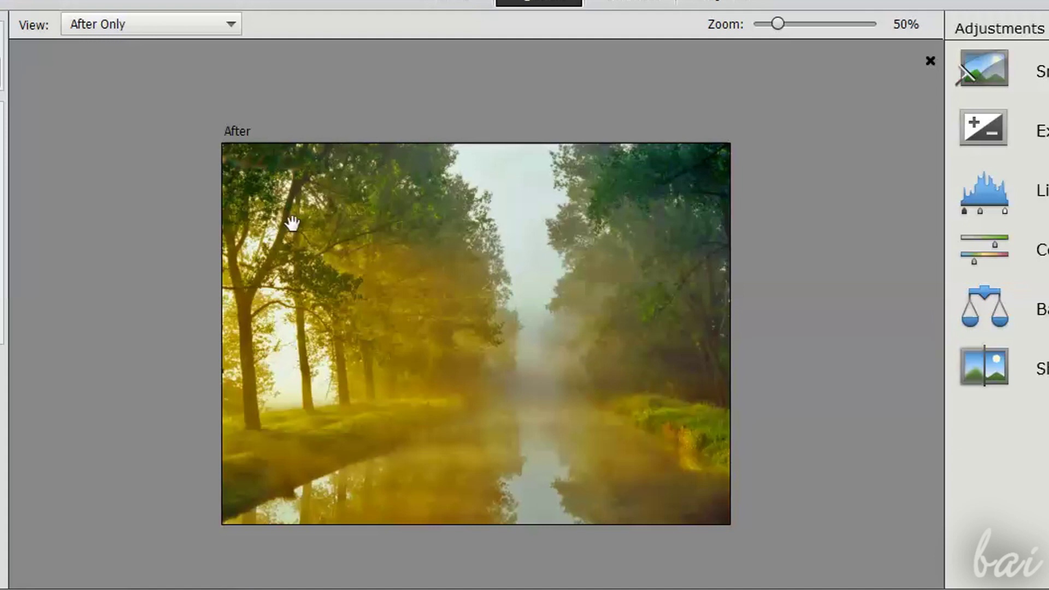
{"action": "mouse_move", "coordinate": [398, 12]}
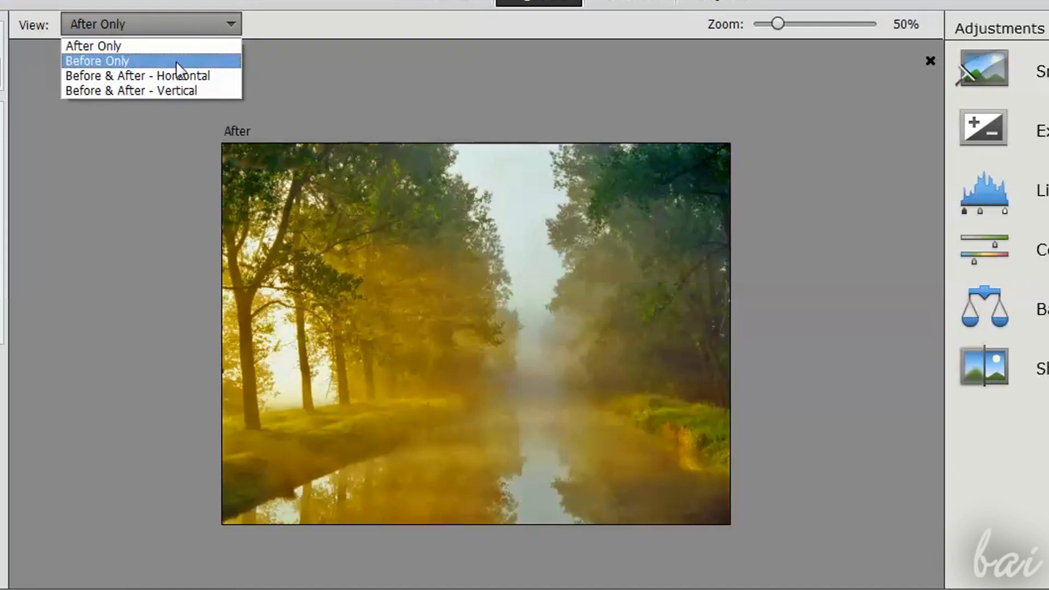
{"action": "left_click", "coordinate": [97, 60]}
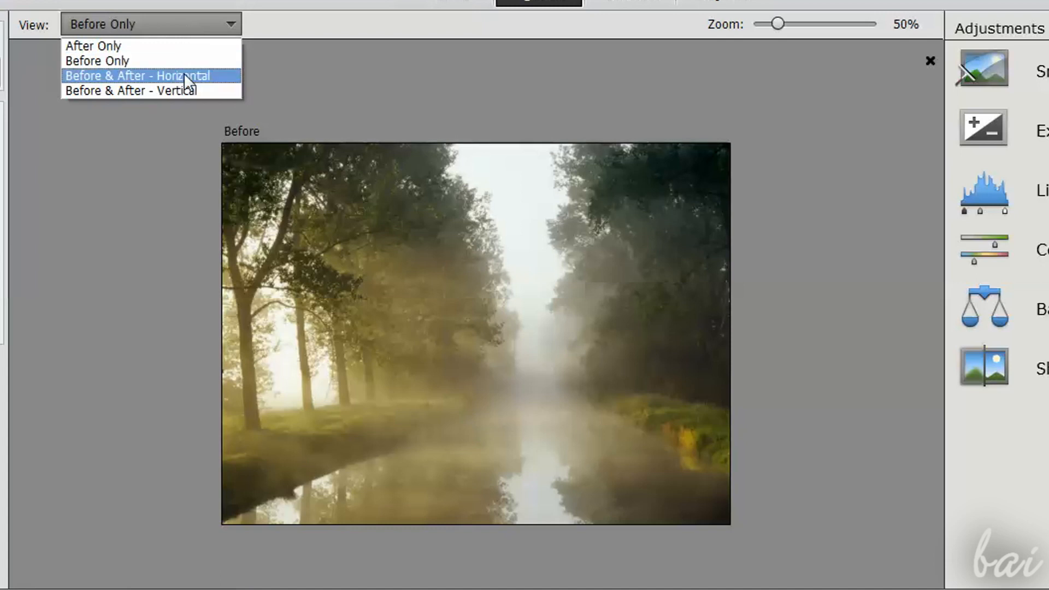
{"action": "left_click", "coordinate": [139, 75]}
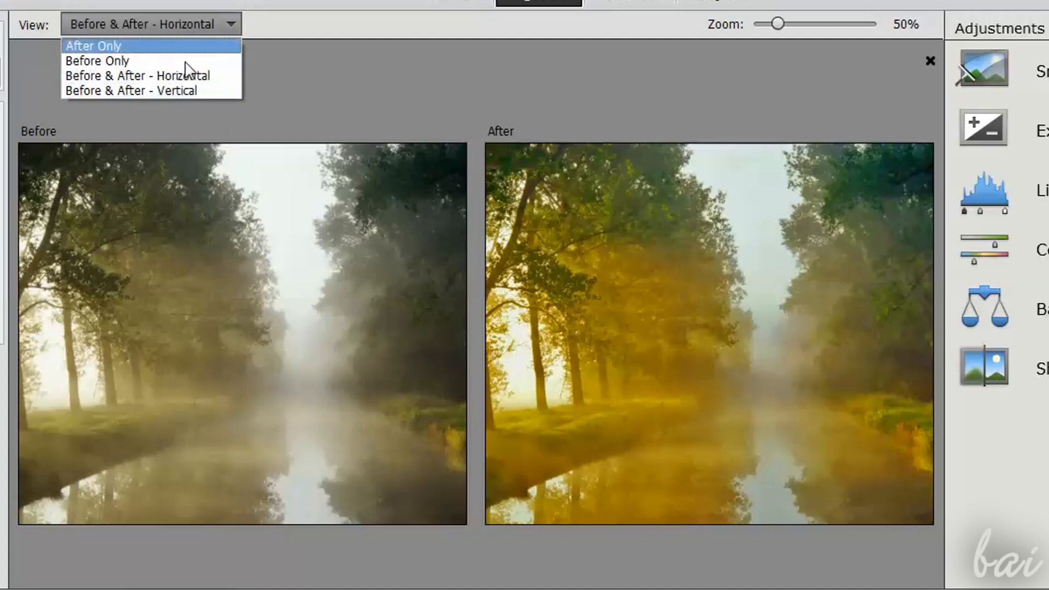
{"action": "left_click", "coordinate": [93, 45]}
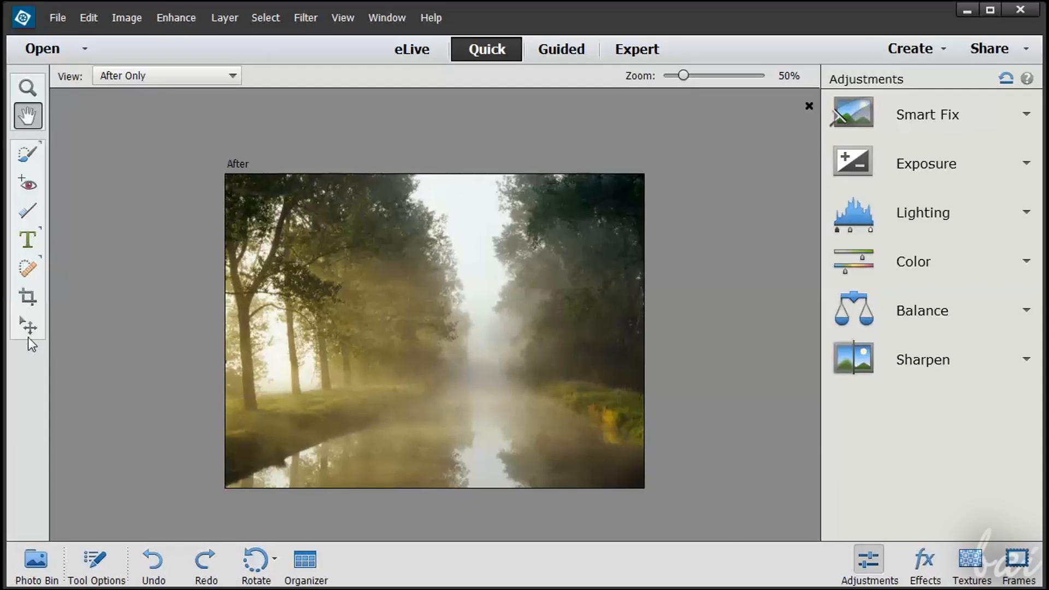
{"action": "mouse_move", "coordinate": [33, 74]}
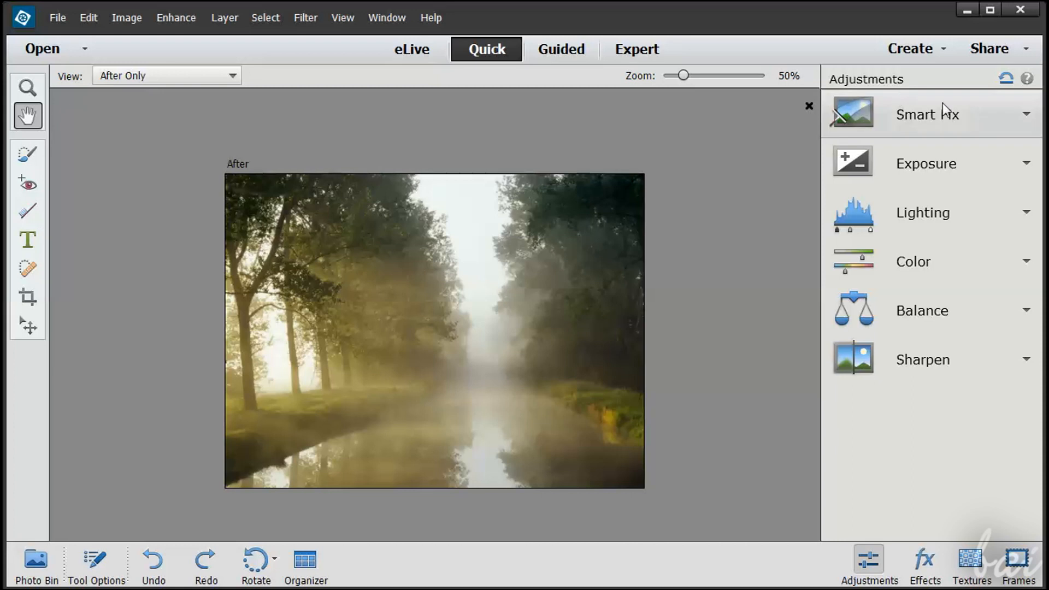
{"action": "mouse_move", "coordinate": [927, 198]}
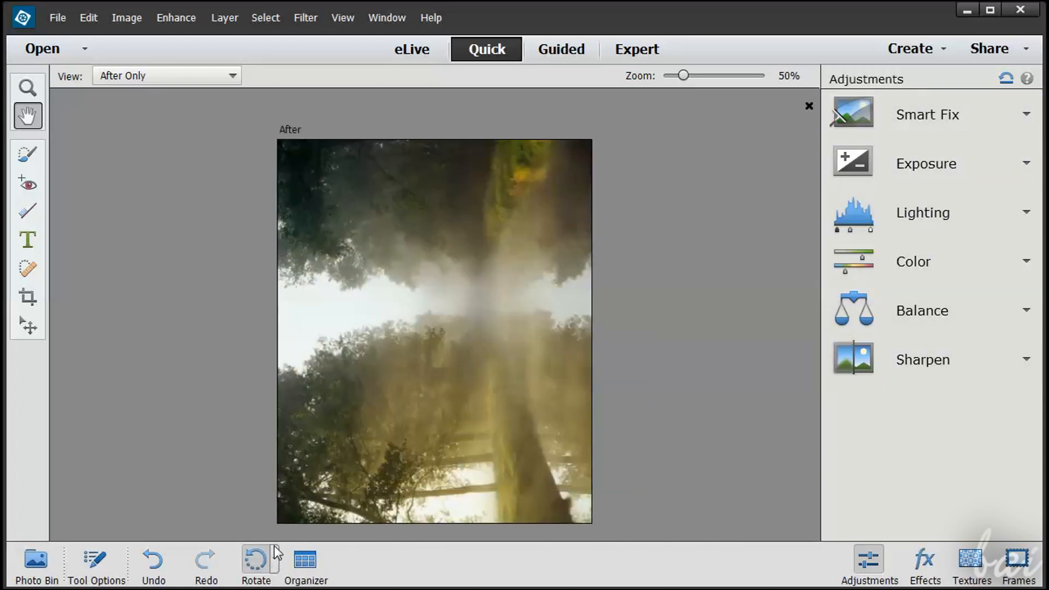
{"action": "left_click", "coordinate": [255, 563]}
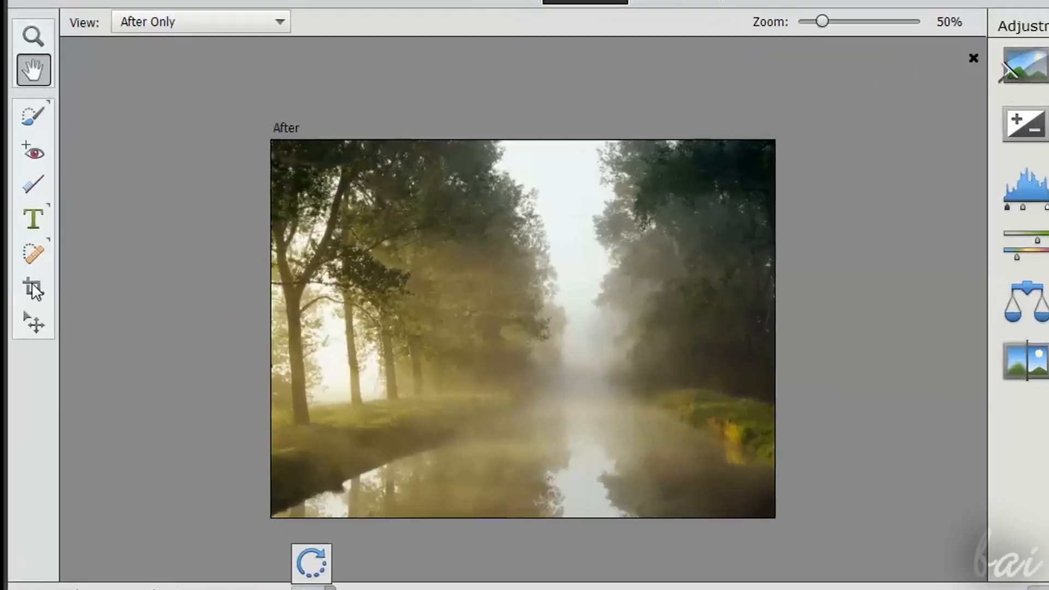
{"action": "mouse_move", "coordinate": [32, 288]}
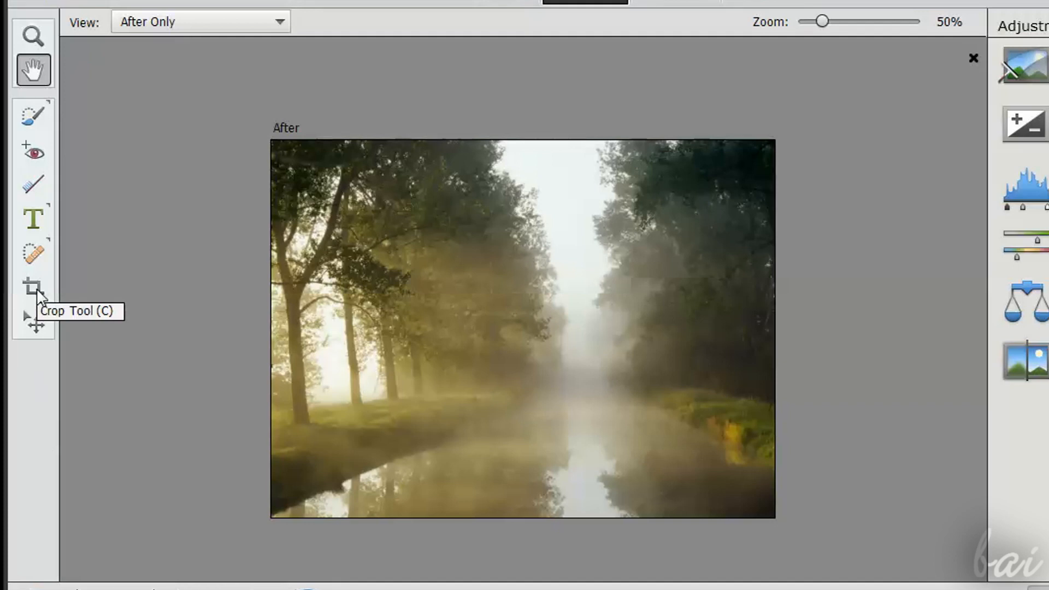
{"action": "left_click", "coordinate": [32, 286]}
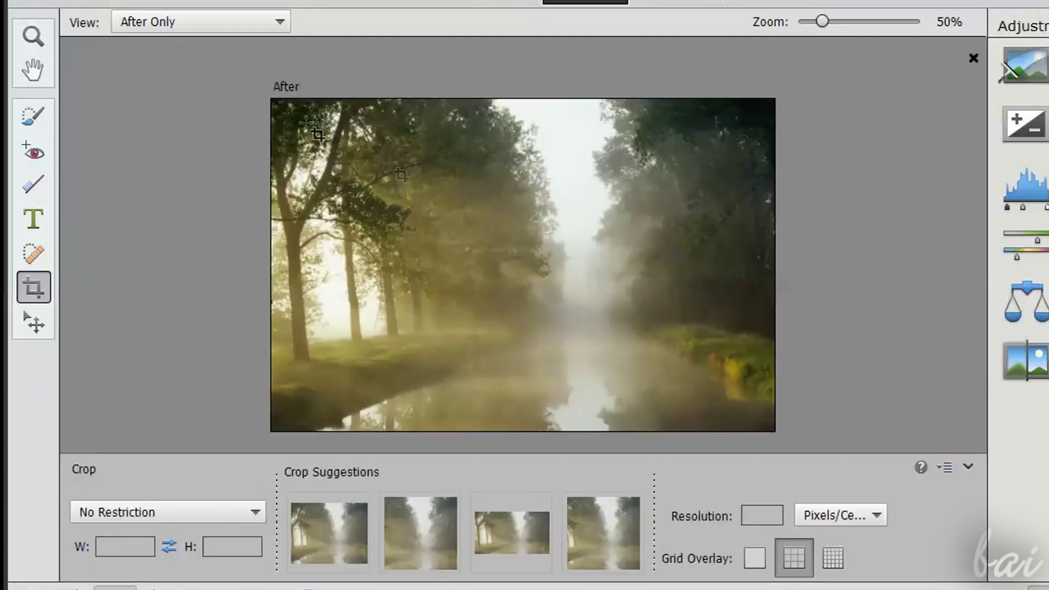
{"action": "left_click_drag", "start_coordinate": [273, 102], "coordinate": [428, 200]}
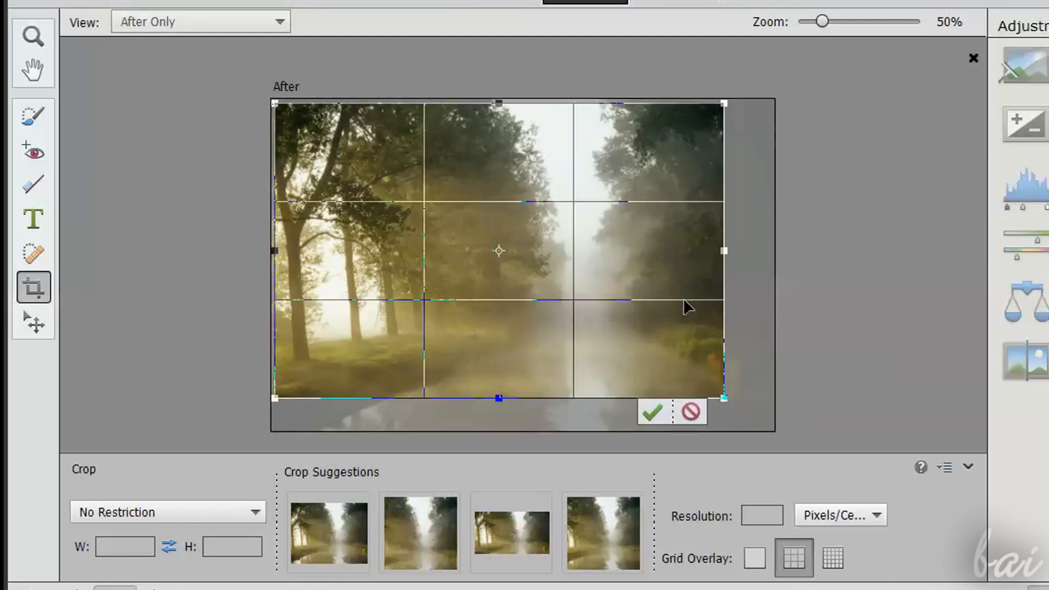
{"action": "mouse_move", "coordinate": [643, 296]}
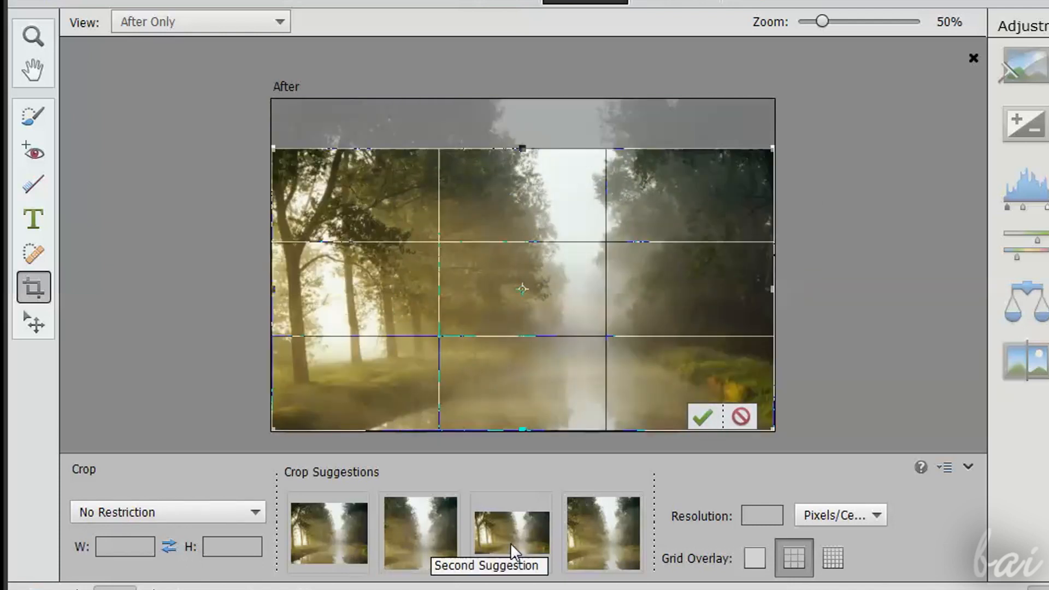
{"action": "left_click", "coordinate": [602, 533]}
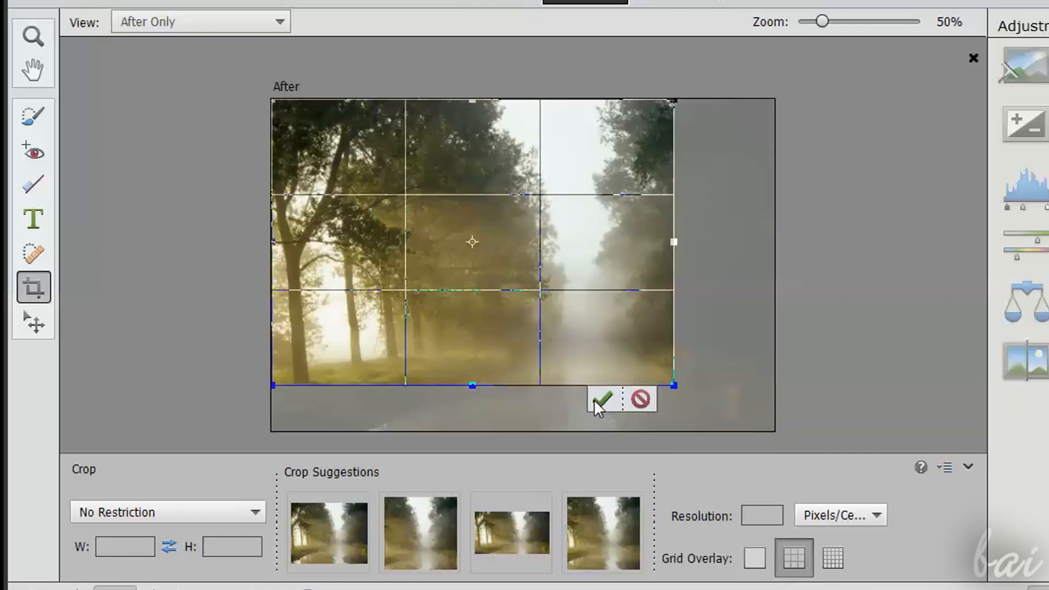
{"action": "left_click", "coordinate": [601, 399]}
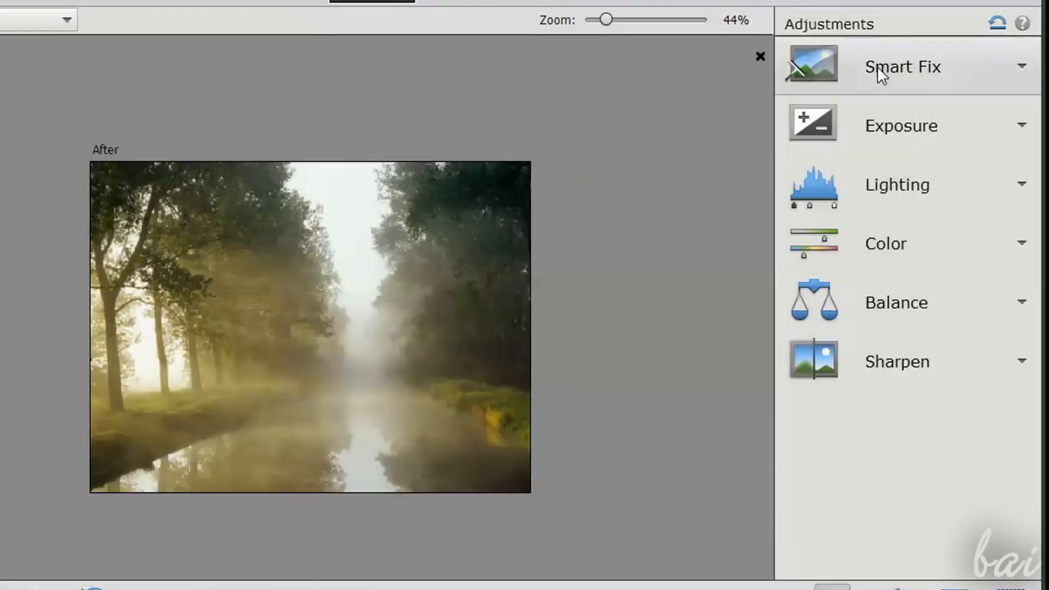
- Toggle Smart Fix, apply a brighter Lighting Highlights thumbnail, then view the Shadows tab
{"action": "left_click", "coordinate": [1019, 66]}
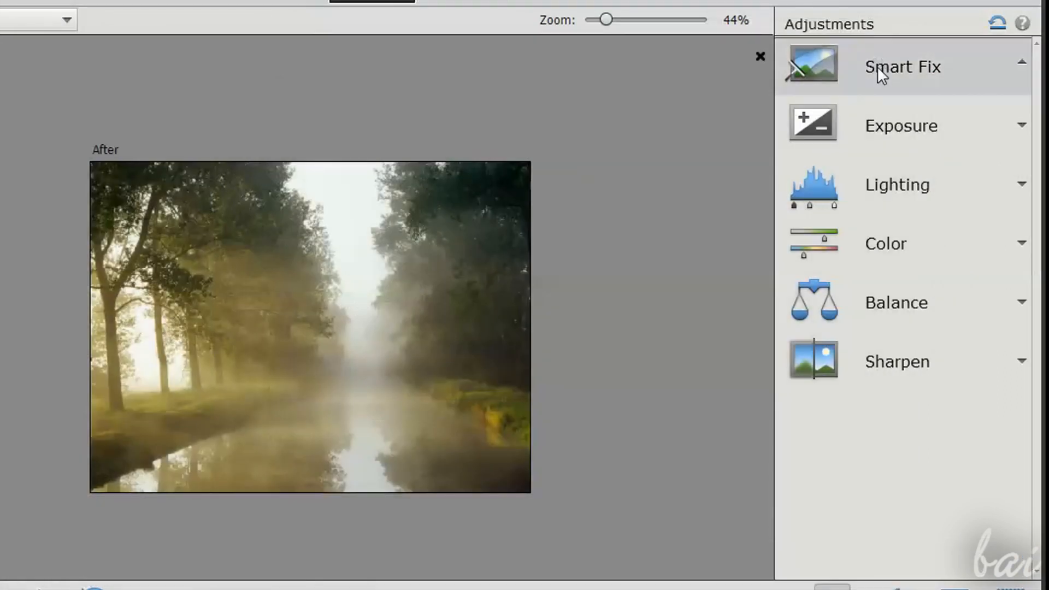
{"action": "left_click", "coordinate": [902, 66]}
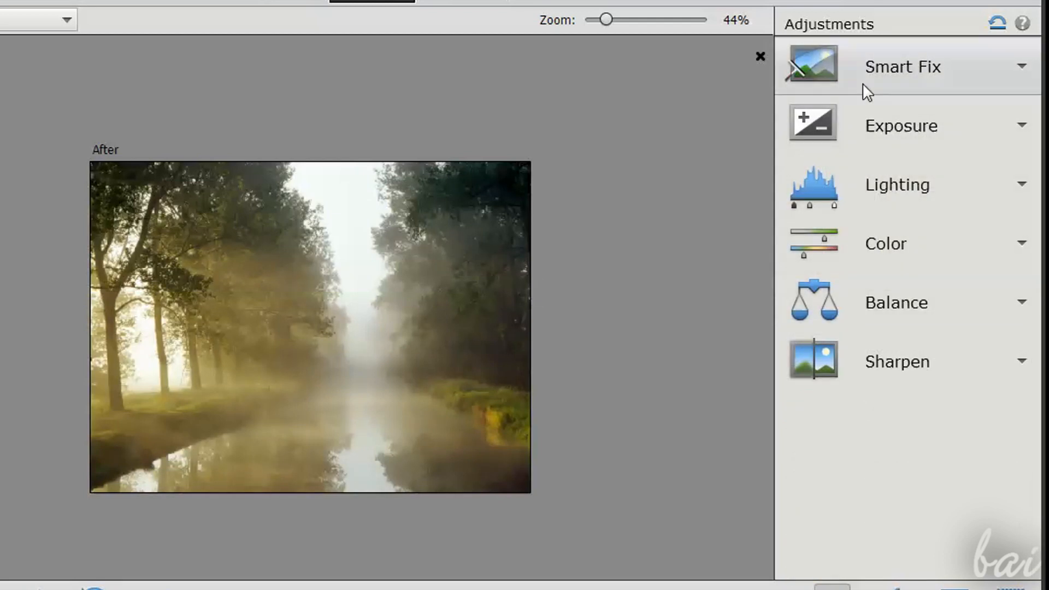
{"action": "mouse_move", "coordinate": [917, 131]}
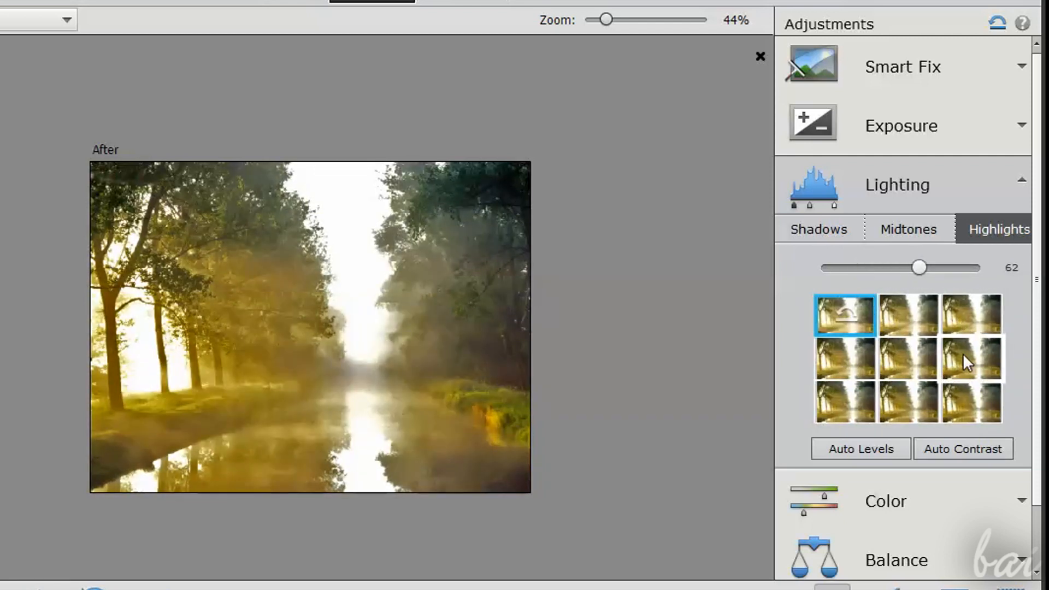
{"action": "left_click", "coordinate": [908, 229]}
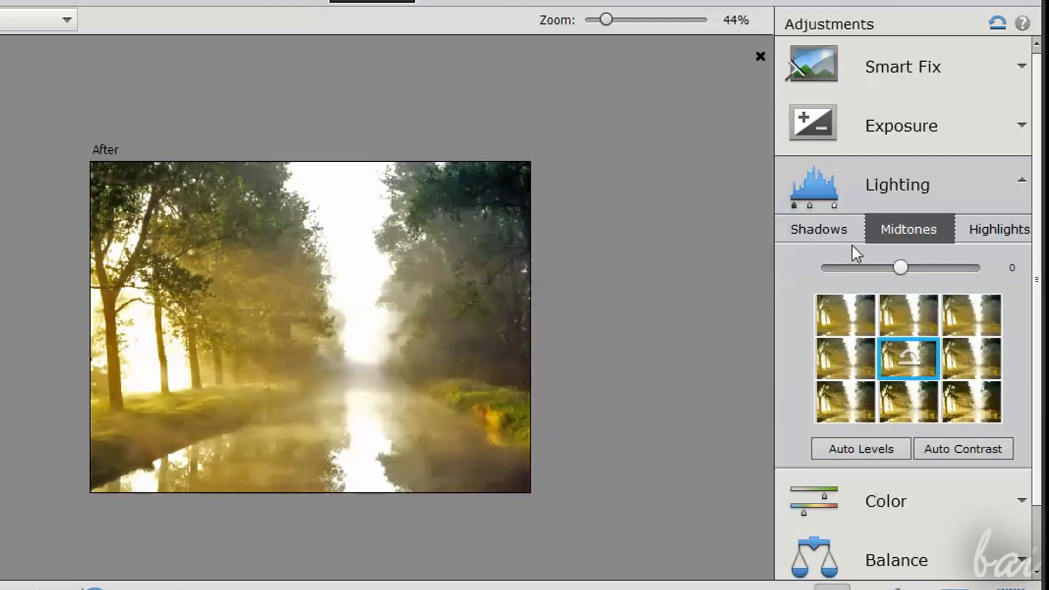
{"action": "left_click", "coordinate": [817, 229]}
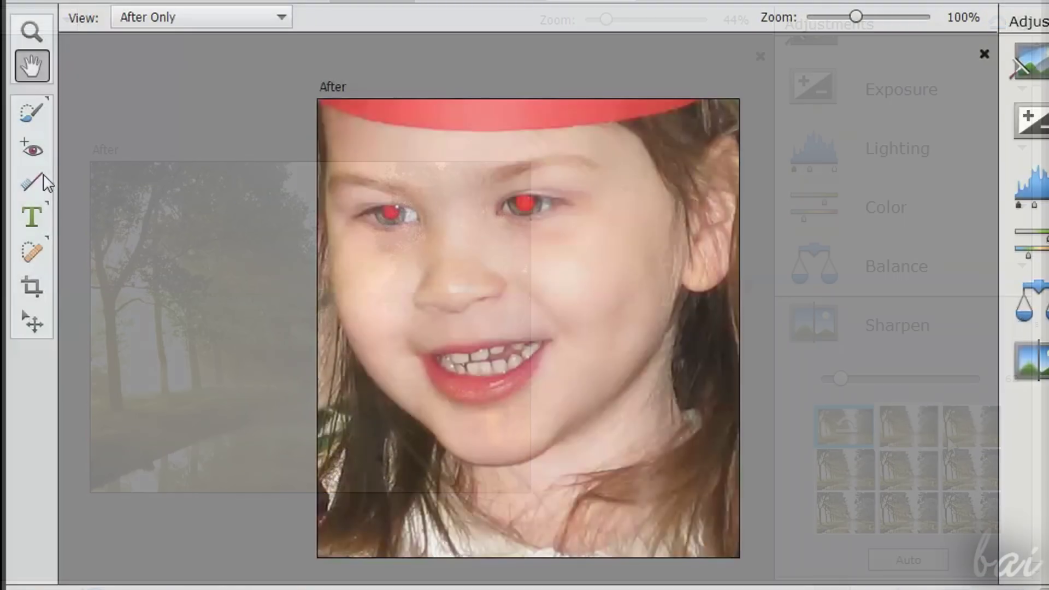
- Fix the girl's left red eye, pick Whiten Teeth, and view Before & After Horizontal
{"action": "left_click", "coordinate": [32, 147]}
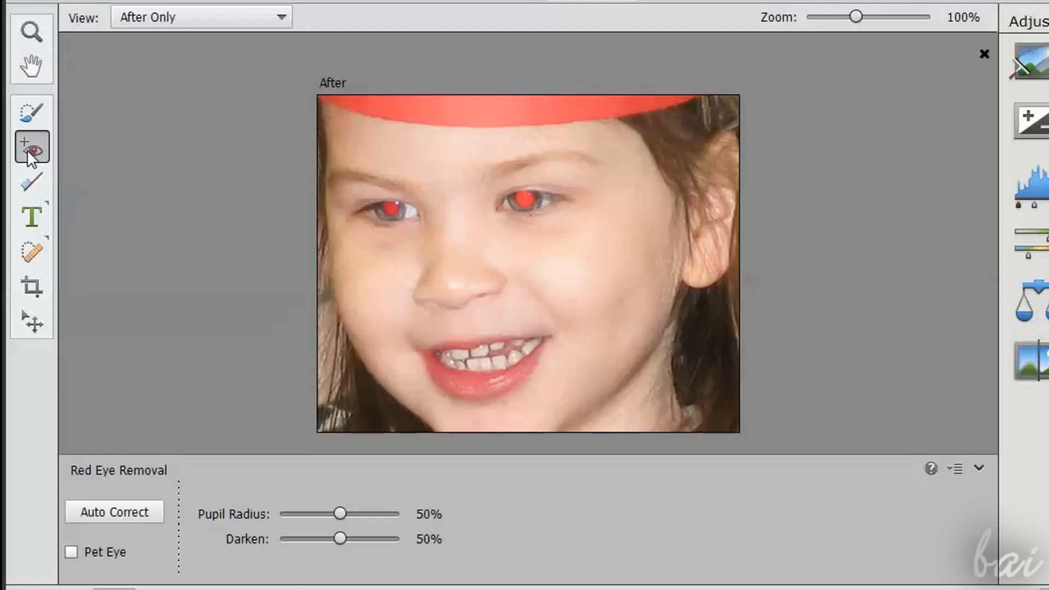
{"action": "mouse_move", "coordinate": [369, 202]}
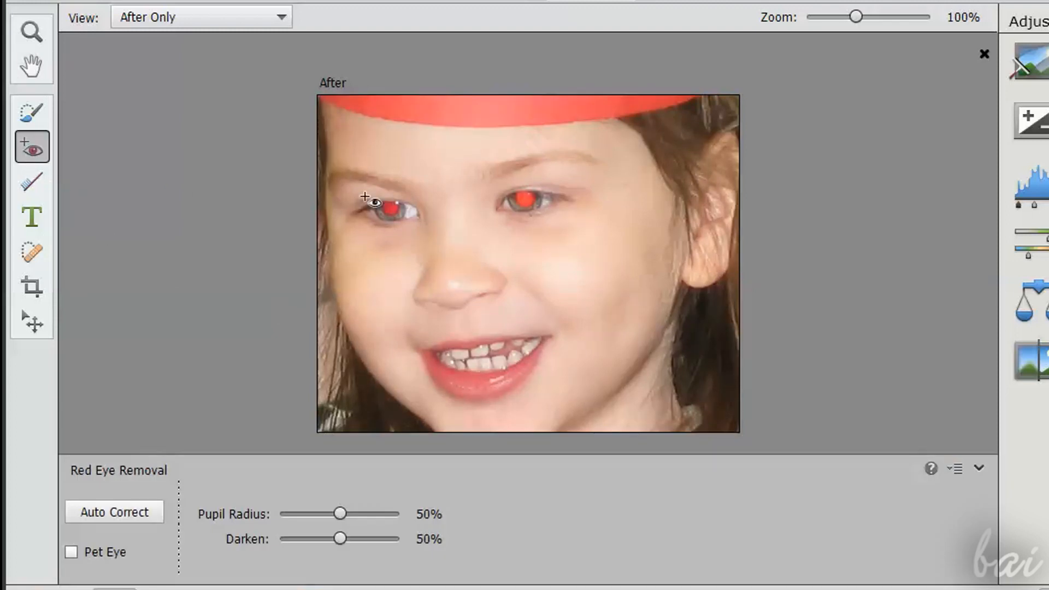
{"action": "left_click", "coordinate": [388, 209]}
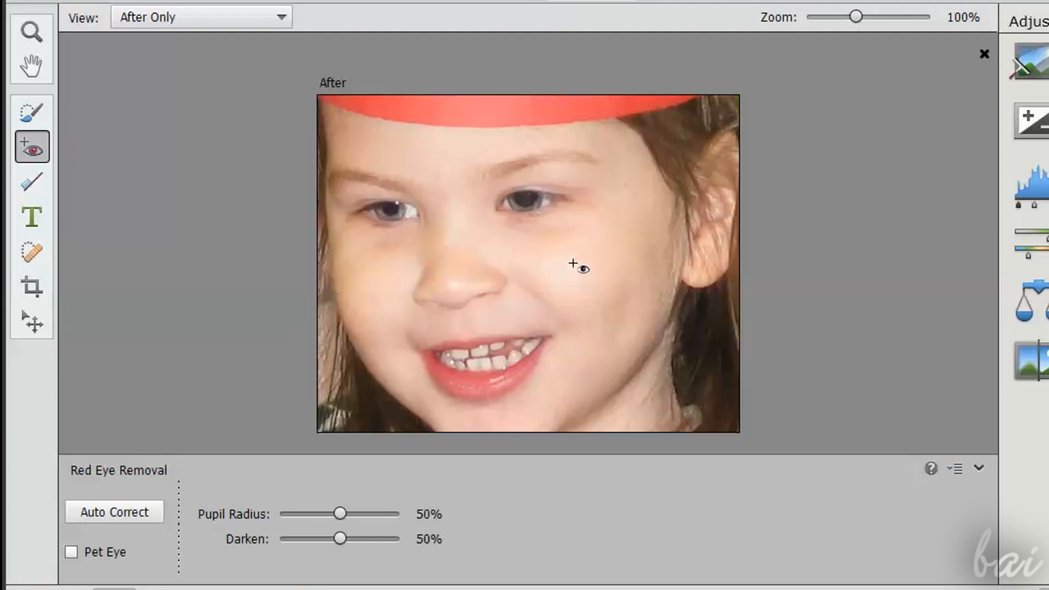
{"action": "left_click", "coordinate": [32, 181]}
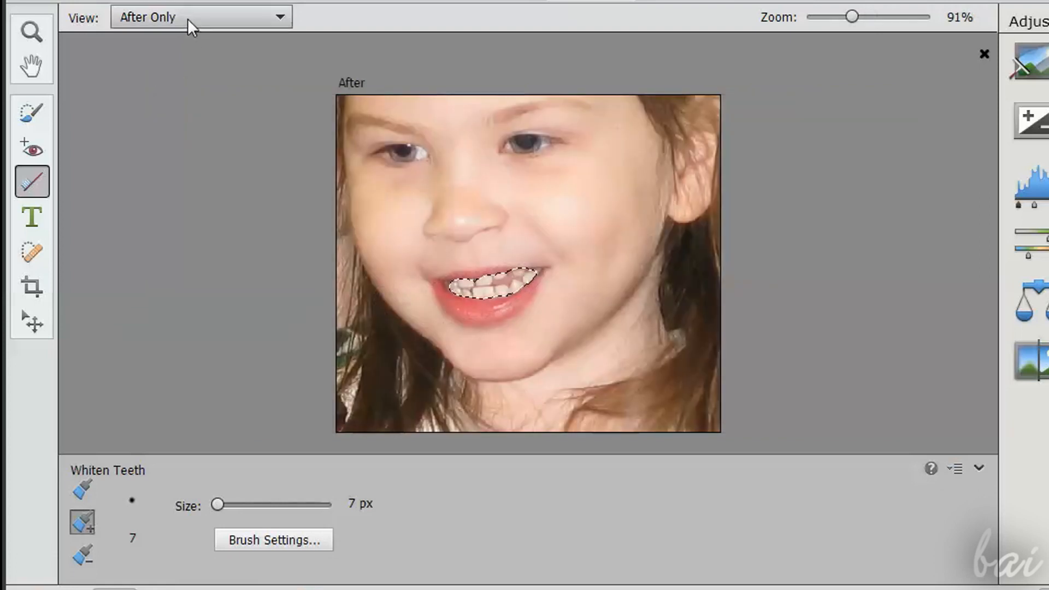
{"action": "left_click", "coordinate": [199, 17]}
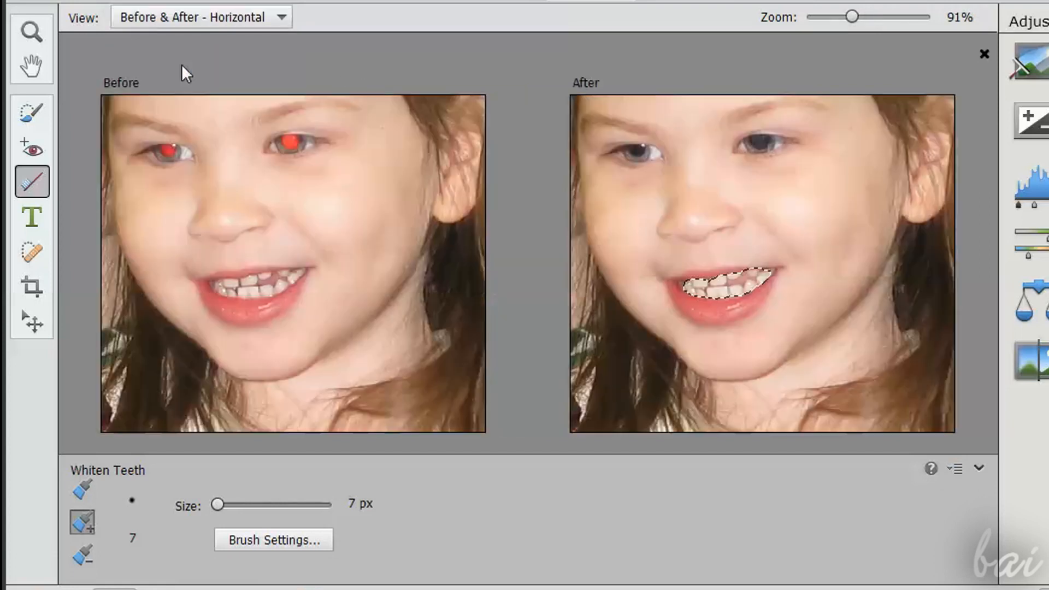
{"action": "mouse_move", "coordinate": [195, 99]}
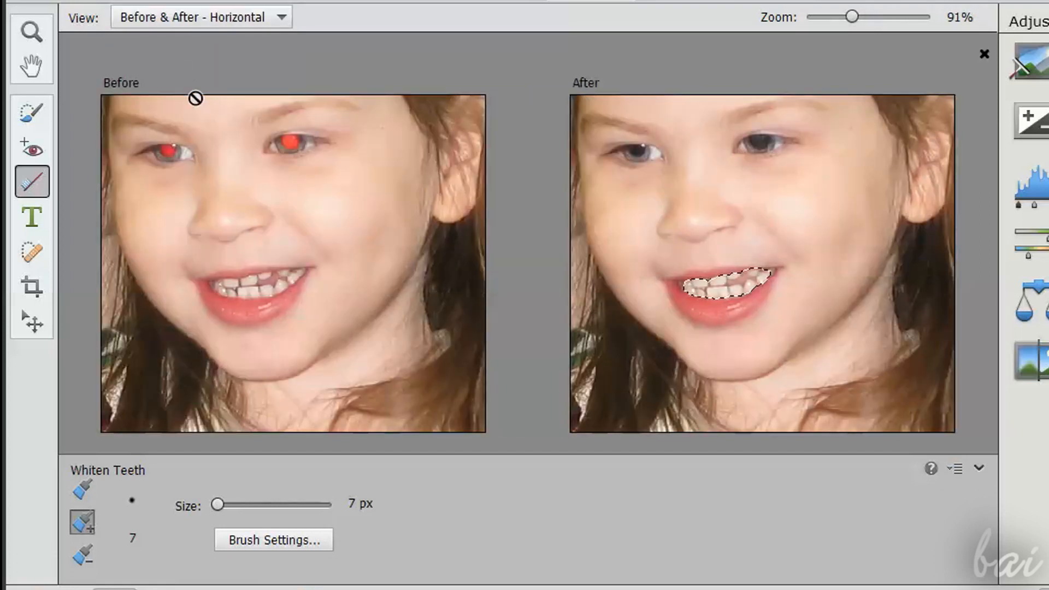
{"action": "left_click", "coordinate": [31, 110]}
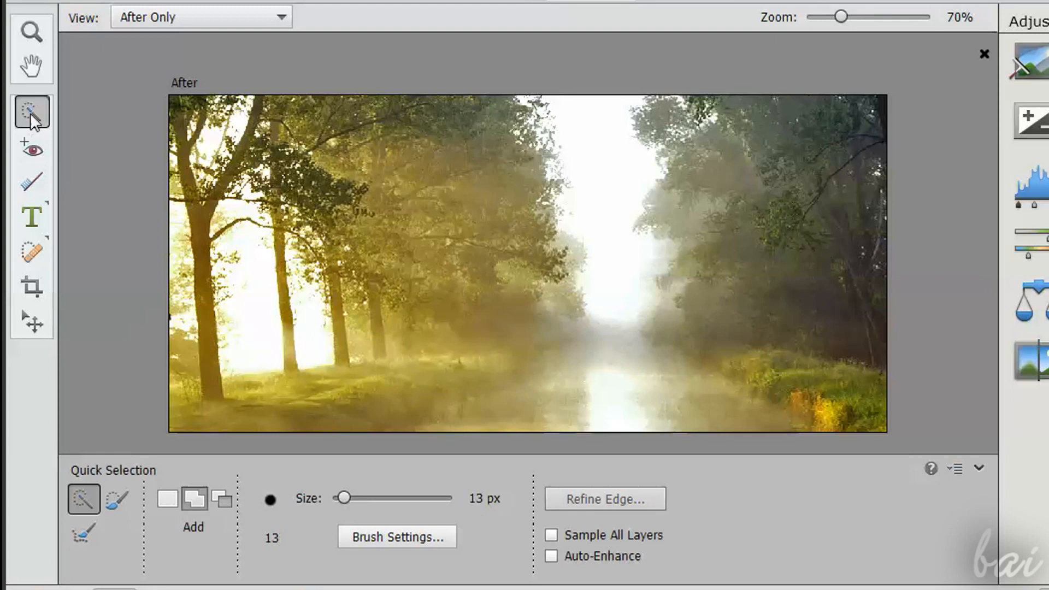
{"action": "mouse_move", "coordinate": [32, 111]}
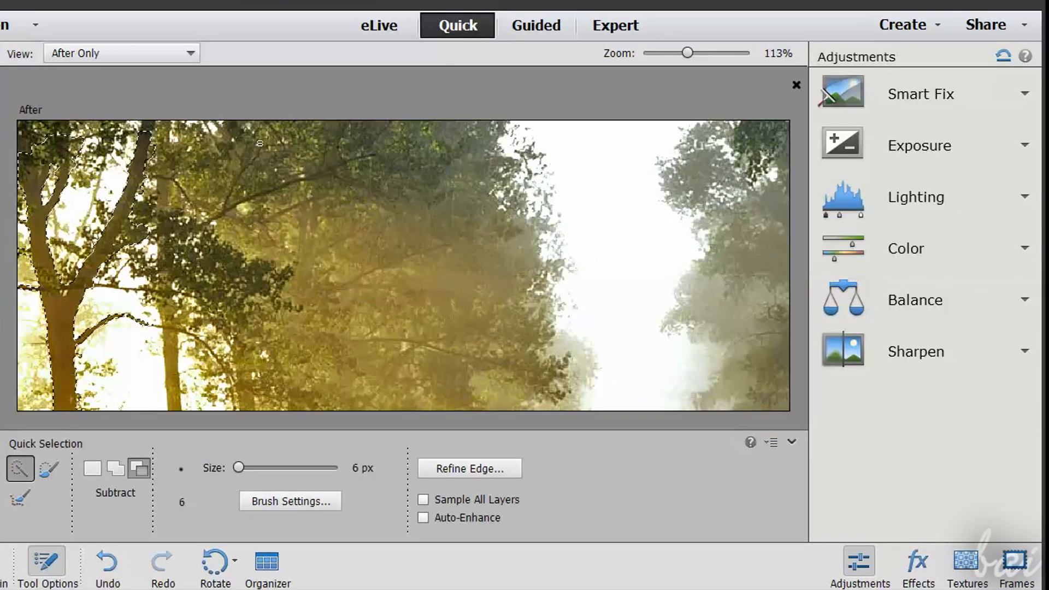
- Open the Color adjustment options and choose selection tools from the toolbox
{"action": "left_click", "coordinate": [906, 248]}
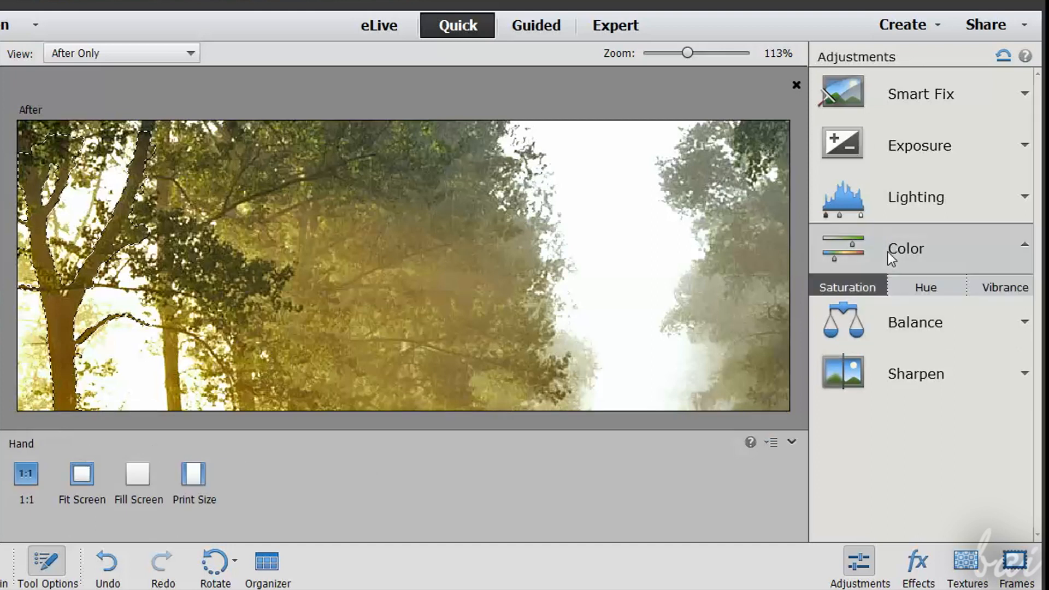
{"action": "left_click", "coordinate": [925, 287]}
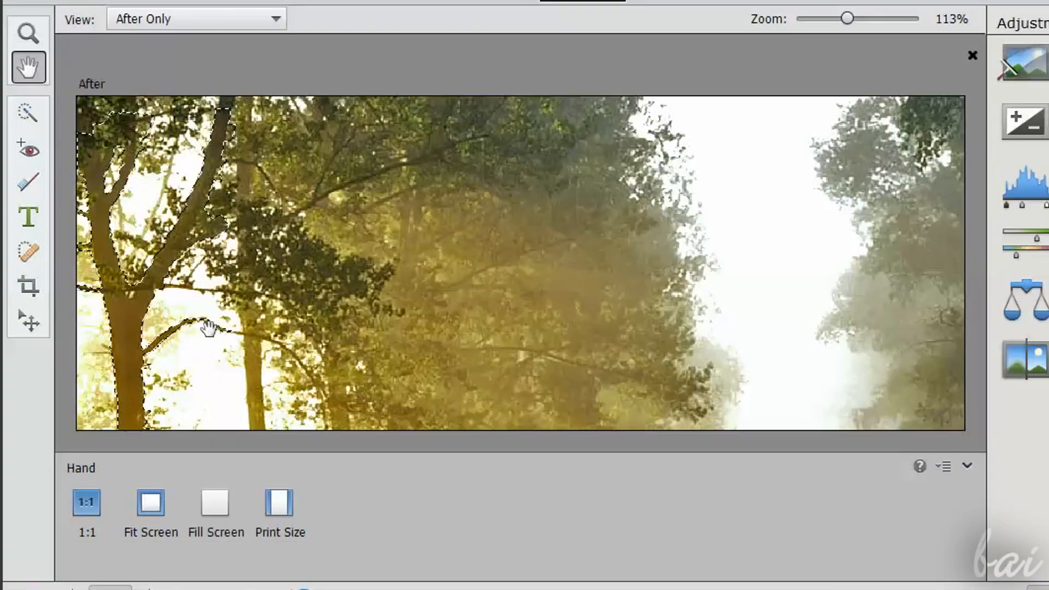
{"action": "left_click", "coordinate": [27, 114]}
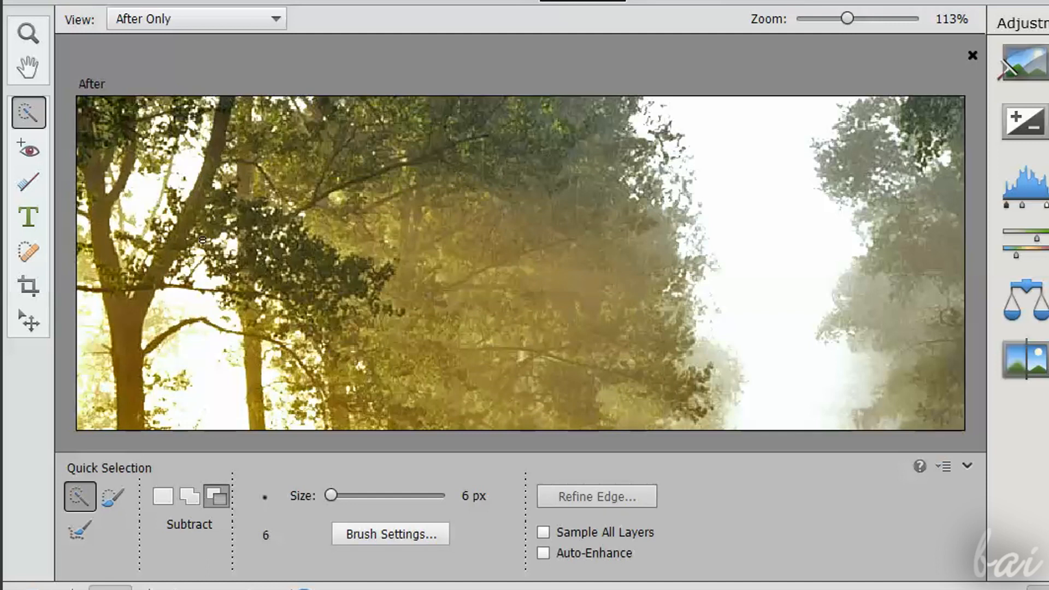
{"action": "left_click", "coordinate": [29, 215]}
{"action": "type", "text": "Hello"}
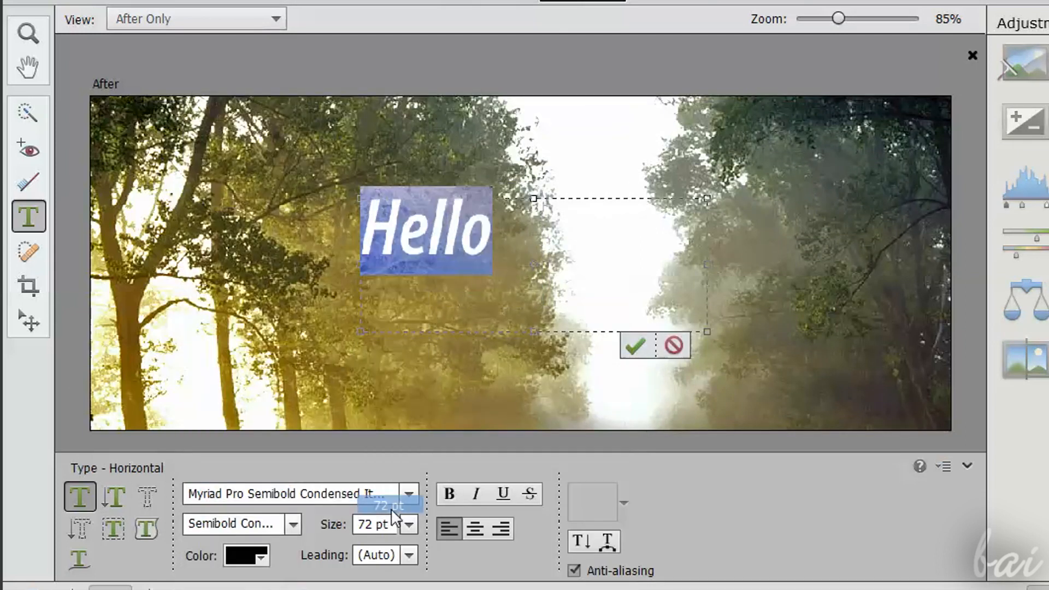
- Set the type to 72 pt red, then try the Horizontal Type Mask selection
{"action": "left_click", "coordinate": [244, 555]}
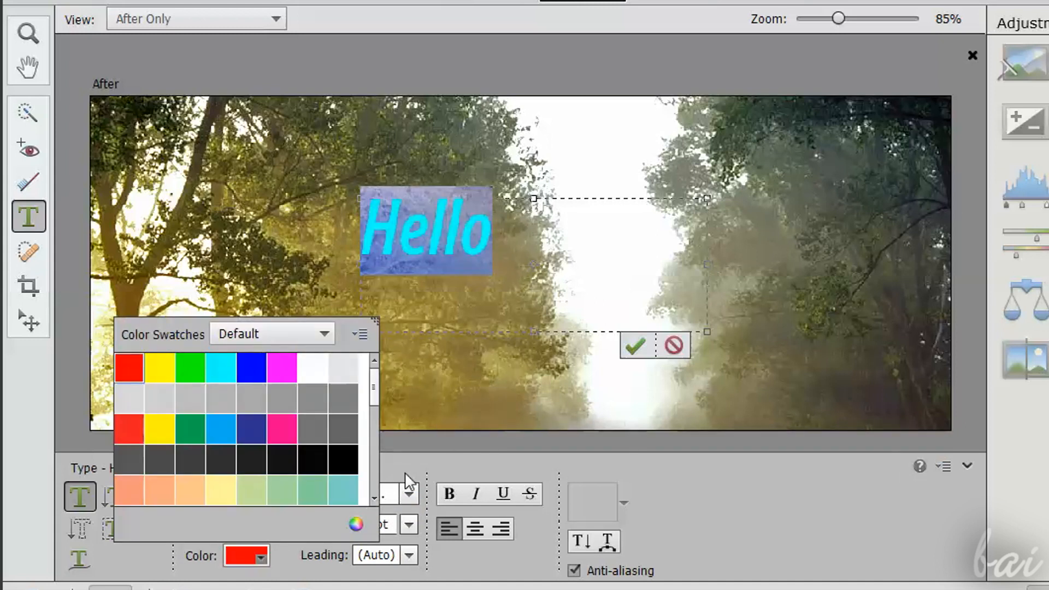
{"action": "left_click", "coordinate": [113, 495]}
{"action": "type", "text": "h"}
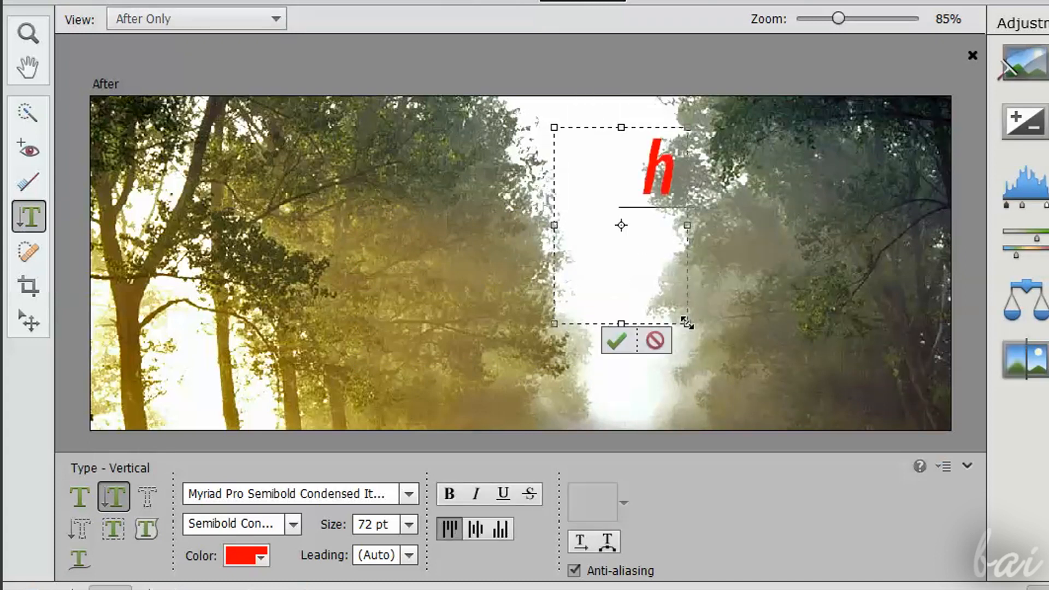
{"action": "type", "text": "i"}
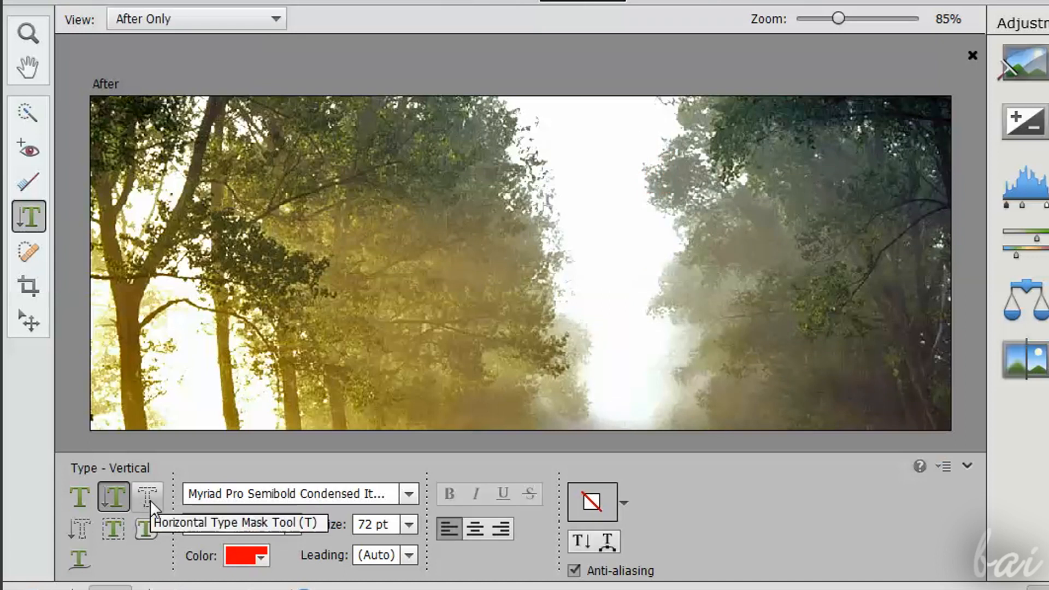
{"action": "left_click", "coordinate": [146, 494]}
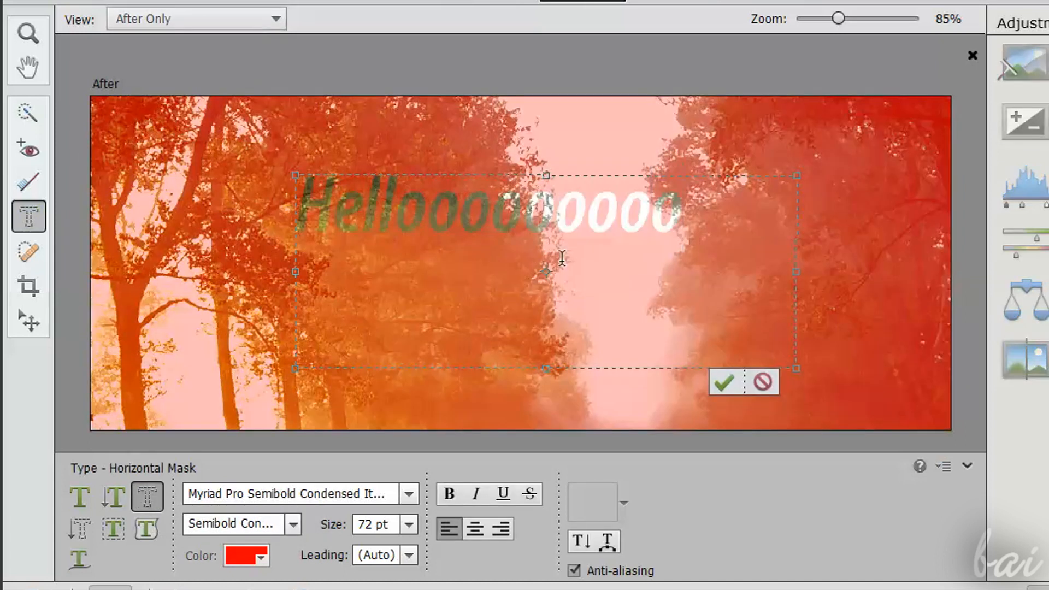
{"action": "left_click", "coordinate": [722, 382]}
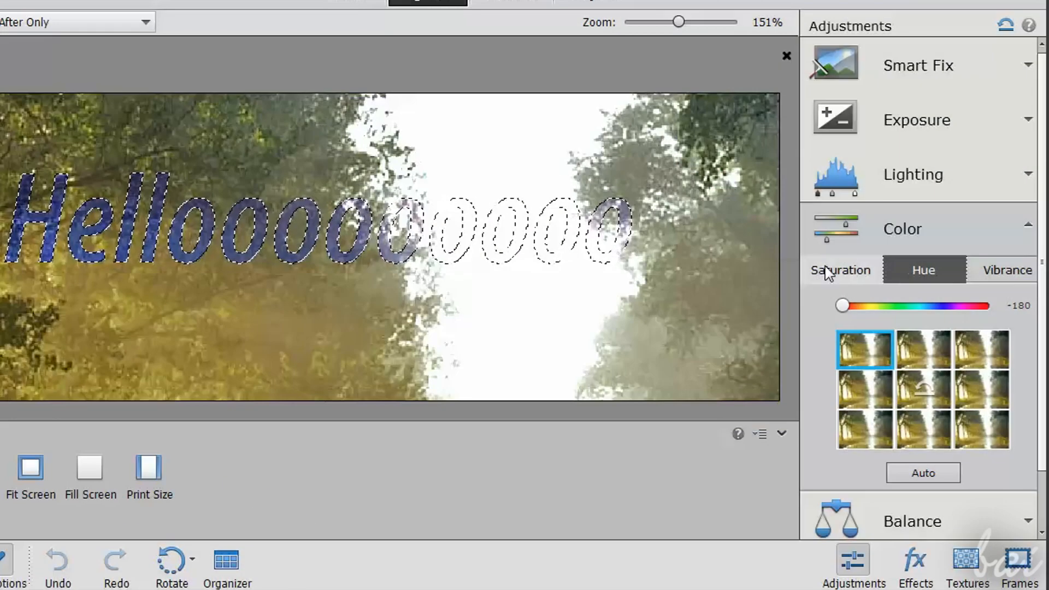
- Type 'Hello' on the forest photo and commit the text
{"action": "left_click", "coordinate": [840, 270]}
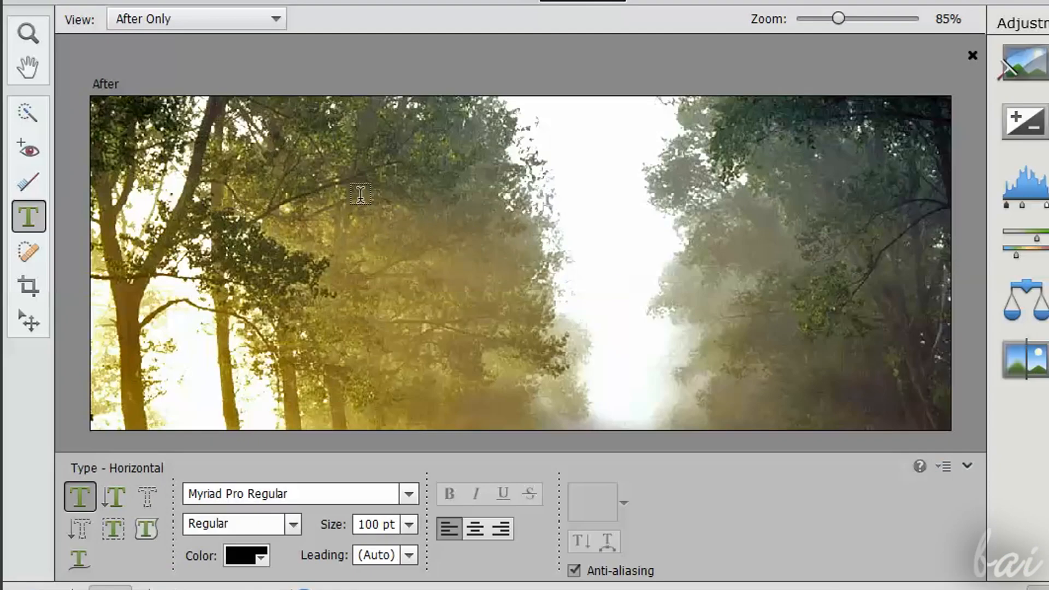
{"action": "mouse_move", "coordinate": [739, 340]}
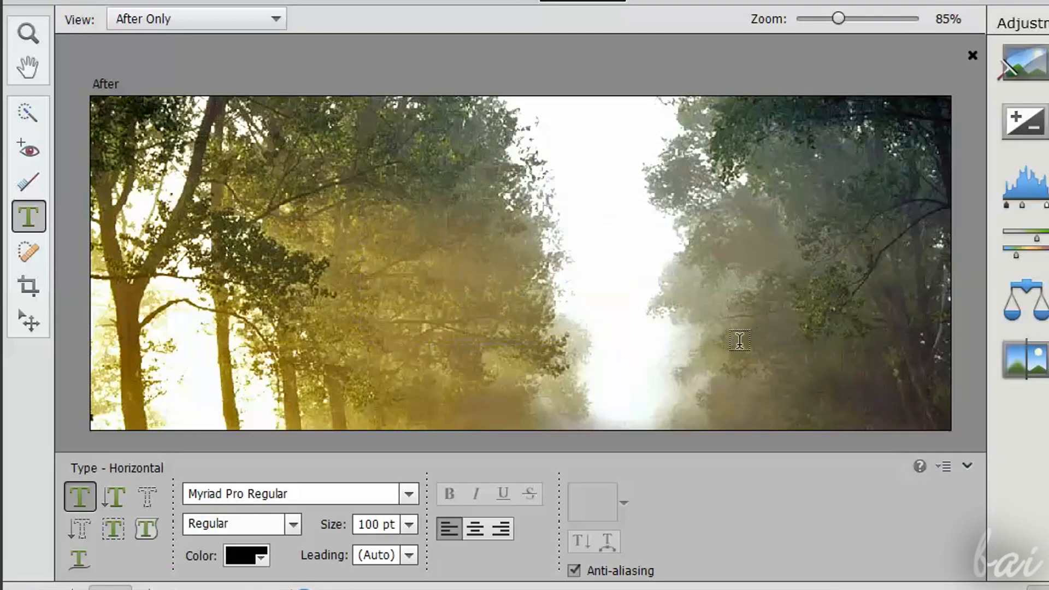
{"action": "type", "text": "Hell"}
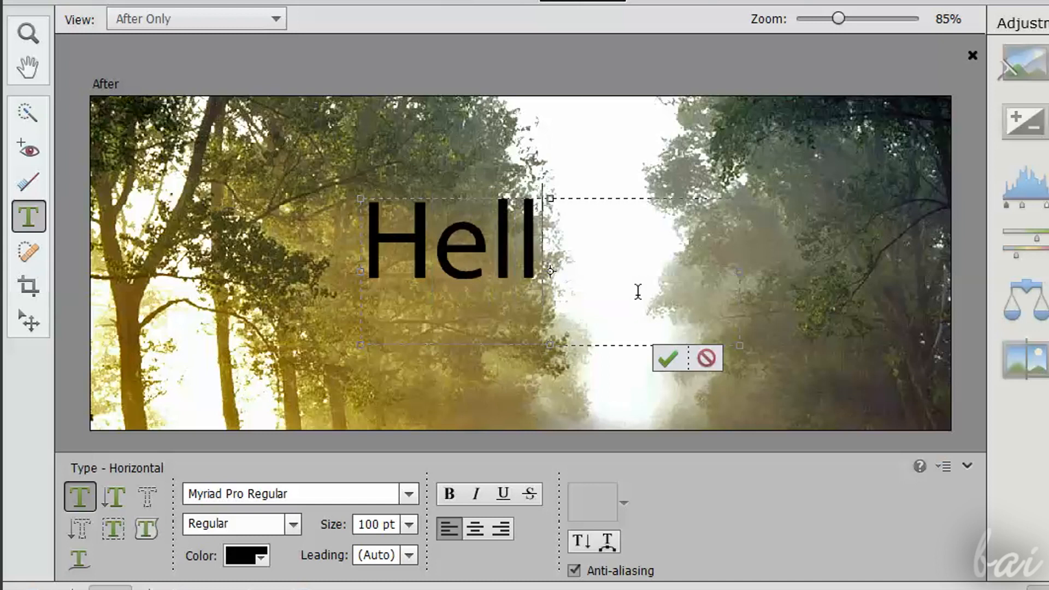
{"action": "type", "text": "o"}
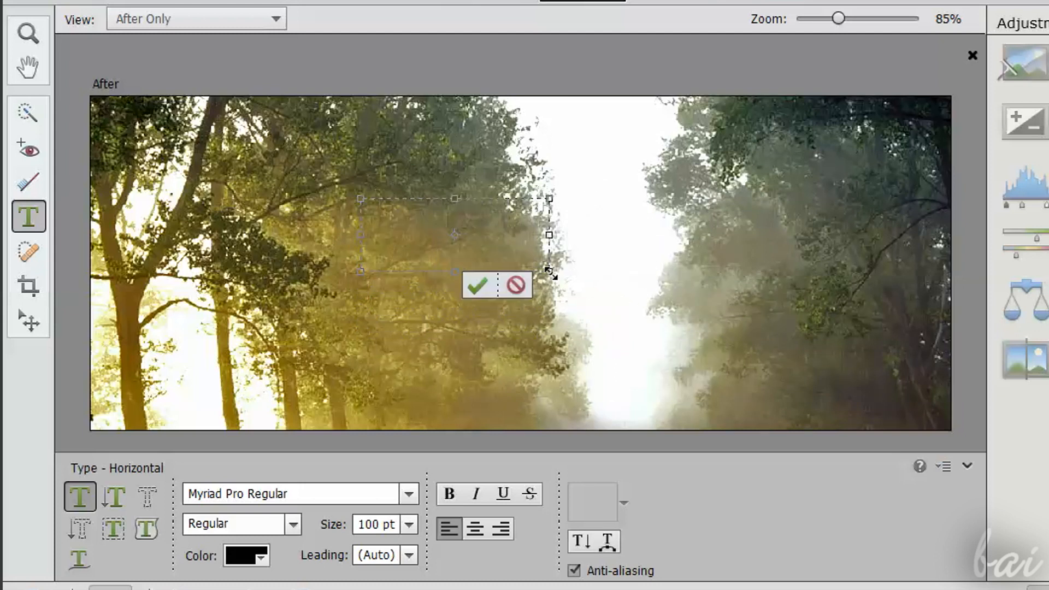
{"action": "type", "text": "Hello"}
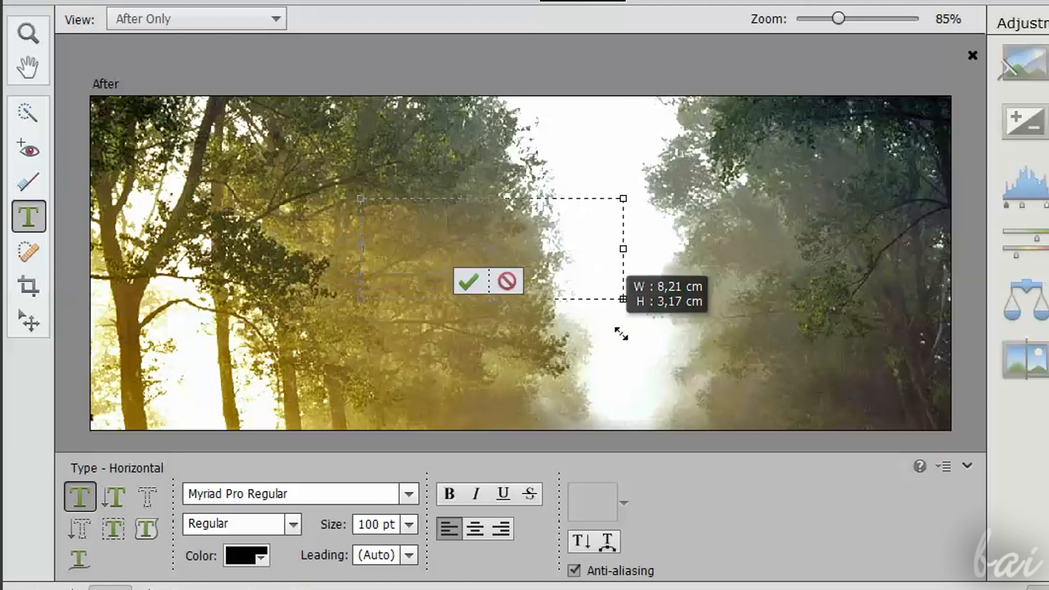
{"action": "type", "text": "Hello"}
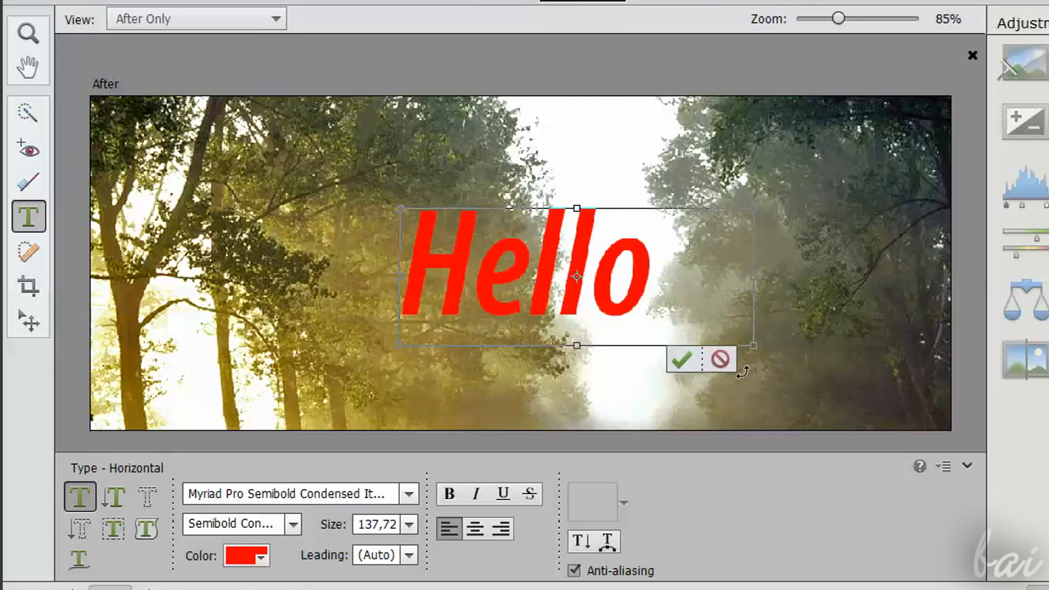
{"action": "mouse_move", "coordinate": [619, 277]}
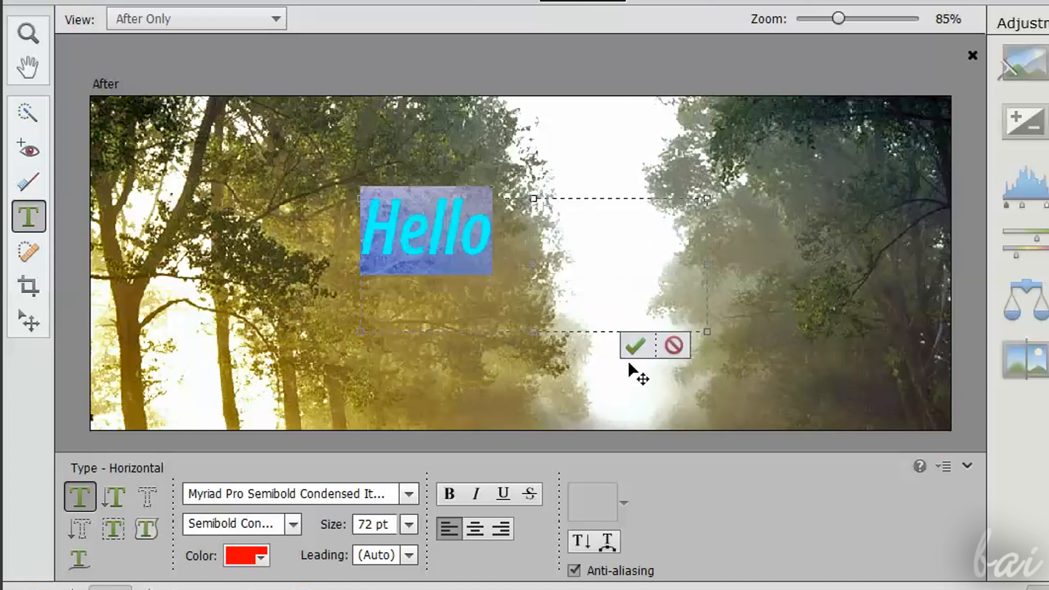
{"action": "left_click", "coordinate": [635, 346]}
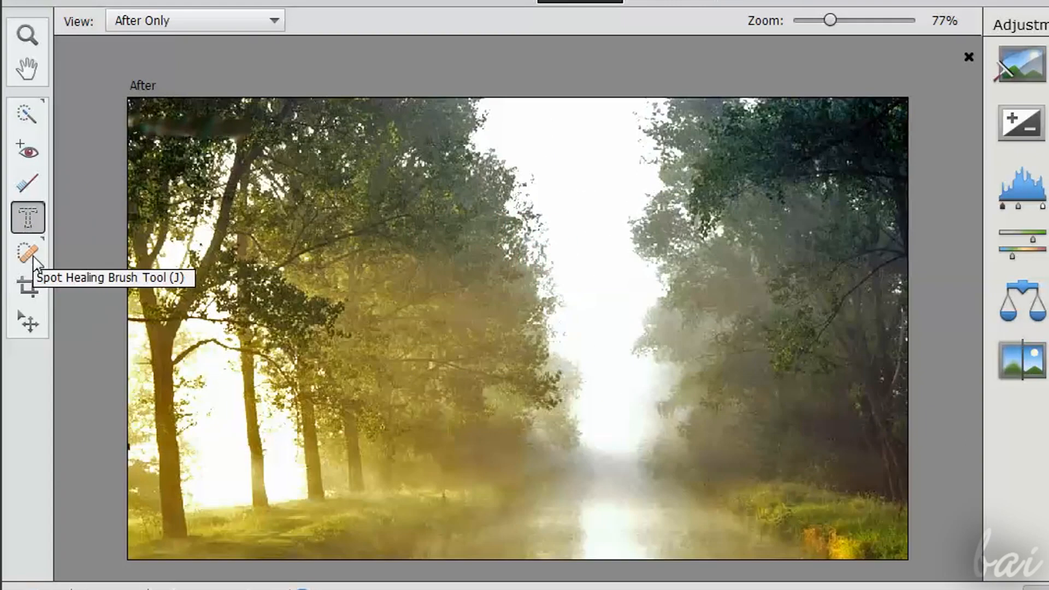
- Try the faint, bold crosshatched and coloured Pencil Sketch effects on the forest road photo
{"action": "left_click", "coordinate": [28, 252]}
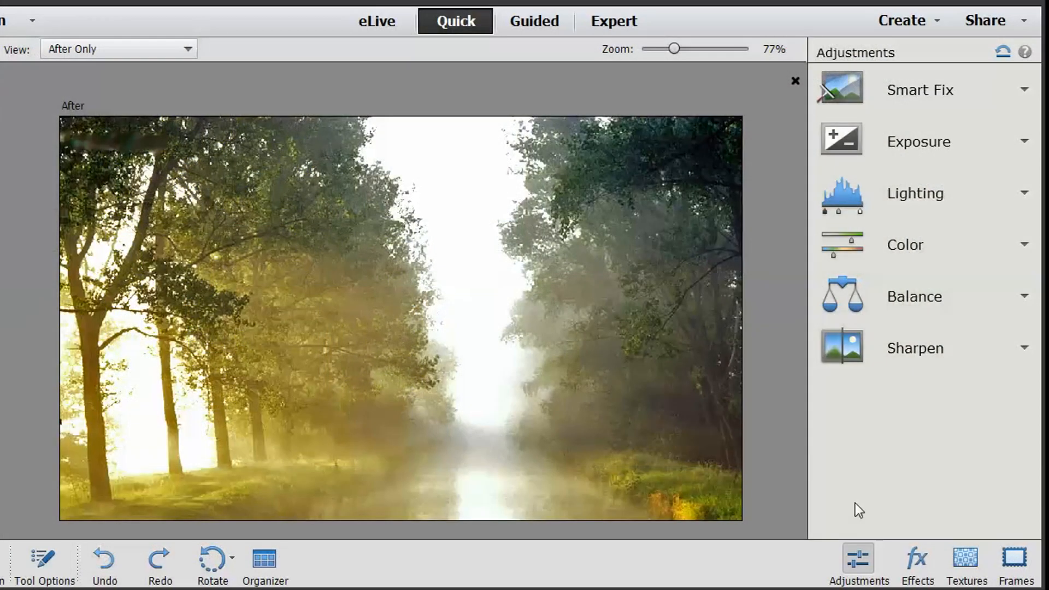
{"action": "mouse_move", "coordinate": [877, 573]}
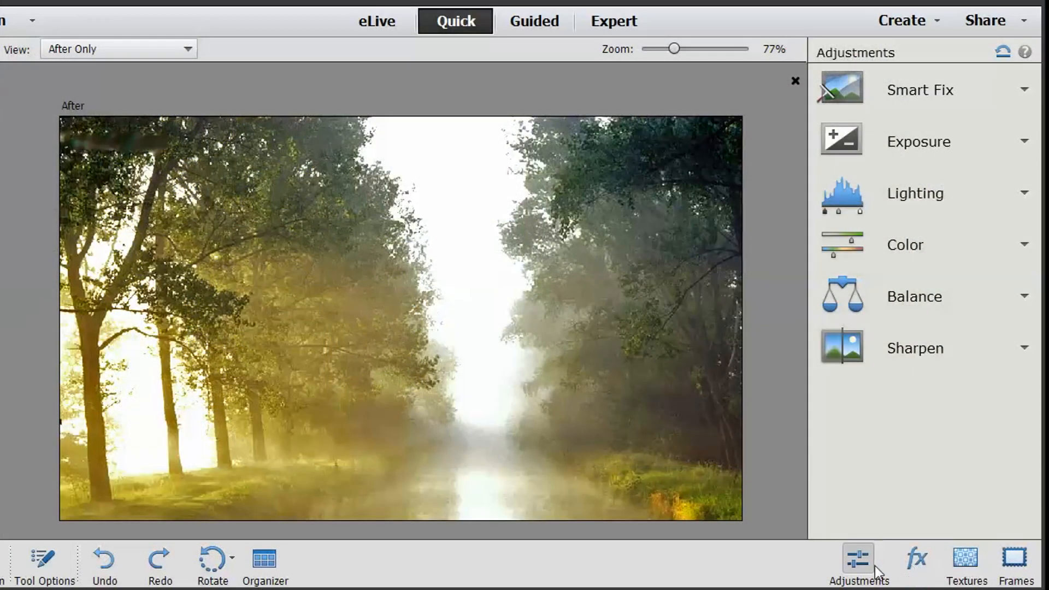
{"action": "mouse_move", "coordinate": [917, 559]}
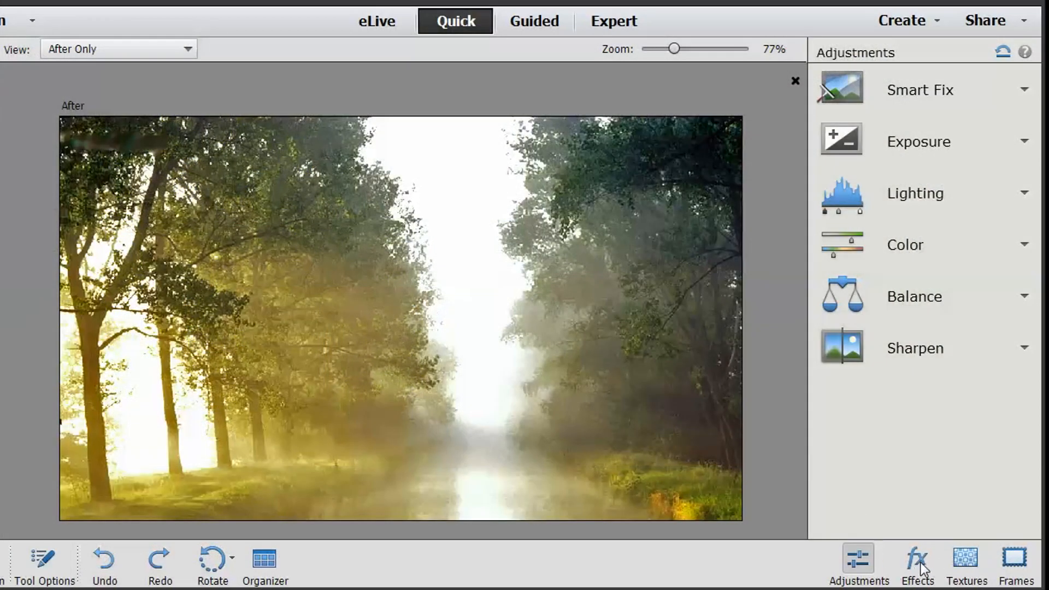
{"action": "left_click", "coordinate": [917, 560]}
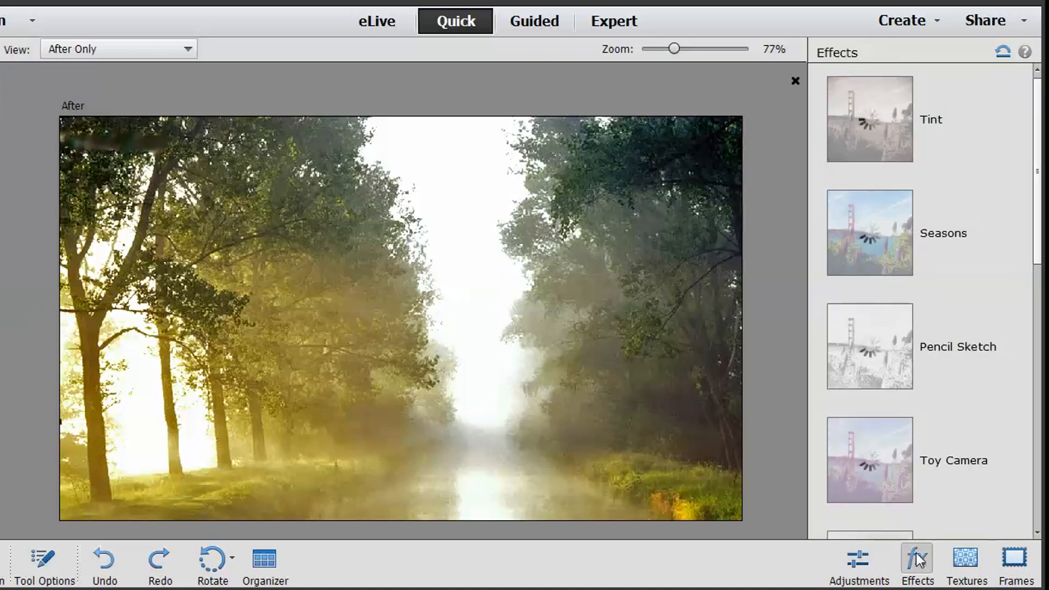
{"action": "left_click", "coordinate": [869, 346]}
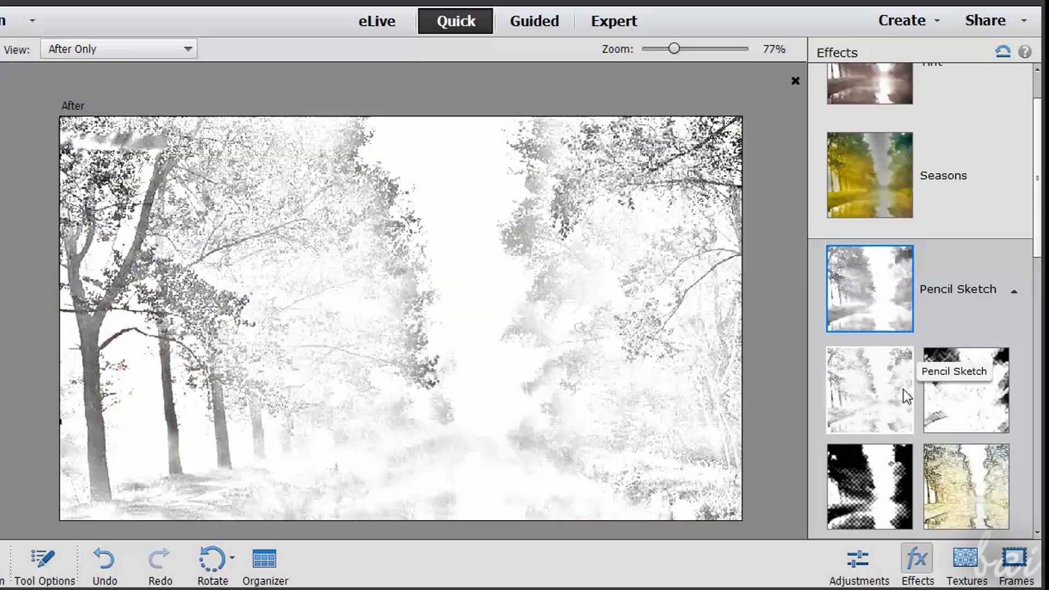
{"action": "left_click", "coordinate": [965, 390]}
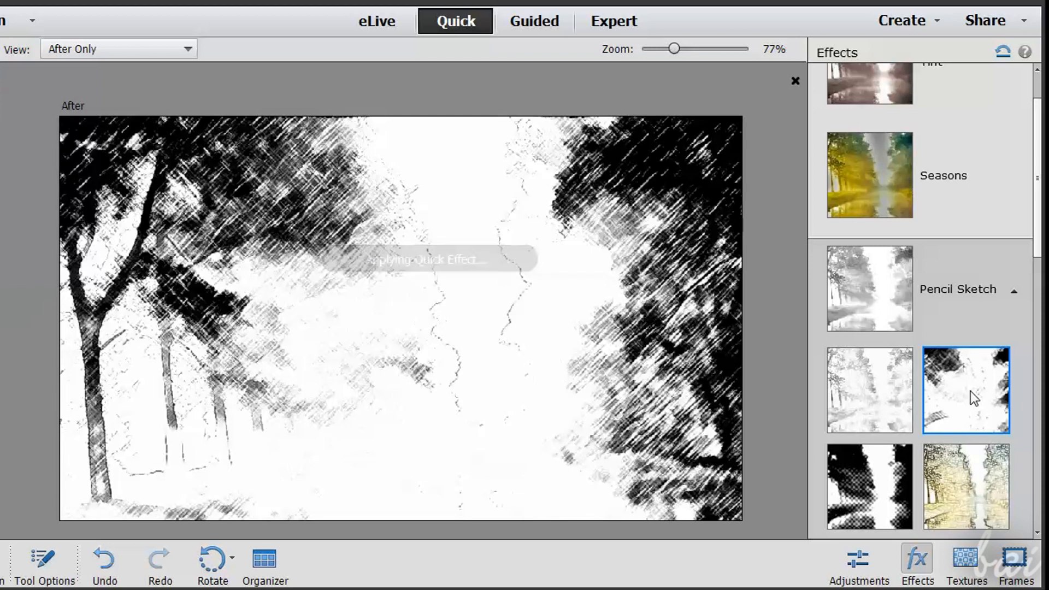
{"action": "left_click", "coordinate": [965, 487]}
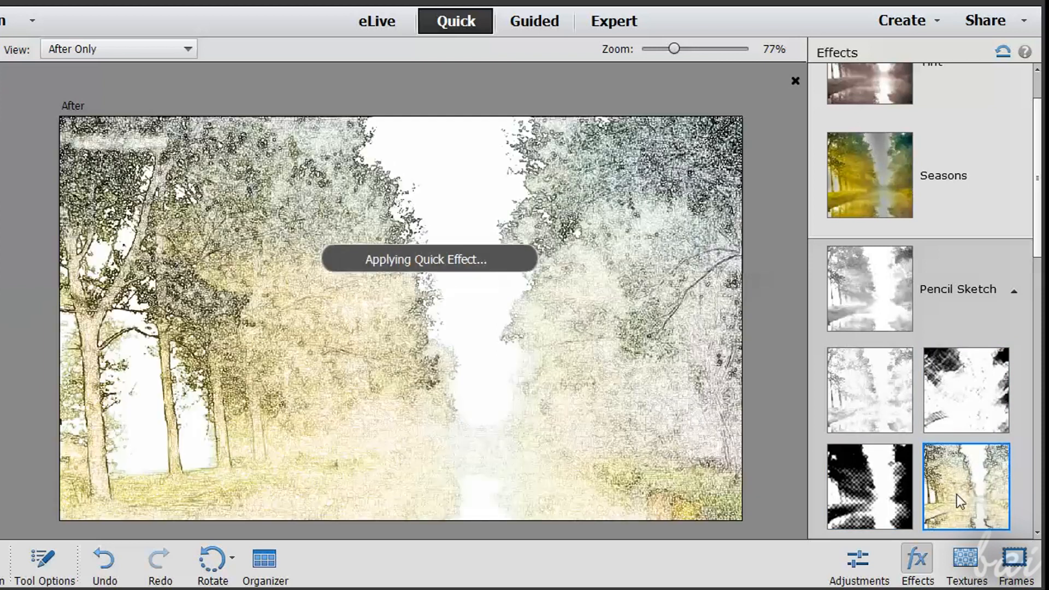
{"action": "left_click", "coordinate": [966, 565]}
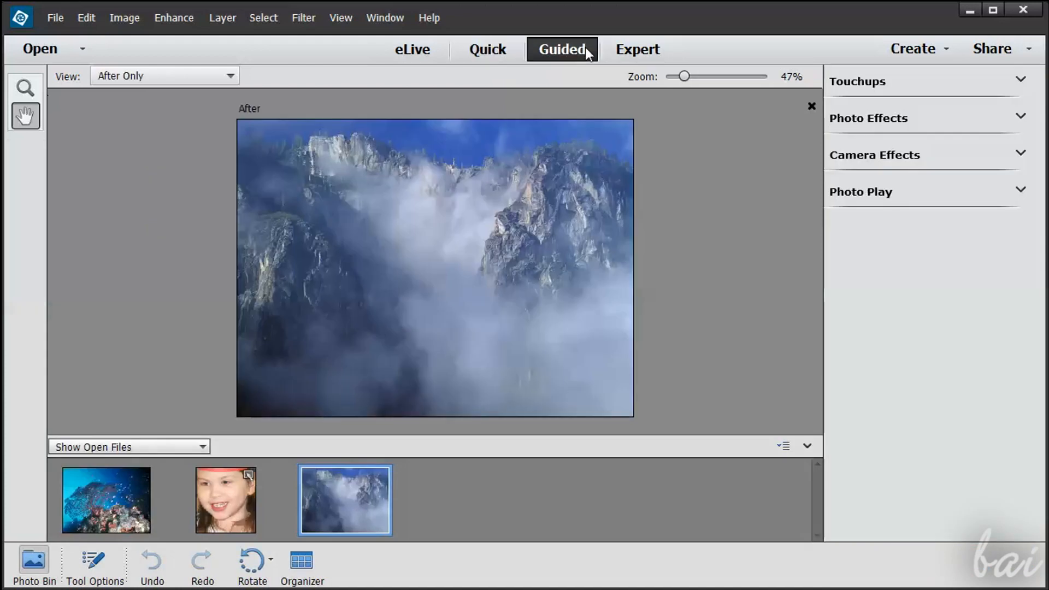
{"action": "mouse_move", "coordinate": [182, 480]}
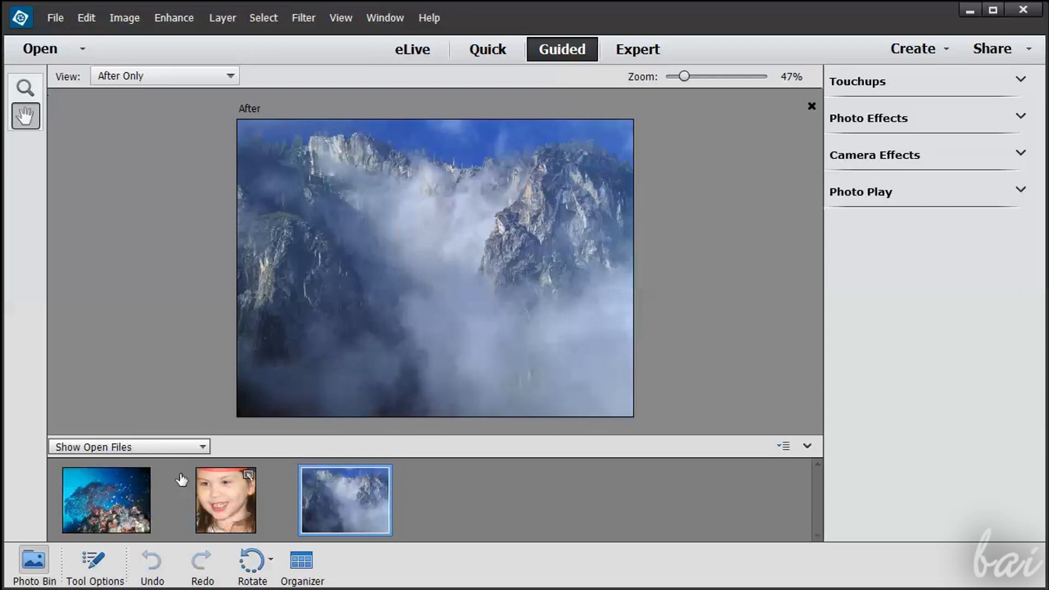
- Hide the Photo Bin and rotate the mountain photo a quarter turn, then back upright
{"action": "left_click", "coordinate": [34, 569]}
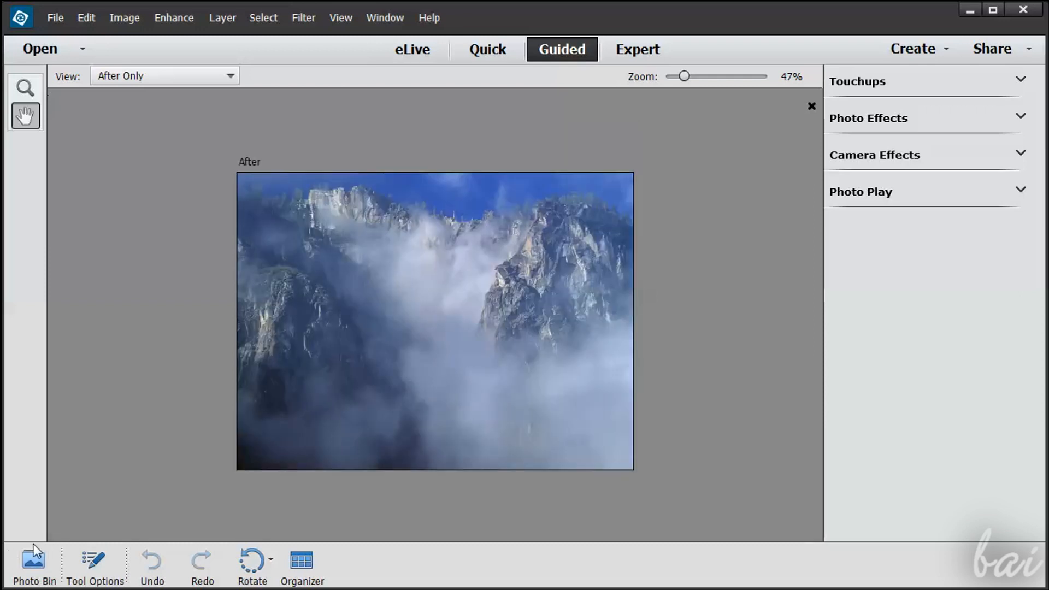
{"action": "mouse_move", "coordinate": [441, 189]}
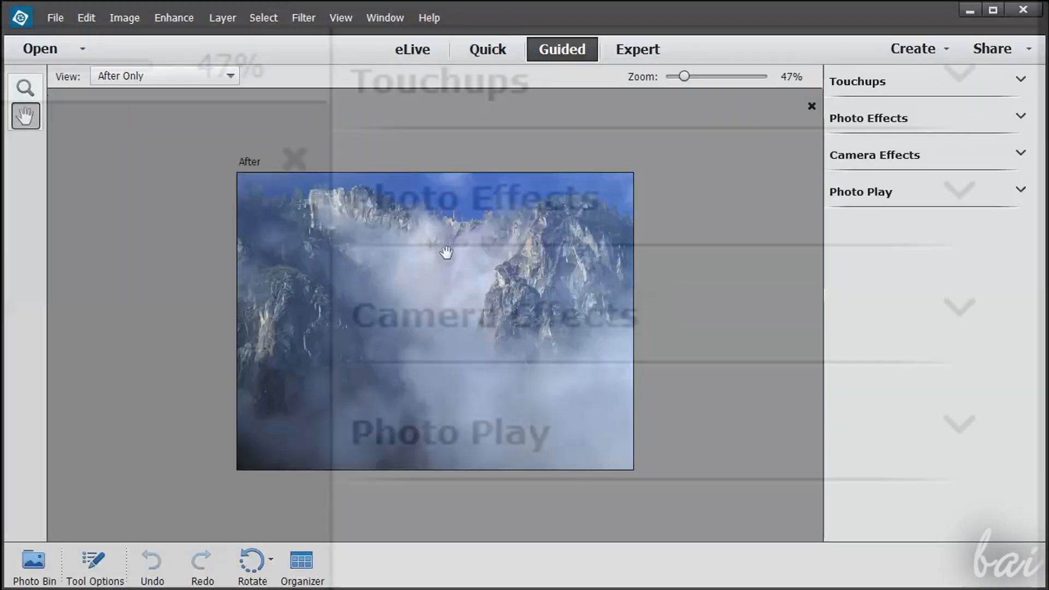
{"action": "left_click", "coordinate": [253, 560]}
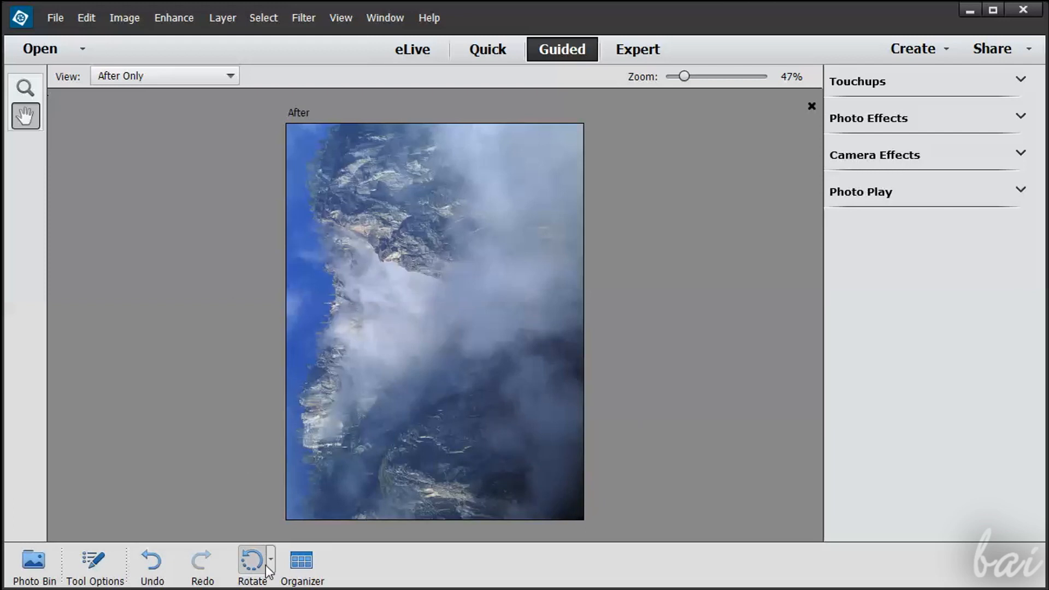
{"action": "left_click", "coordinate": [253, 560]}
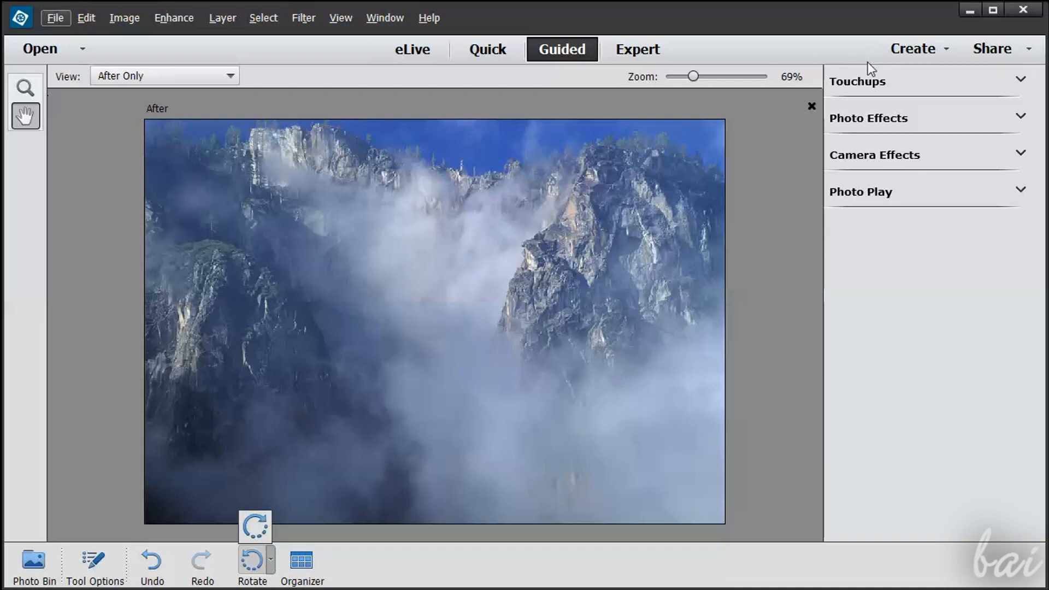
{"action": "mouse_move", "coordinate": [865, 93]}
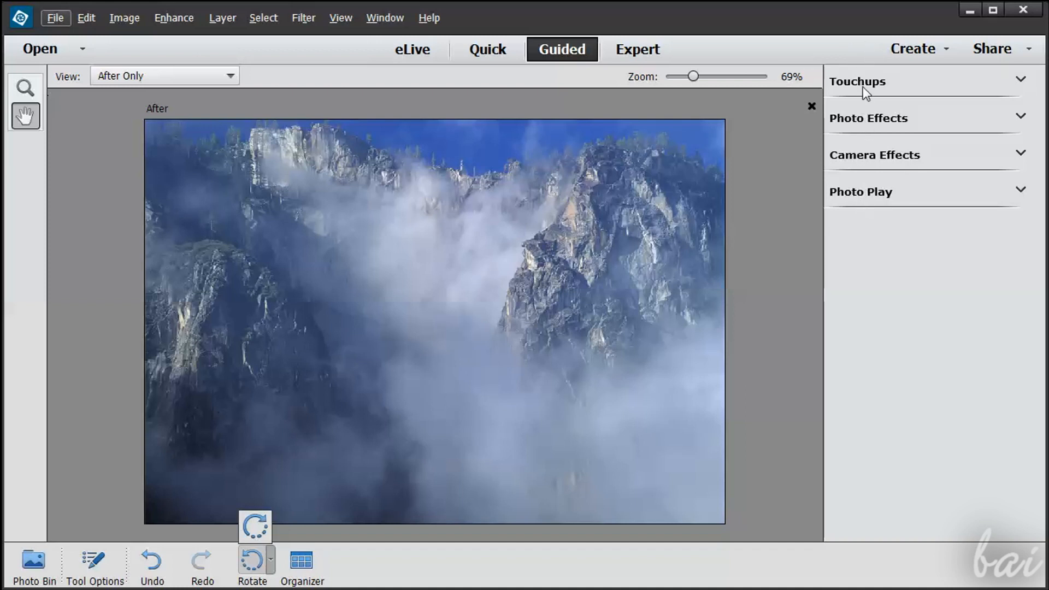
- Expand the Touchups guide list and open the Levels guided touchup
{"action": "left_click", "coordinate": [857, 81]}
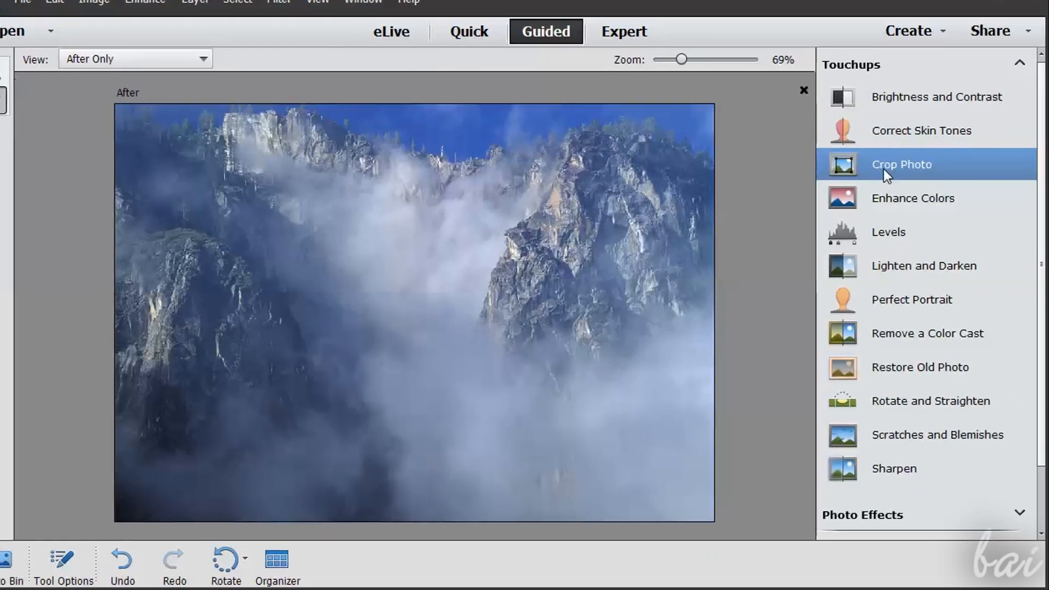
{"action": "left_click", "coordinate": [901, 163]}
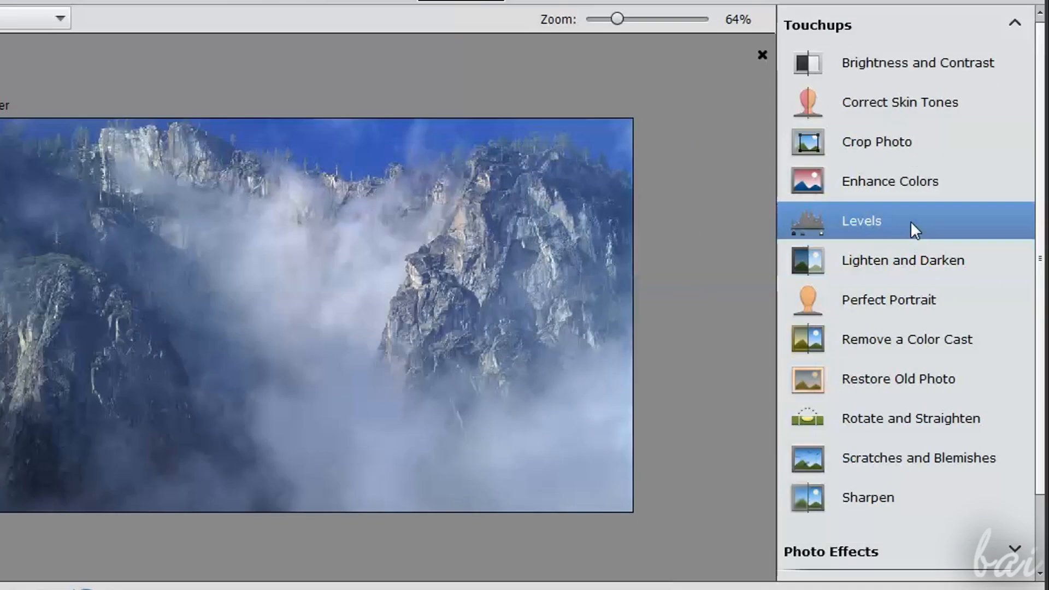
{"action": "left_click", "coordinate": [861, 221]}
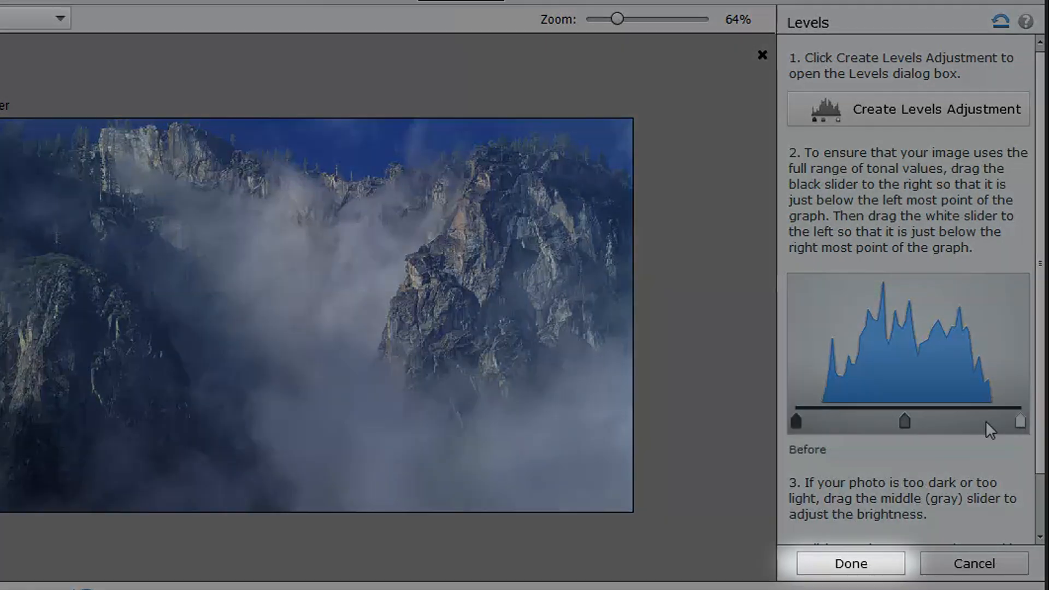
{"action": "mouse_move", "coordinate": [971, 382]}
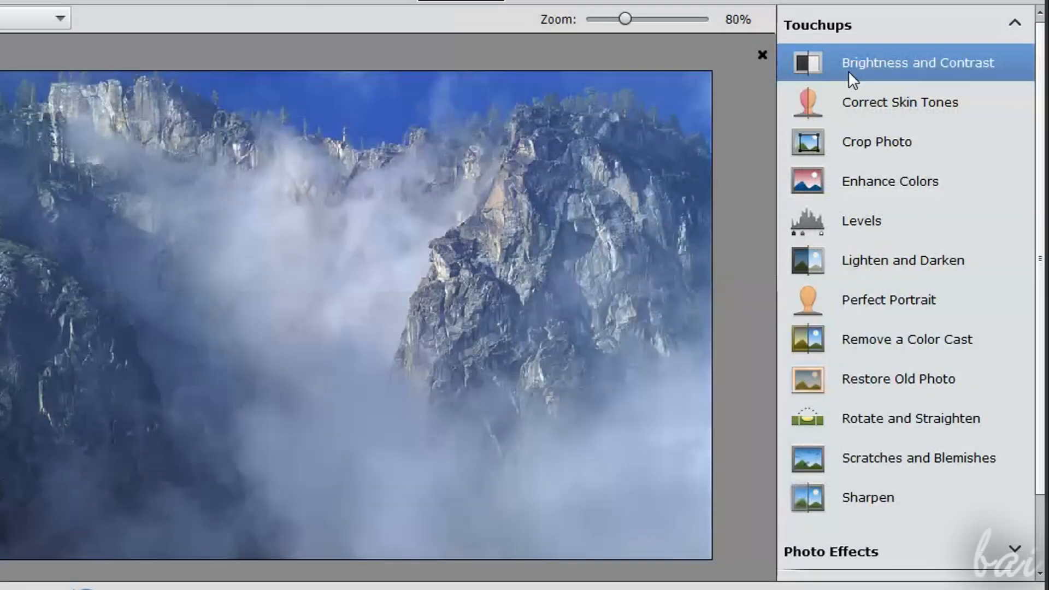
- Open and close the Lighten and Darken guide, then select the girl photo
{"action": "left_click", "coordinate": [917, 62]}
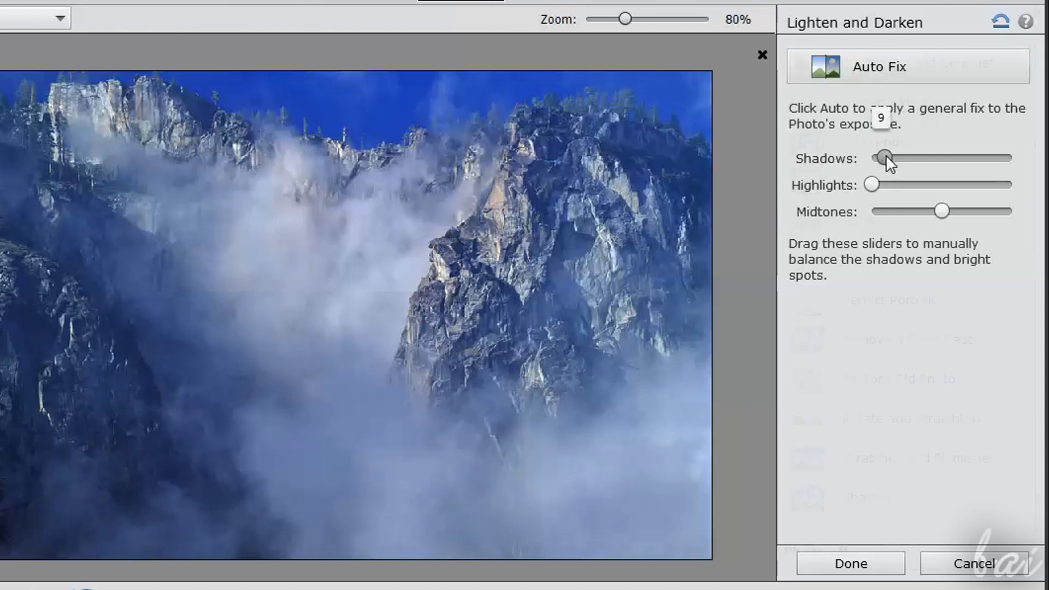
{"action": "left_click", "coordinate": [1014, 20]}
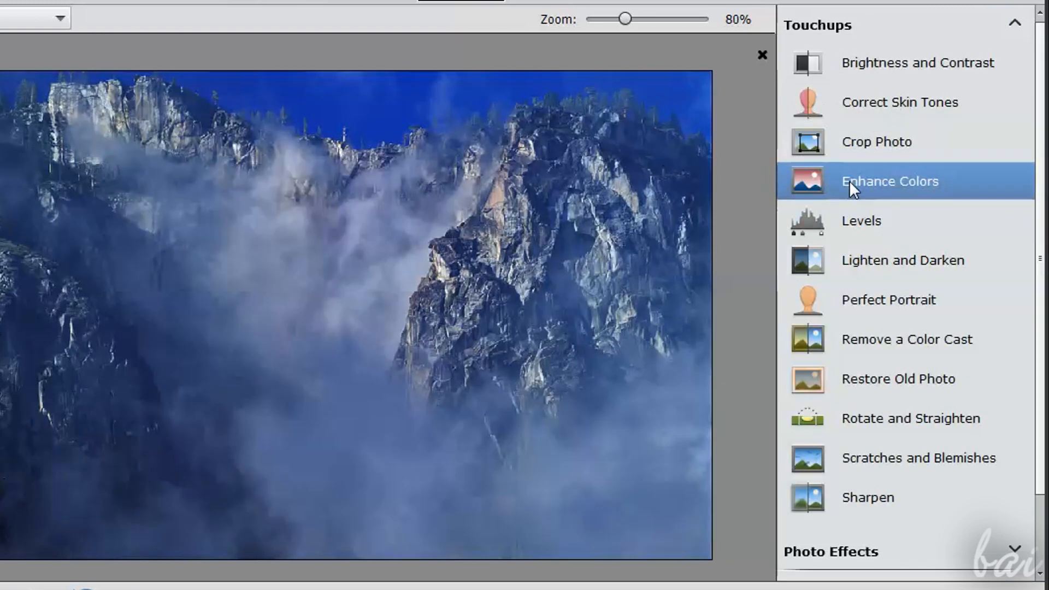
{"action": "left_click", "coordinate": [890, 181]}
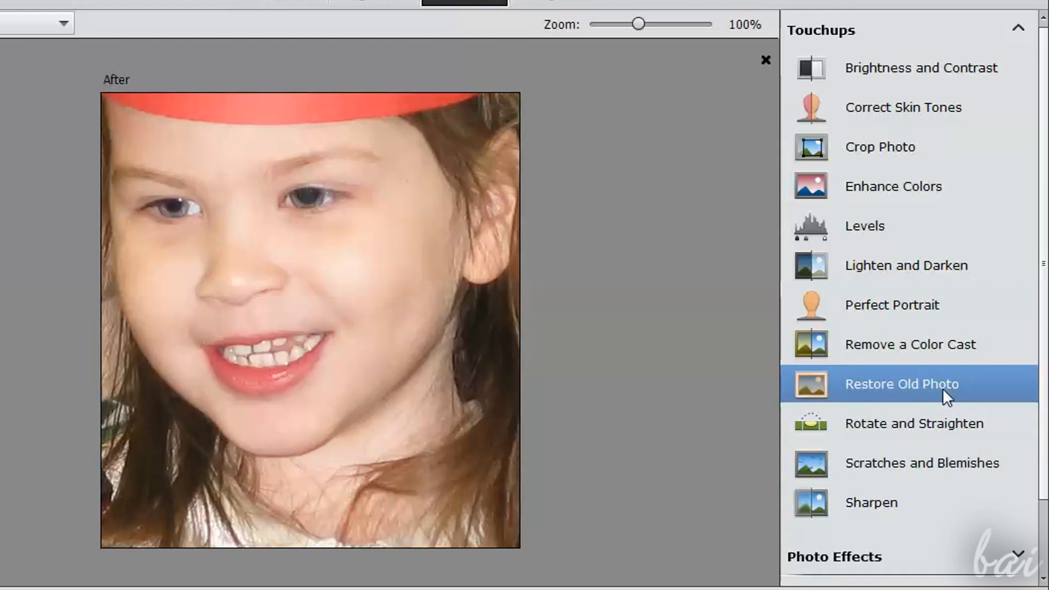
{"action": "left_click", "coordinate": [901, 384]}
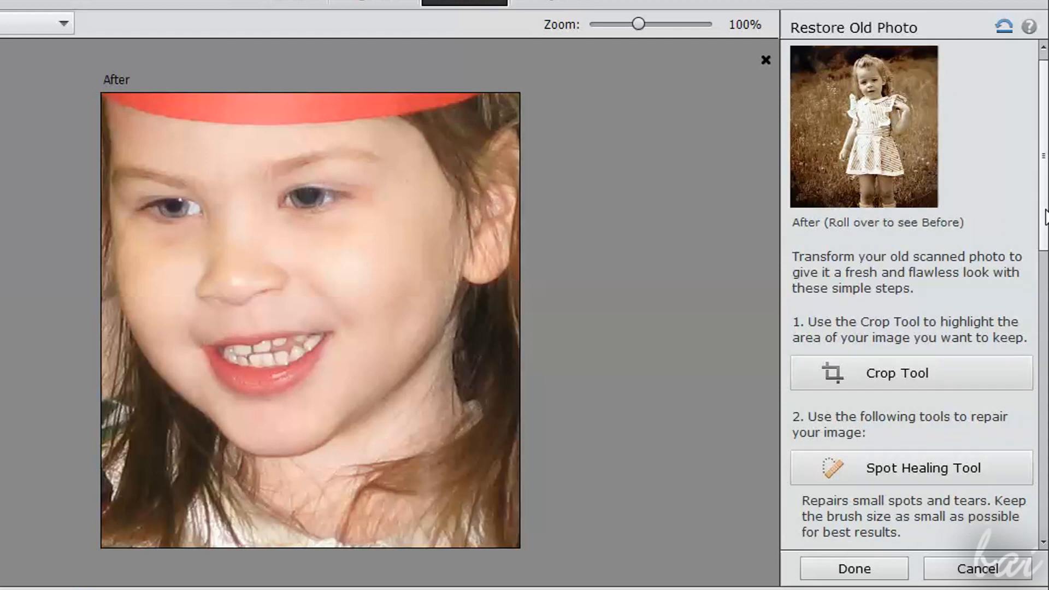
{"action": "scroll", "scroll_direction": "down", "scroll_amount": 3}
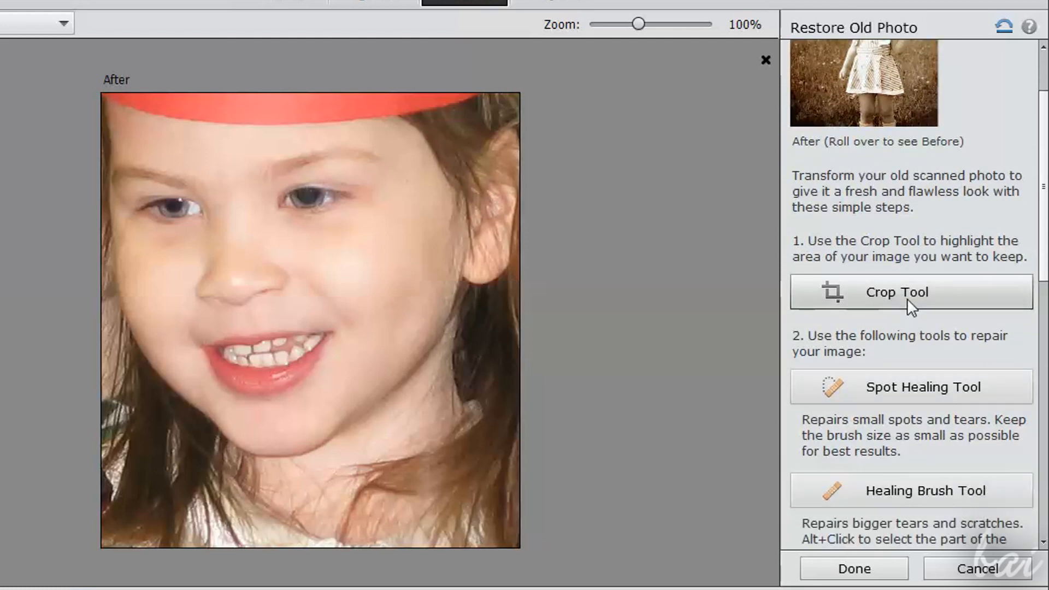
{"action": "scroll", "scroll_direction": "down", "scroll_amount": 3}
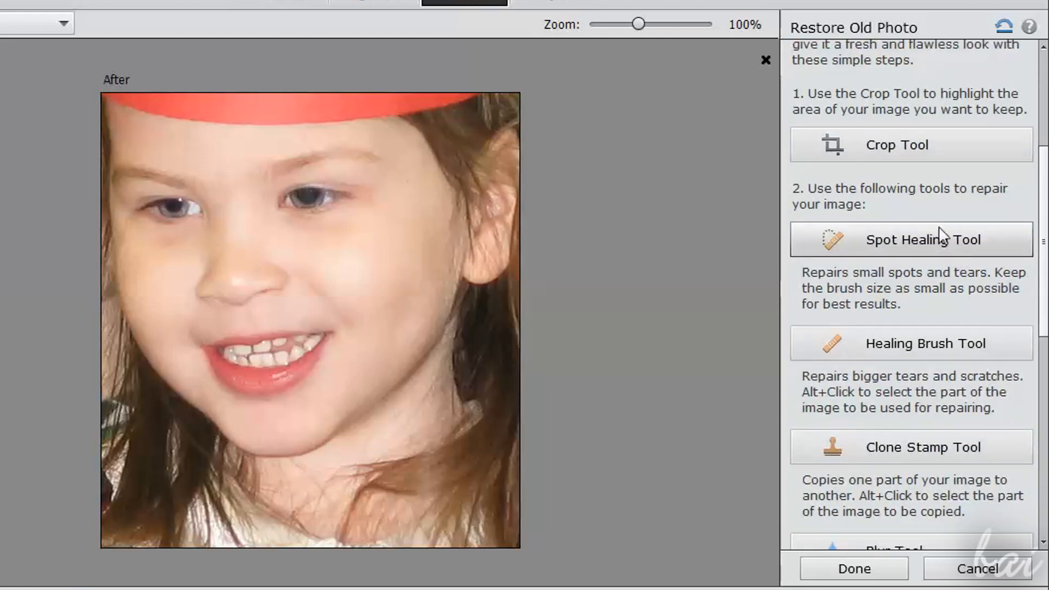
{"action": "mouse_move", "coordinate": [952, 347]}
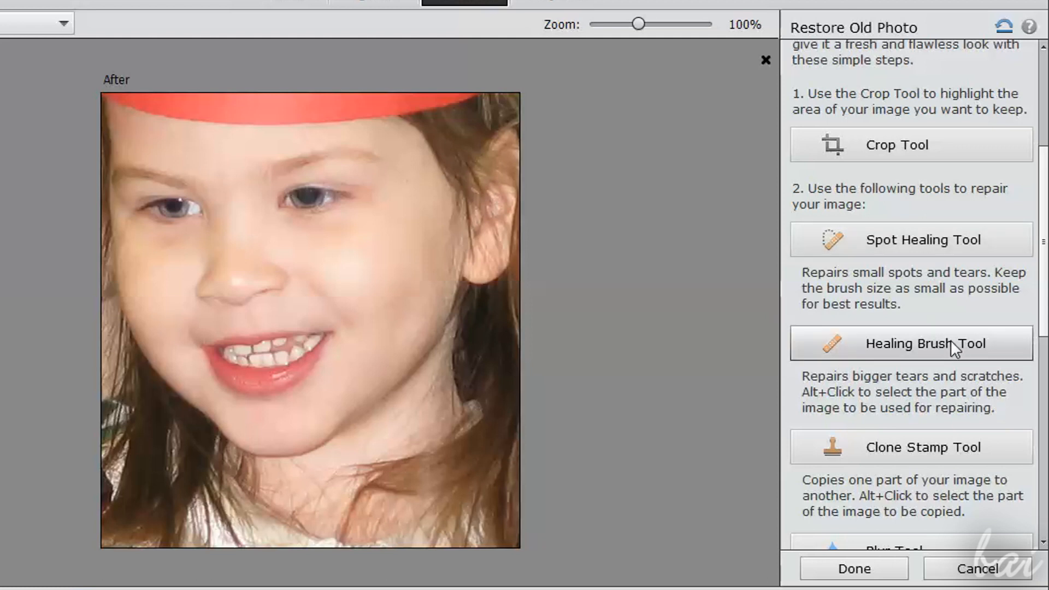
{"action": "scroll", "scroll_direction": "down", "scroll_amount": 3}
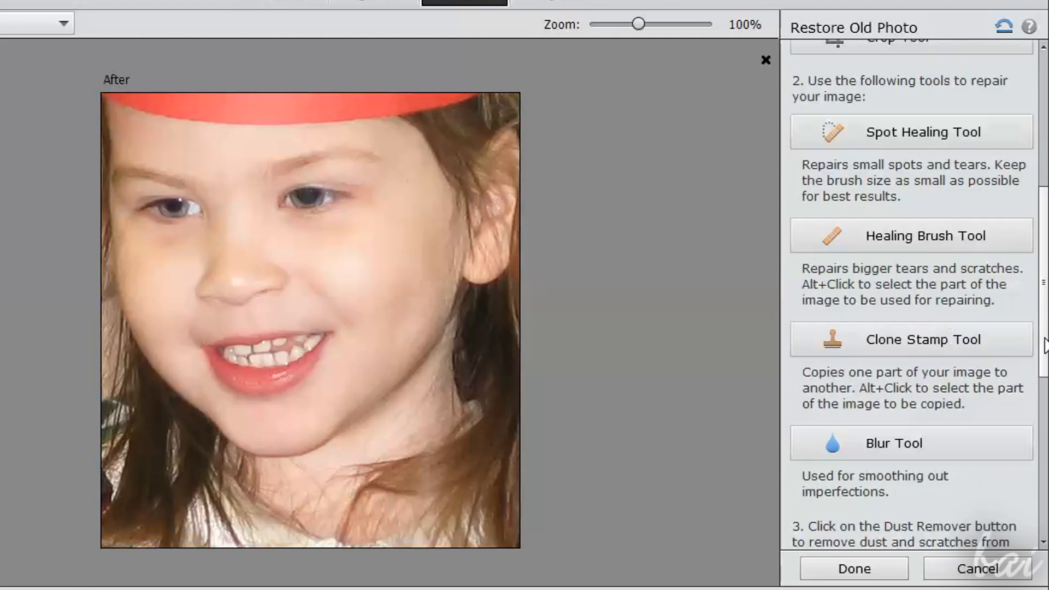
{"action": "scroll", "scroll_direction": "down", "scroll_amount": 3}
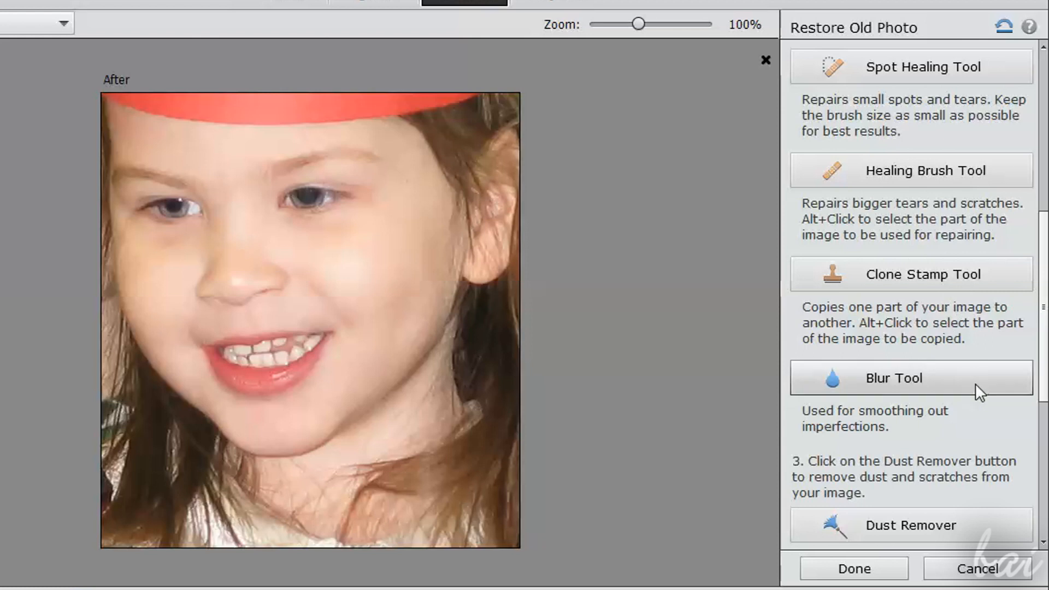
{"action": "scroll", "scroll_direction": "down", "scroll_amount": 3}
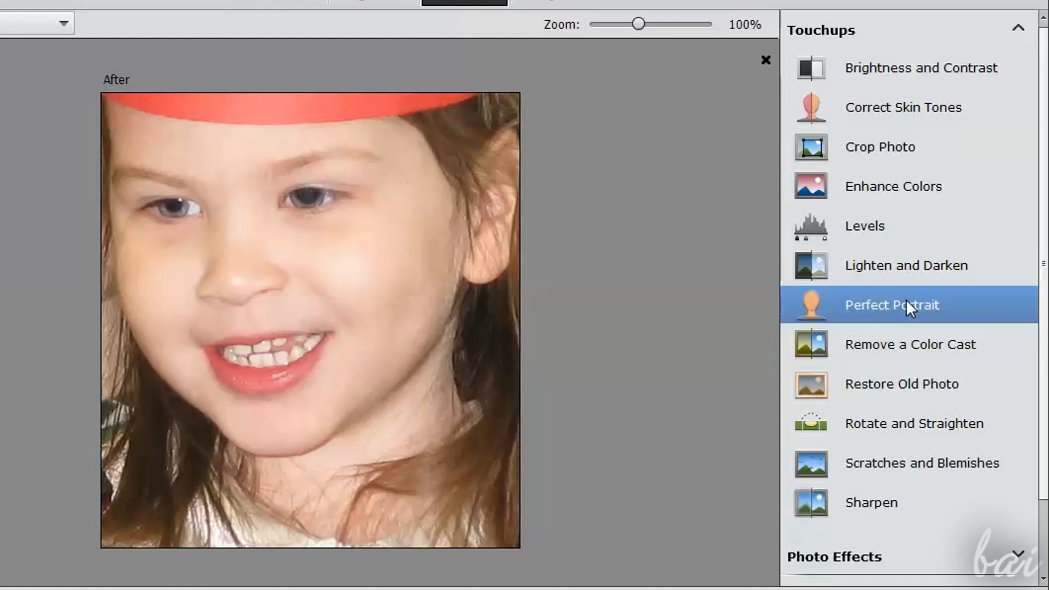
- Open Perfect Portrait and bring up its Smart Blur settings for the girl photo
{"action": "left_click", "coordinate": [891, 305]}
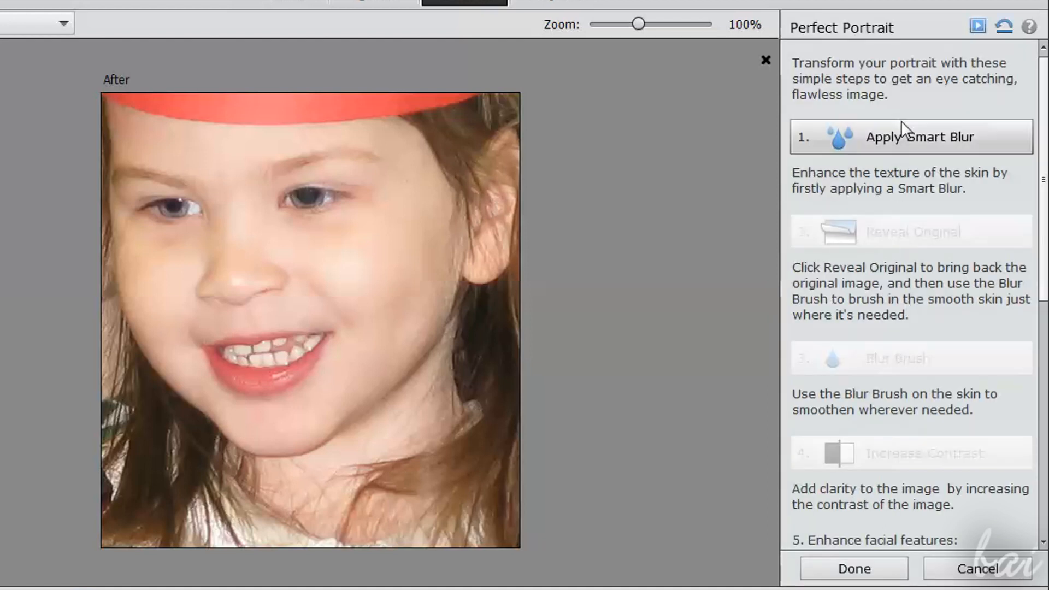
{"action": "mouse_move", "coordinate": [920, 161]}
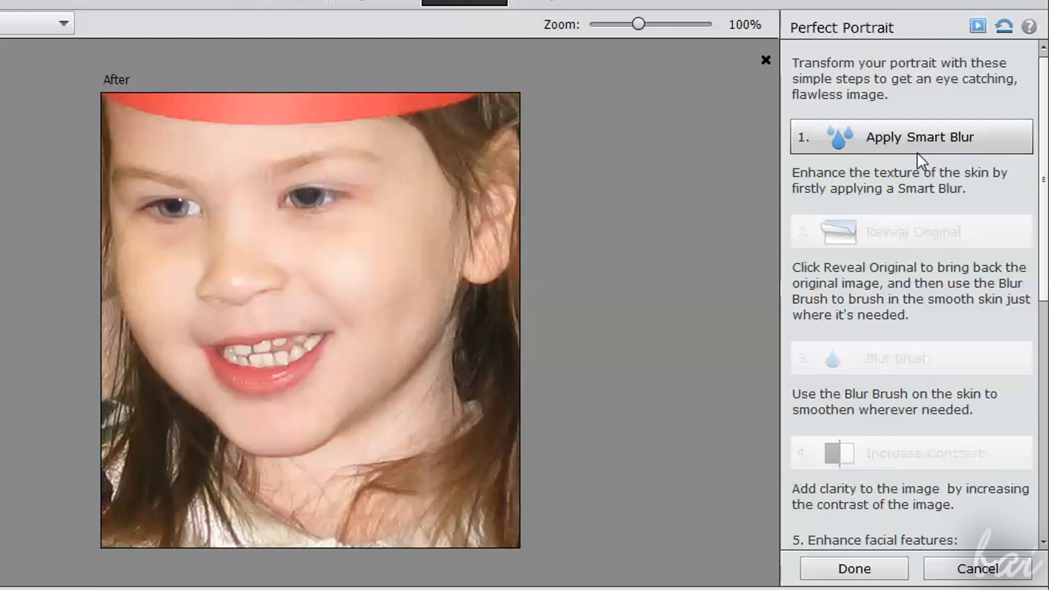
{"action": "mouse_move", "coordinate": [901, 140]}
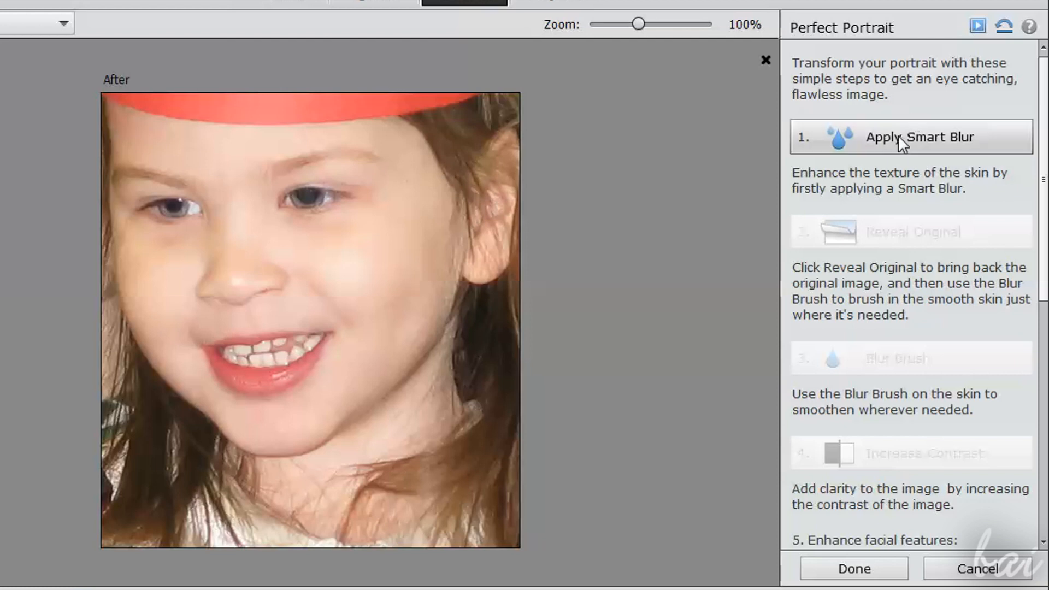
{"action": "mouse_move", "coordinate": [915, 158]}
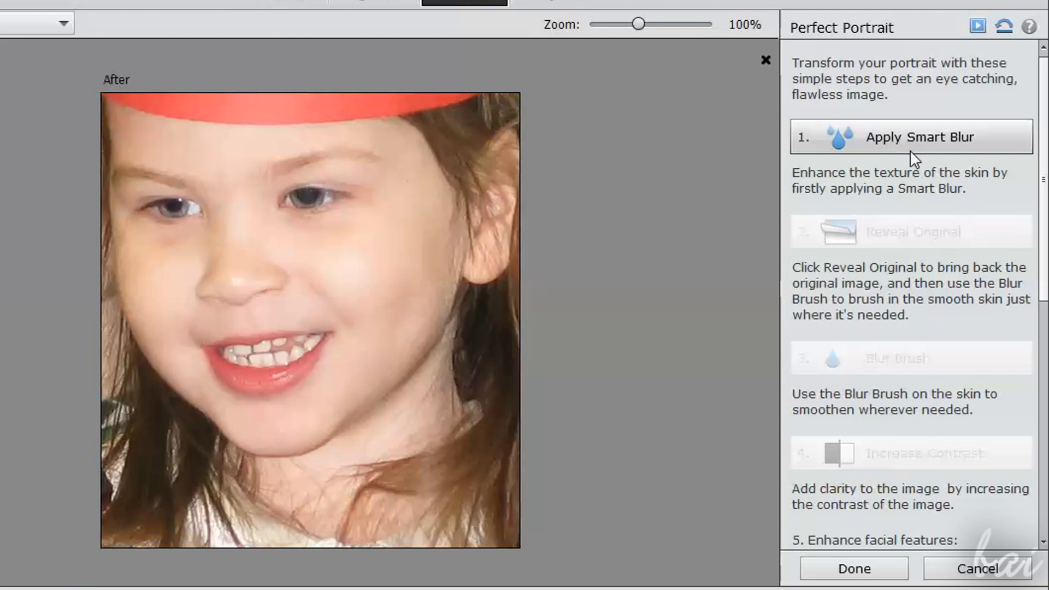
{"action": "left_click", "coordinate": [910, 137]}
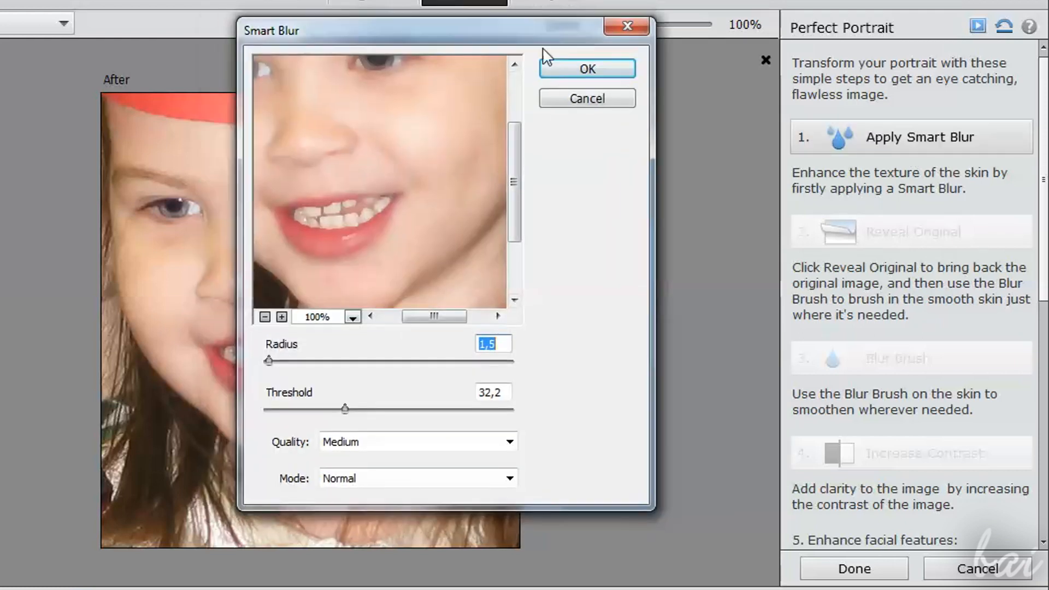
{"action": "left_click_drag", "start_coordinate": [402, 31], "coordinate": [498, 54]}
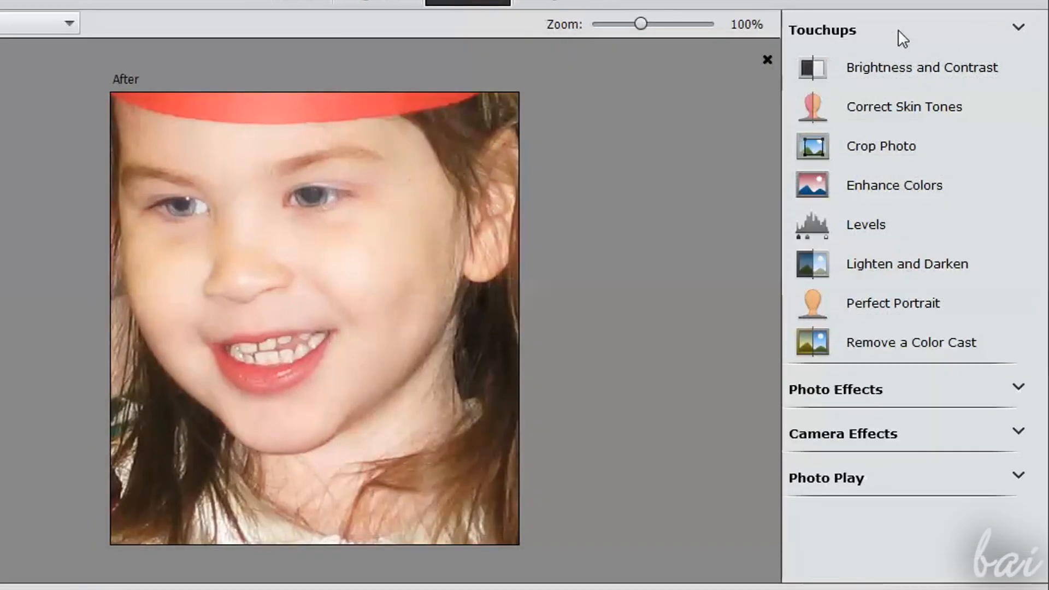
- Preview Old Fashioned Photo, then black and white vignettes, and cancel the vignette
{"action": "left_click", "coordinate": [835, 390]}
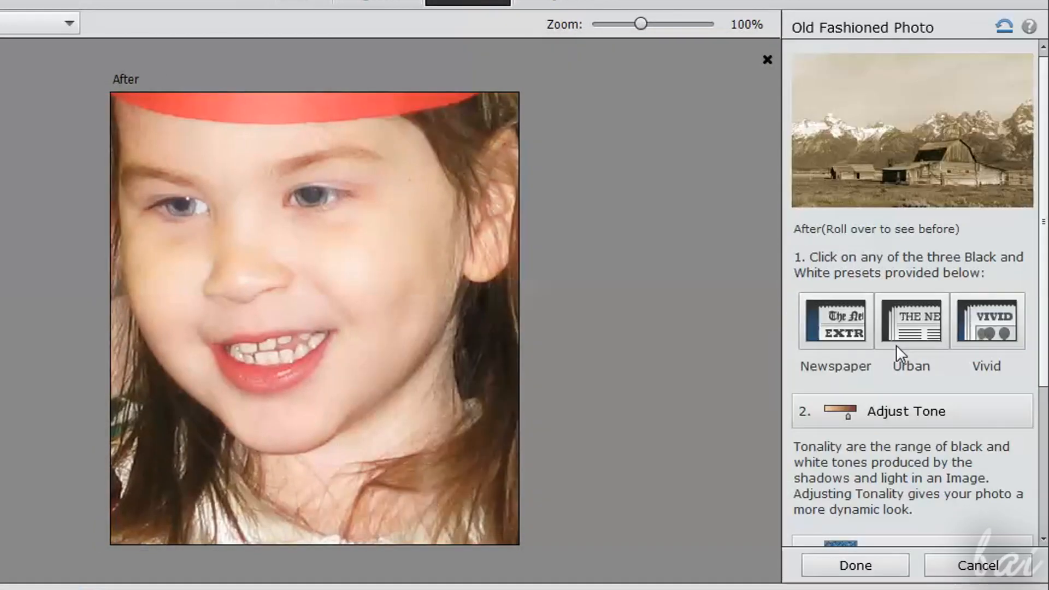
{"action": "mouse_move", "coordinate": [904, 163]}
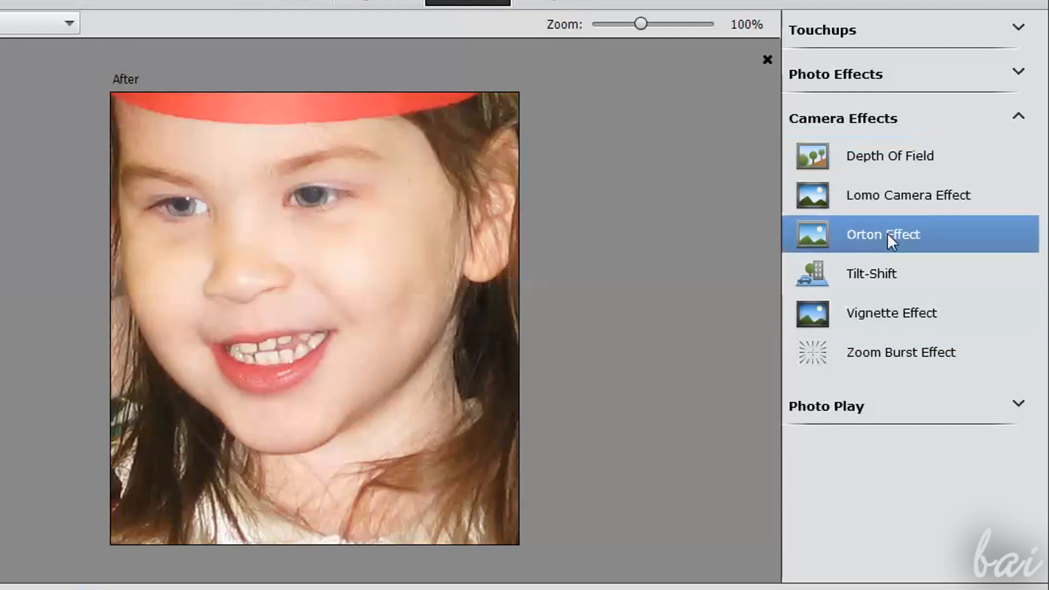
{"action": "left_click", "coordinate": [891, 313]}
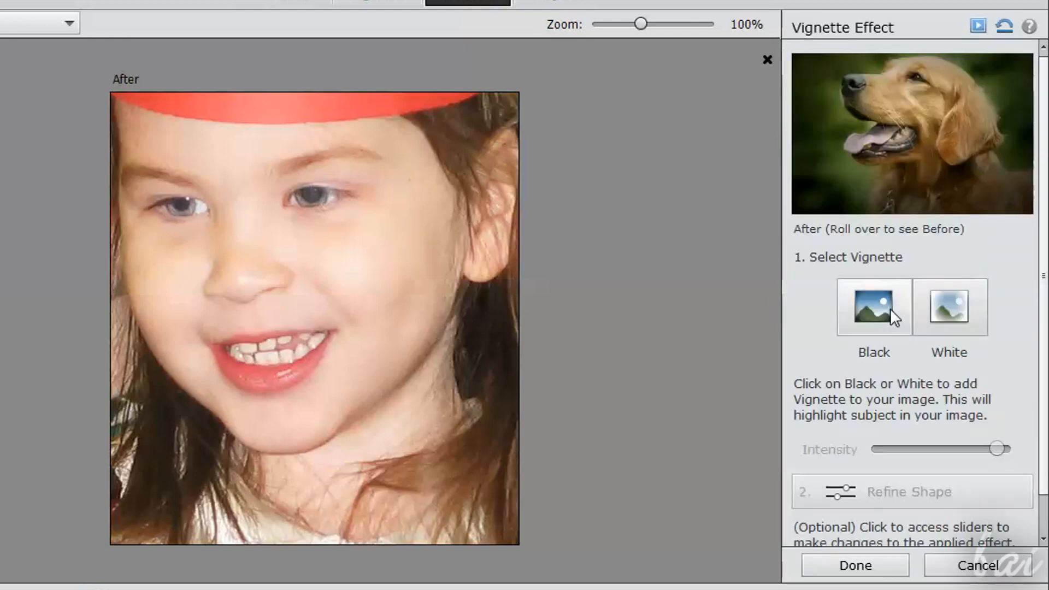
{"action": "left_click", "coordinate": [948, 307]}
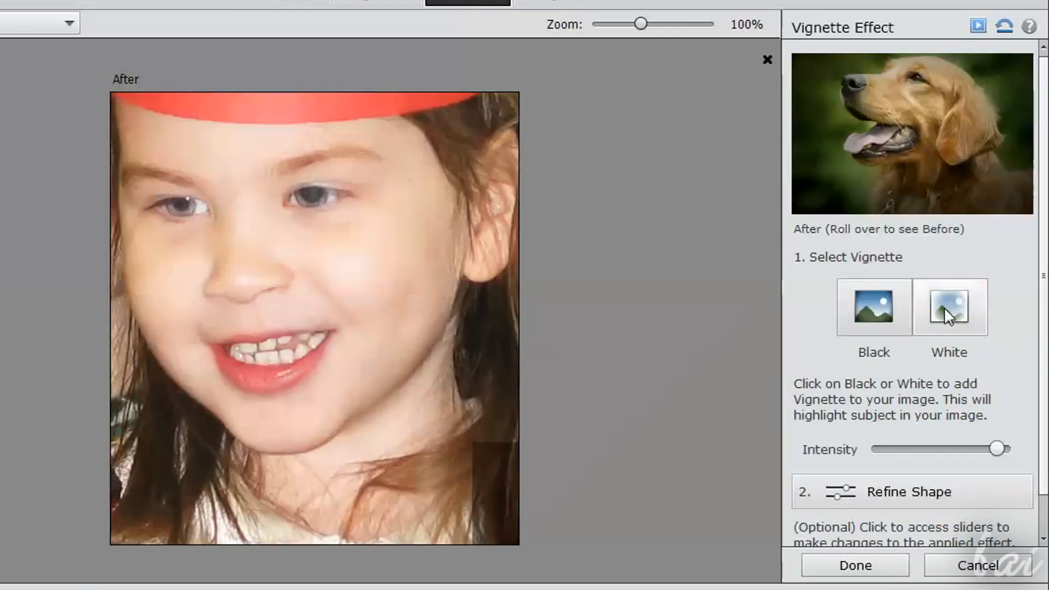
{"action": "left_click", "coordinate": [948, 307]}
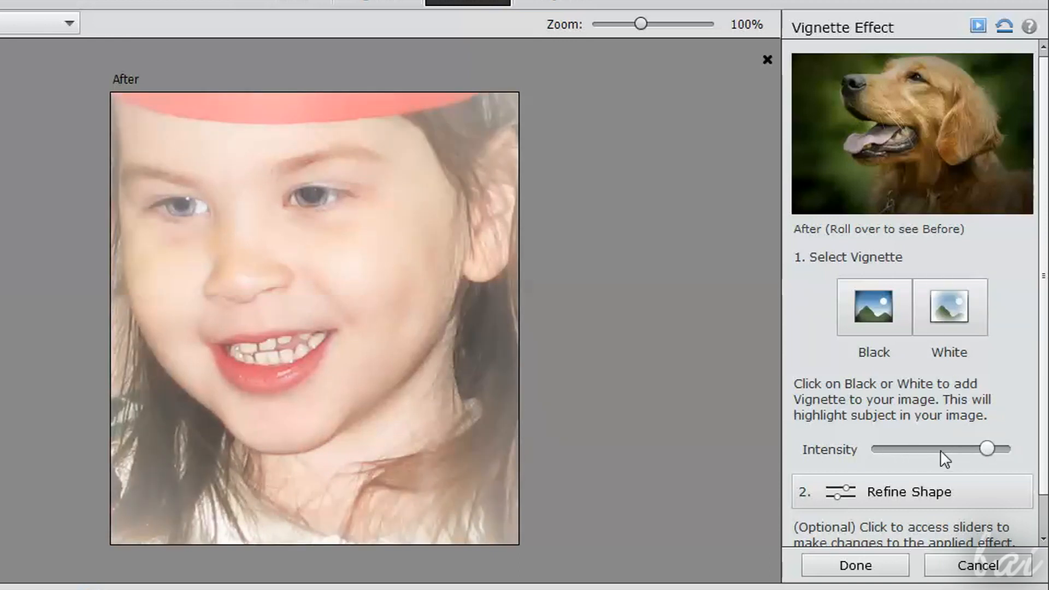
{"action": "left_click", "coordinate": [976, 564]}
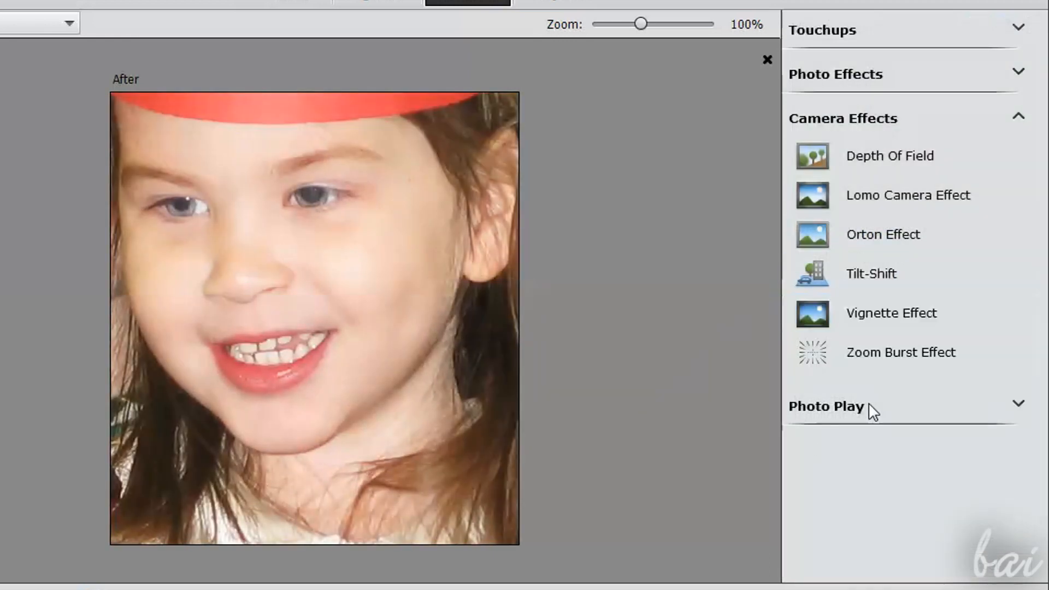
- Open the Puzzle Effect guide, select a cheek puzzle piece and extract it
{"action": "left_click", "coordinate": [826, 406]}
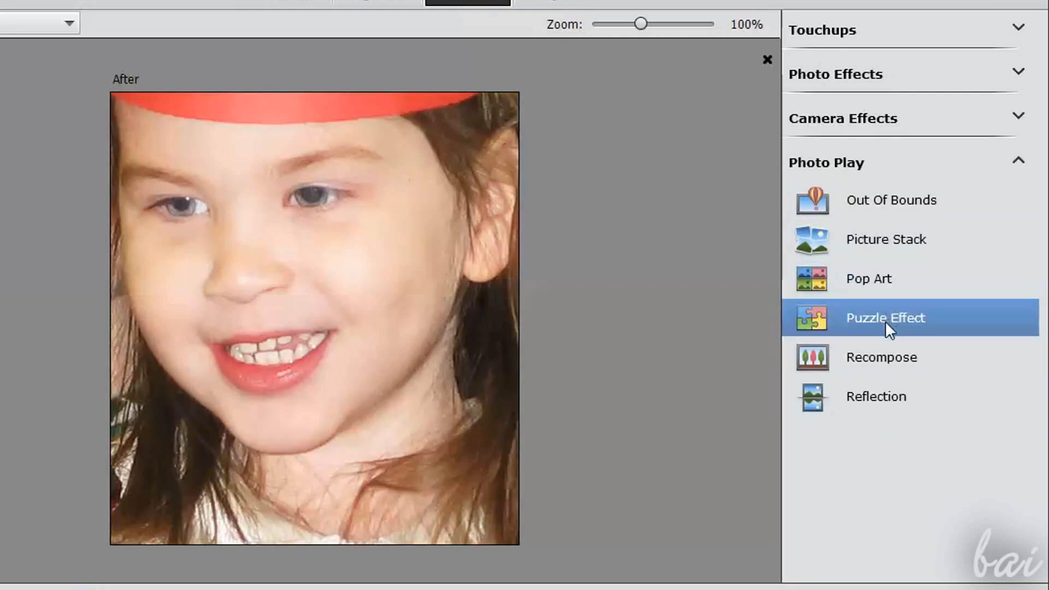
{"action": "left_click", "coordinate": [885, 317]}
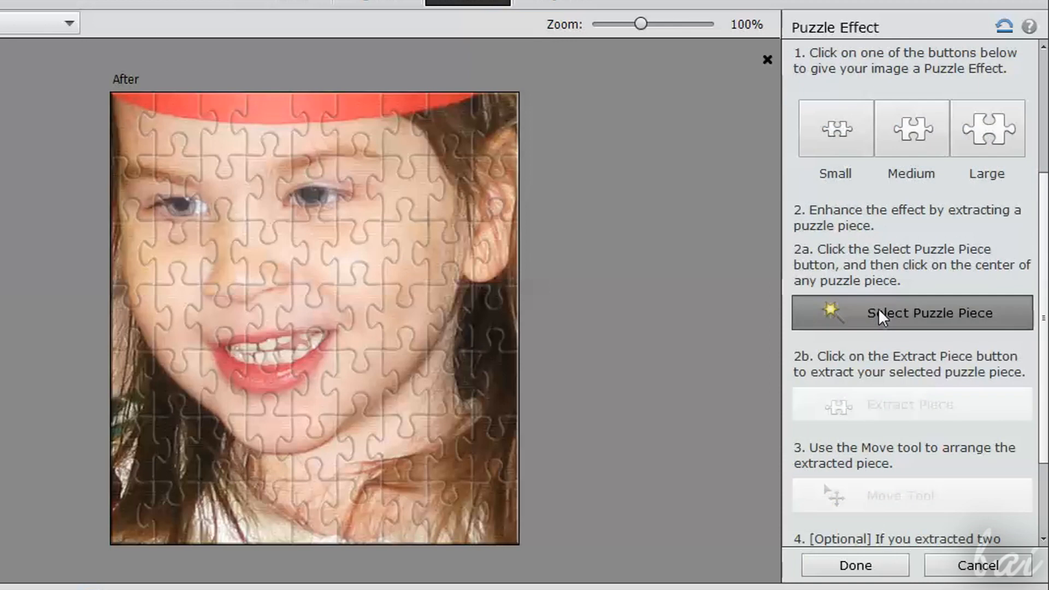
{"action": "left_click", "coordinate": [361, 254]}
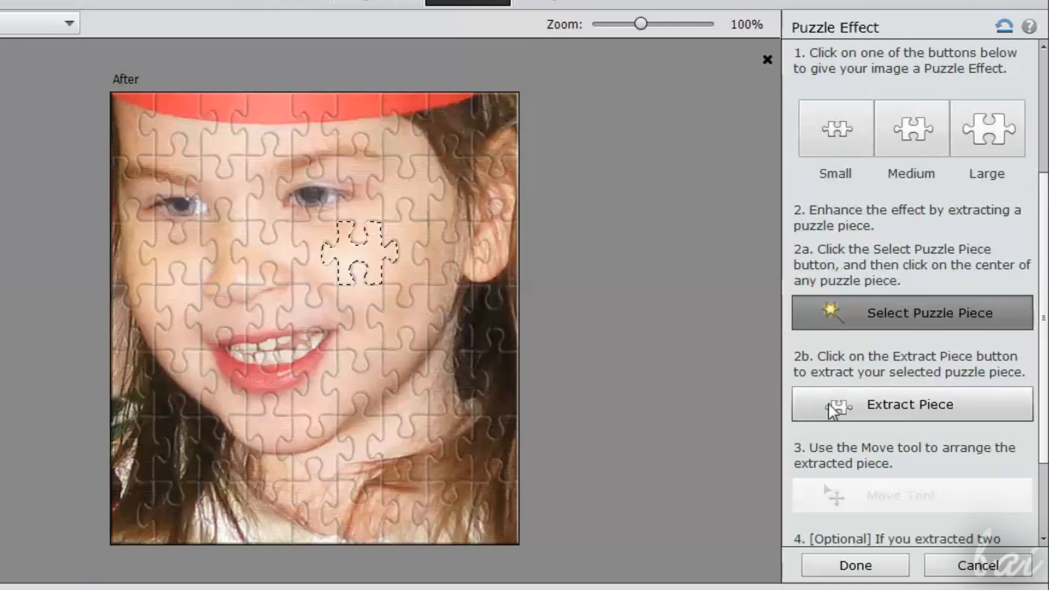
{"action": "left_click", "coordinate": [910, 404]}
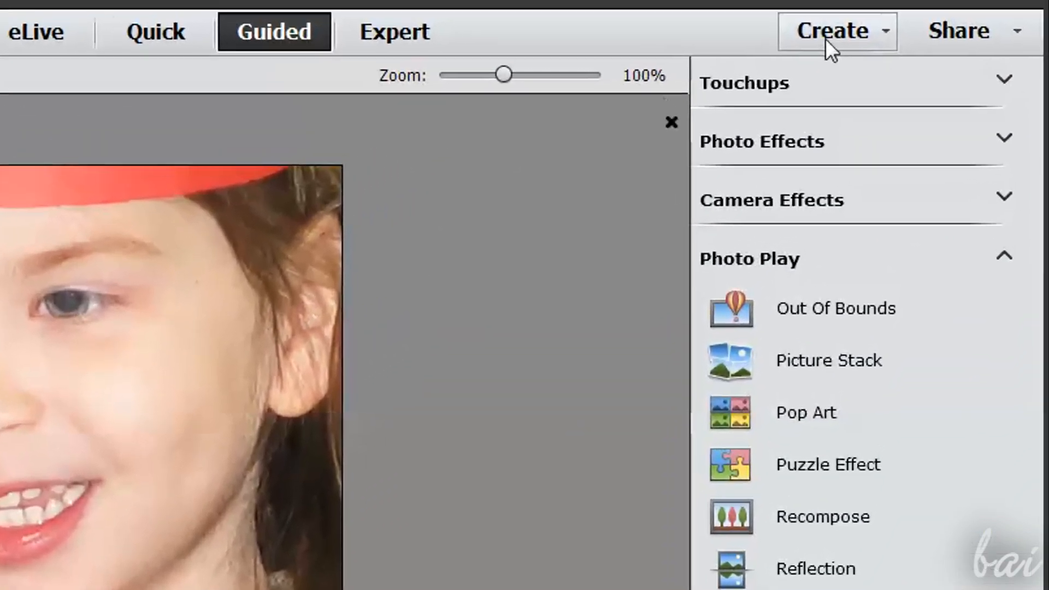
{"action": "left_click", "coordinate": [832, 31]}
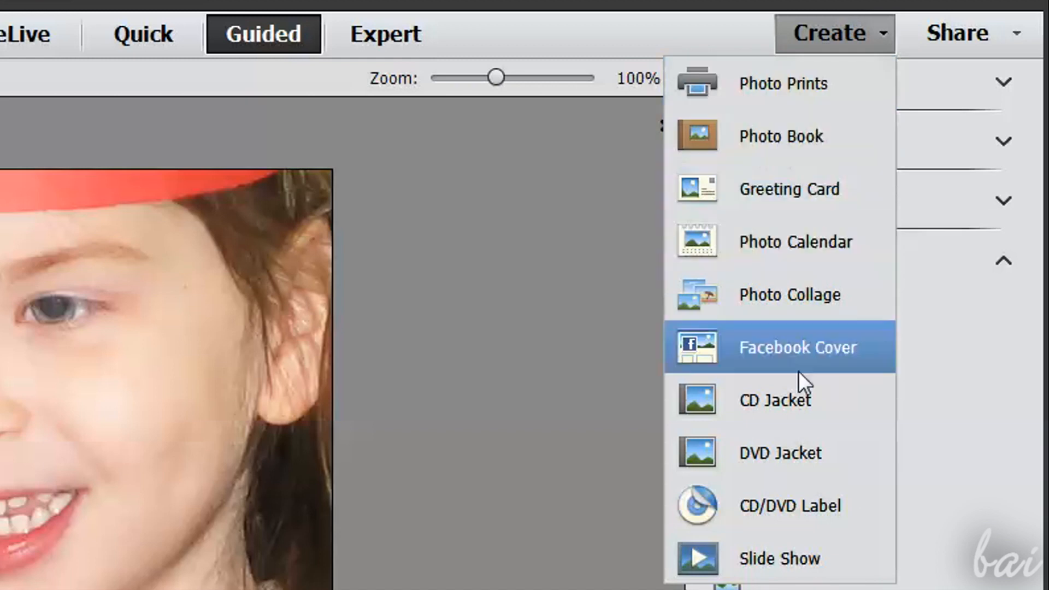
{"action": "mouse_move", "coordinate": [812, 558]}
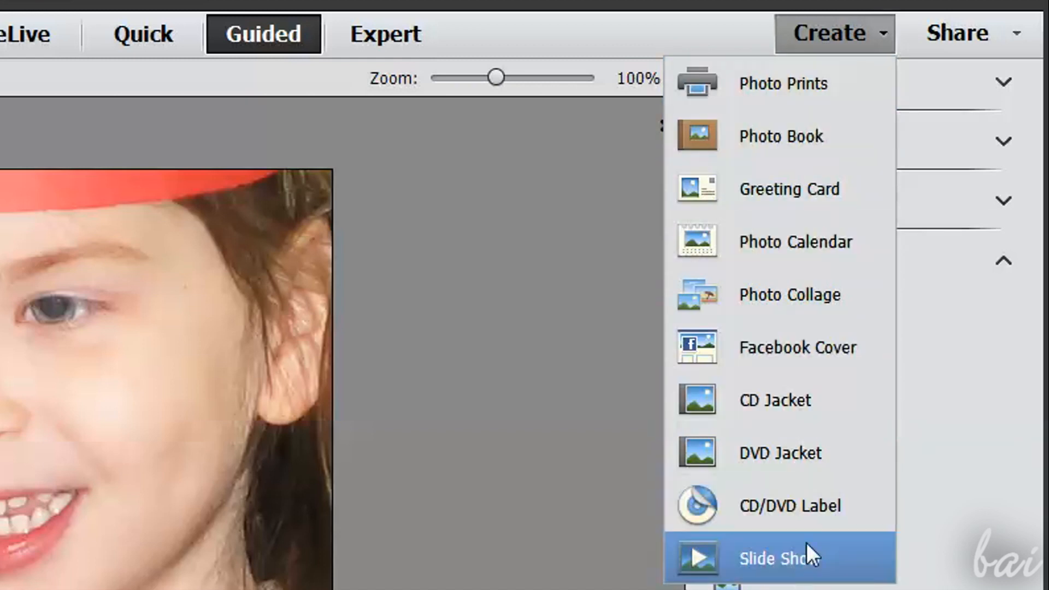
{"action": "mouse_move", "coordinate": [810, 84]}
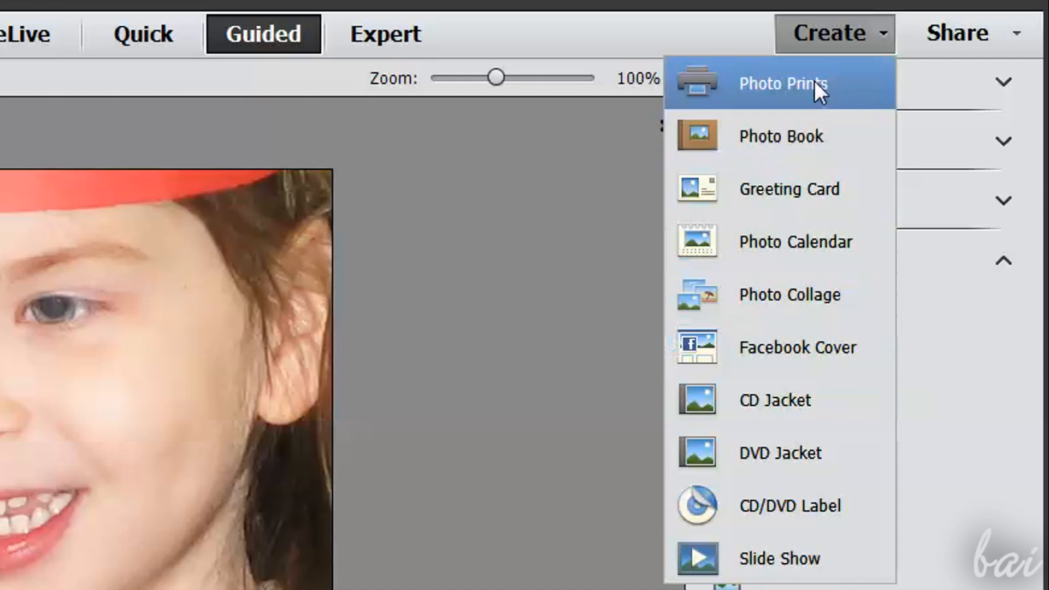
{"action": "mouse_move", "coordinate": [769, 461]}
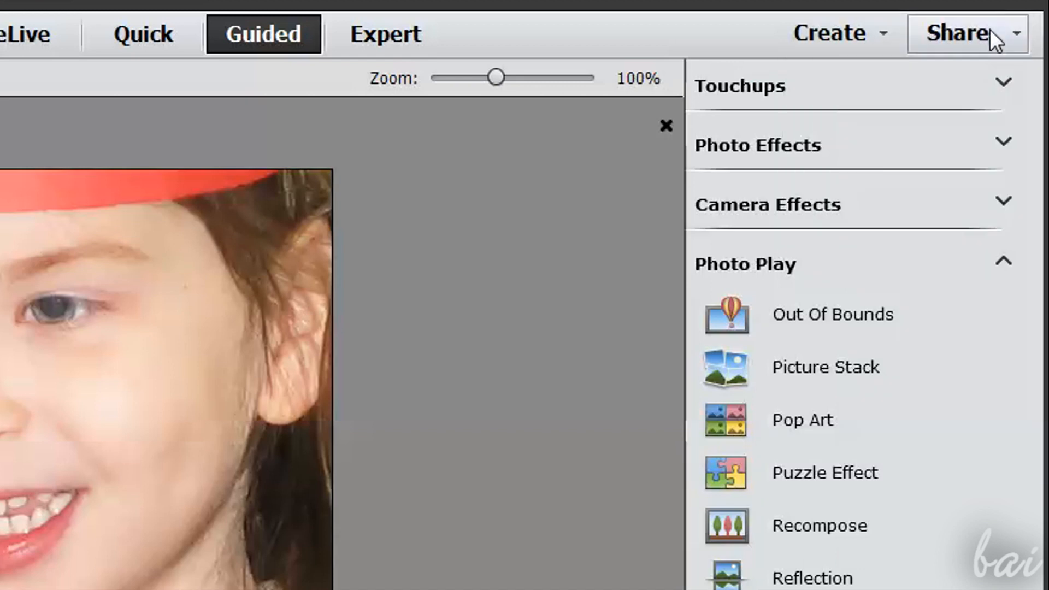
{"action": "left_click", "coordinate": [957, 33]}
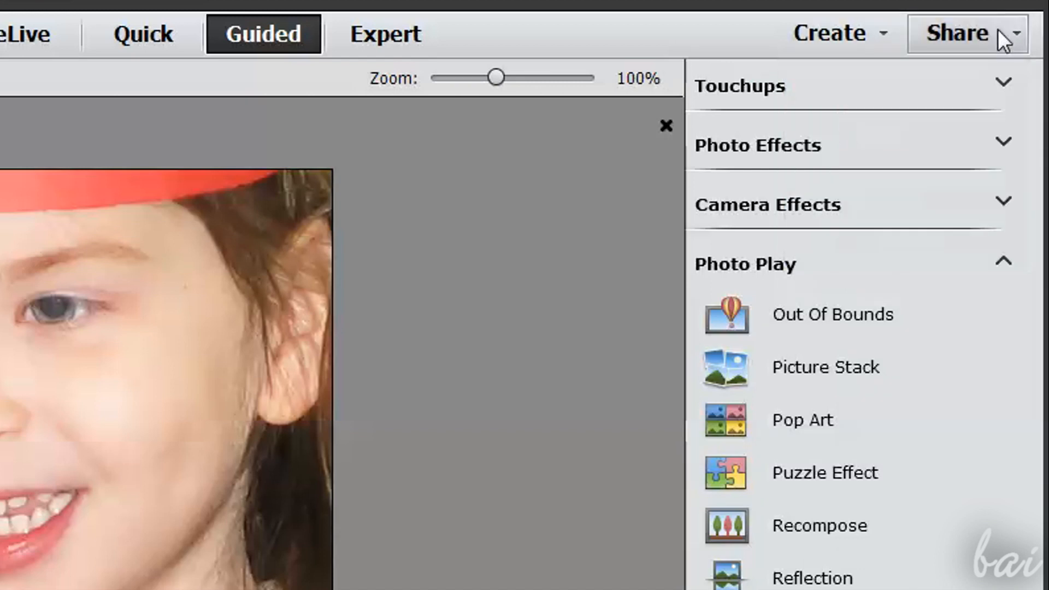
{"action": "left_click", "coordinate": [67, 21]}
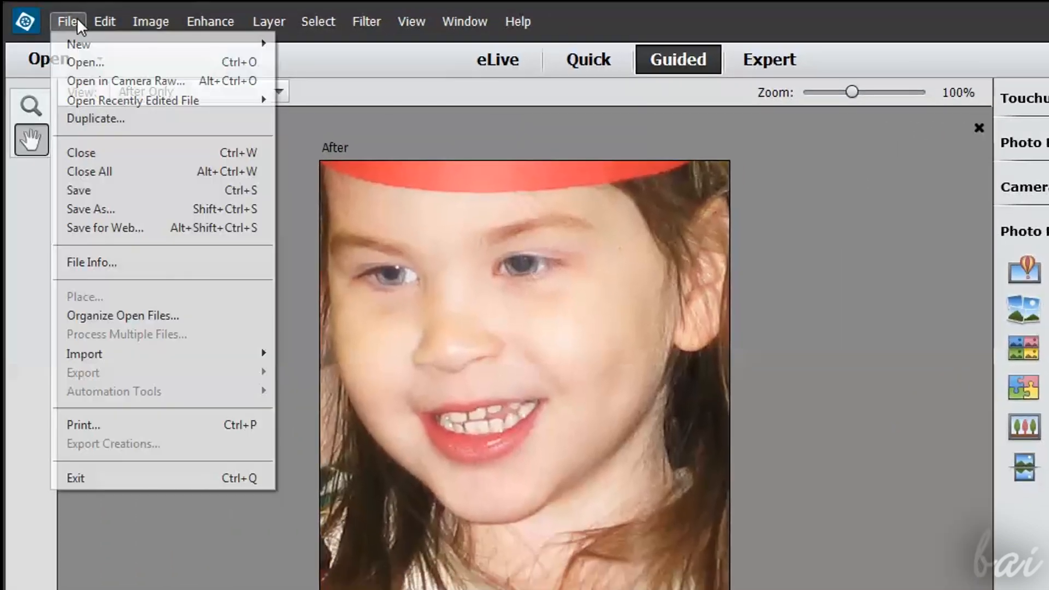
{"action": "mouse_move", "coordinate": [85, 61]}
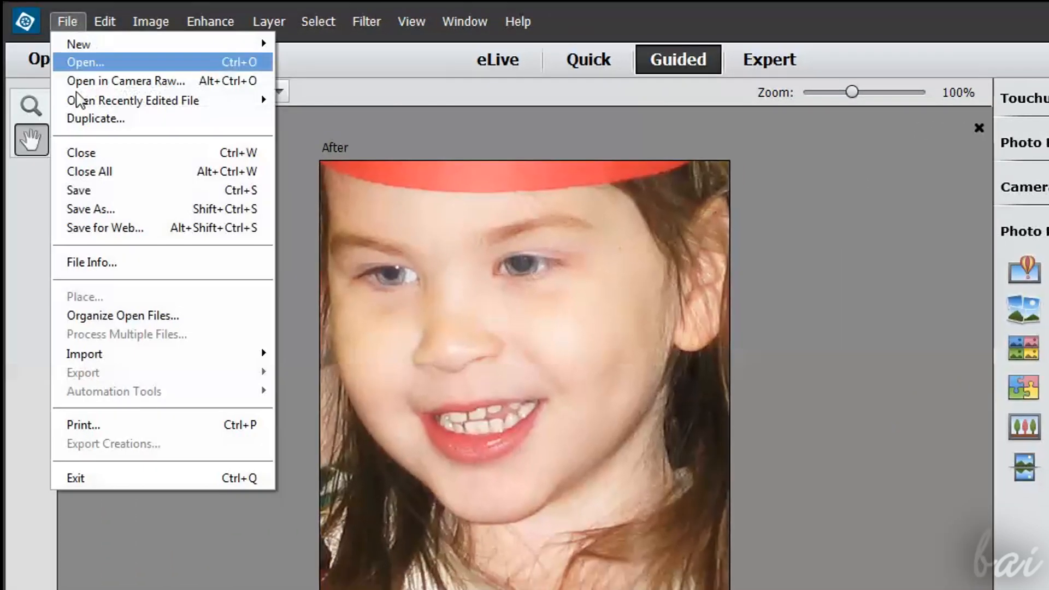
{"action": "mouse_move", "coordinate": [90, 208]}
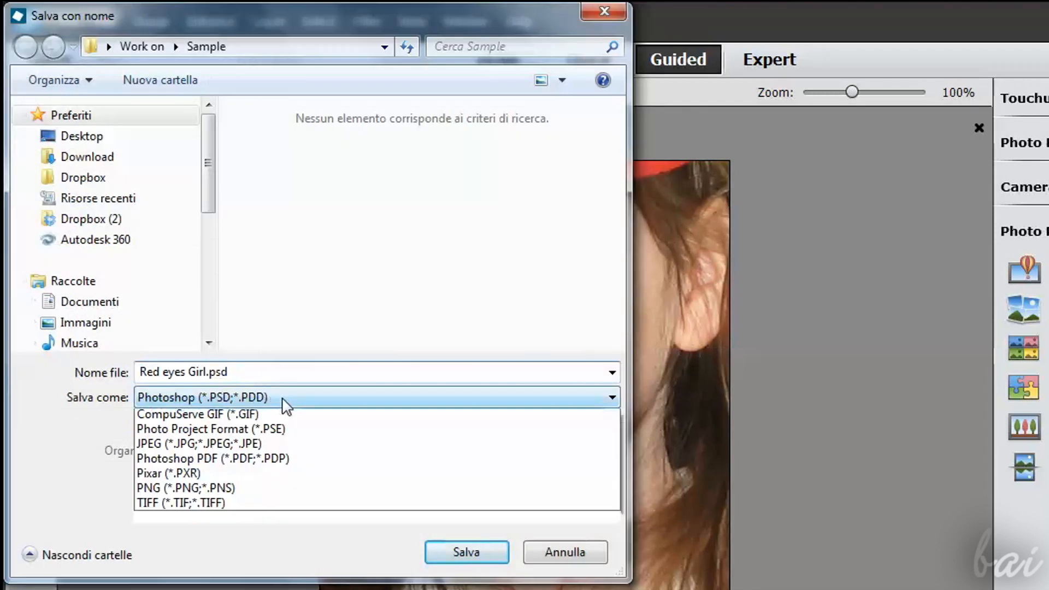
{"action": "mouse_move", "coordinate": [271, 491]}
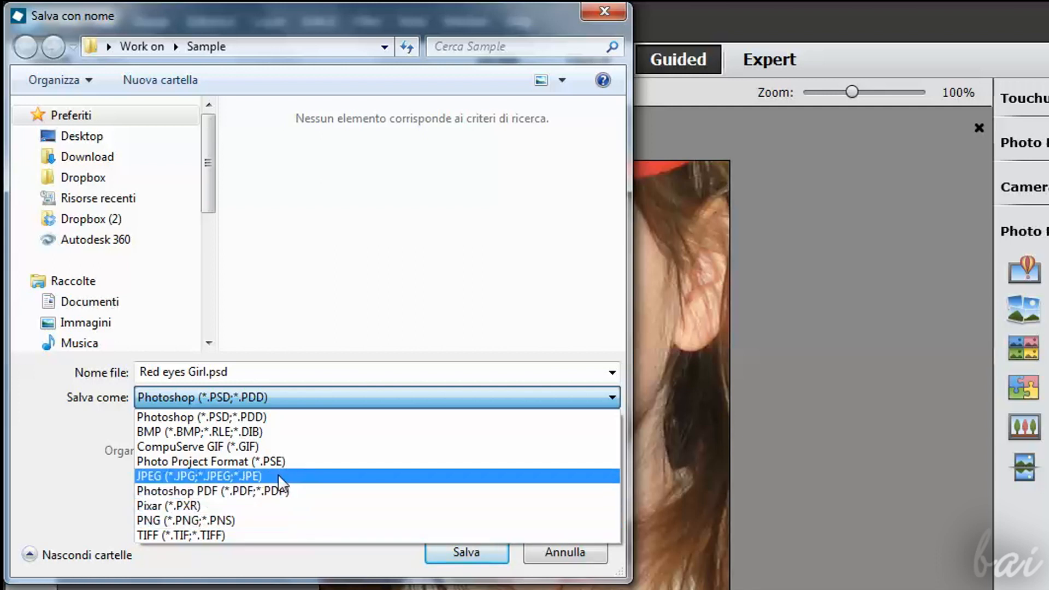
{"action": "mouse_move", "coordinate": [326, 484]}
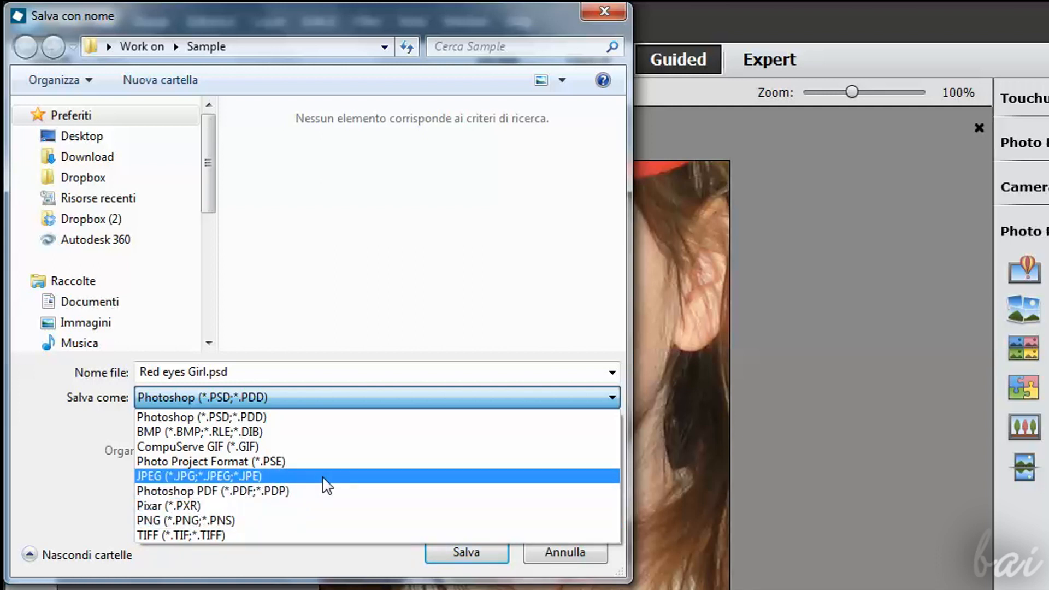
{"action": "mouse_move", "coordinate": [262, 481]}
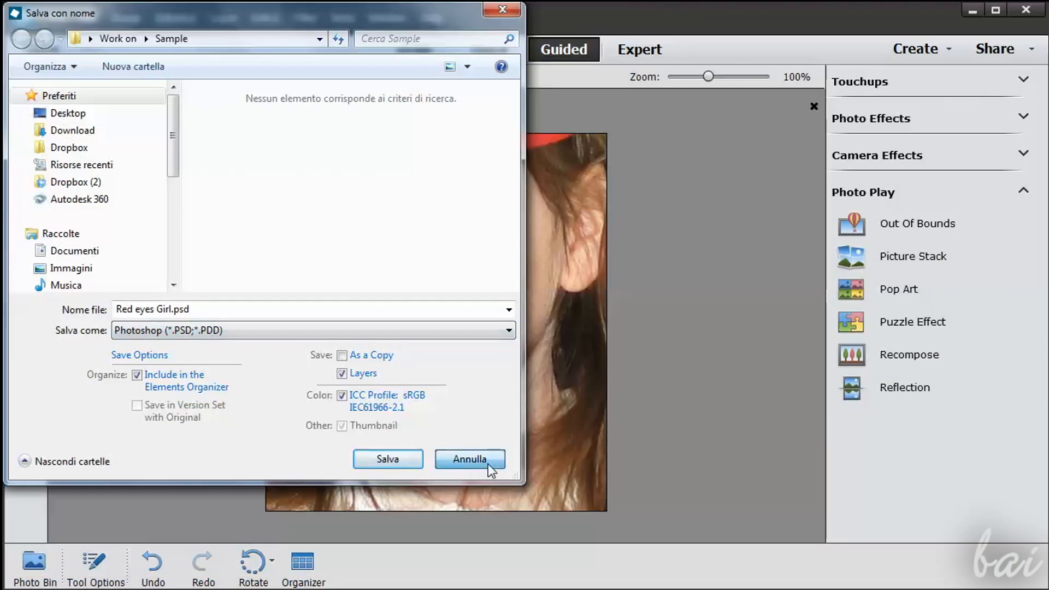
{"action": "left_click", "coordinate": [470, 459]}
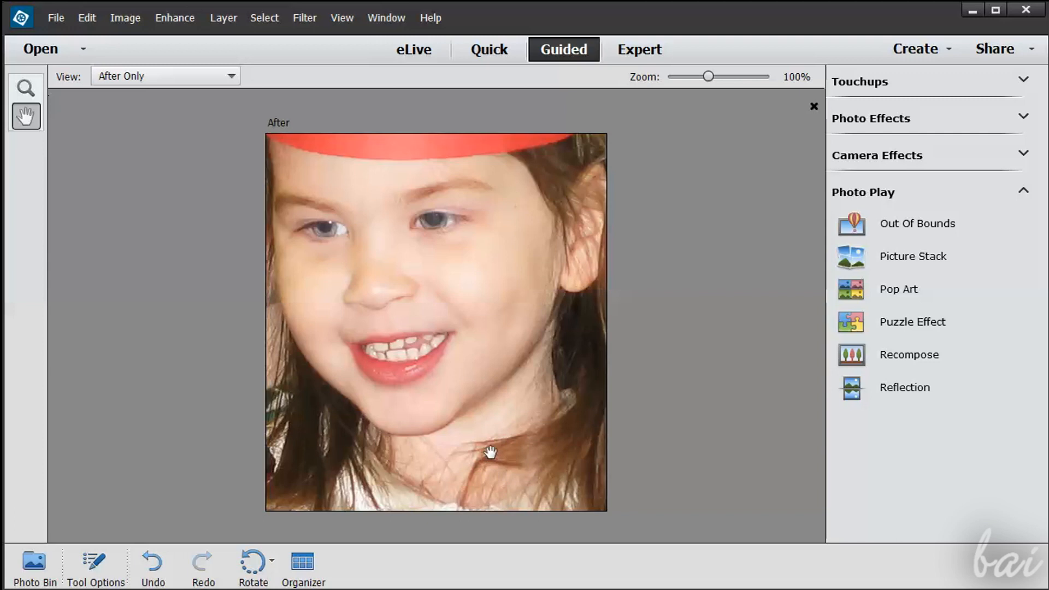